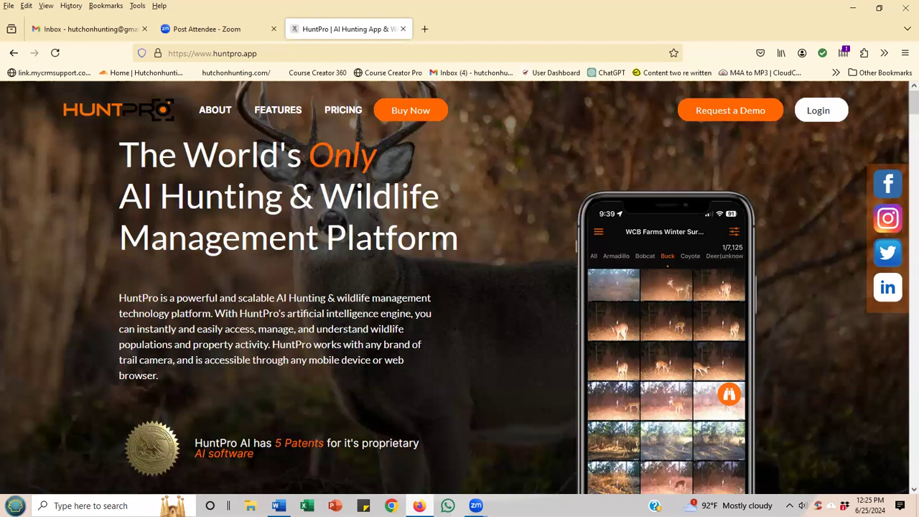
pyautogui.moveTo(520, 182)
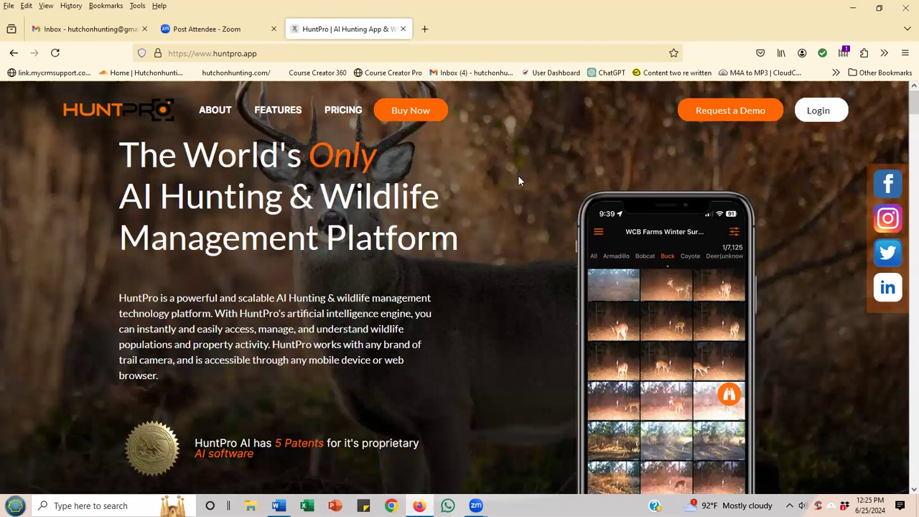
pyautogui.moveTo(707, 50)
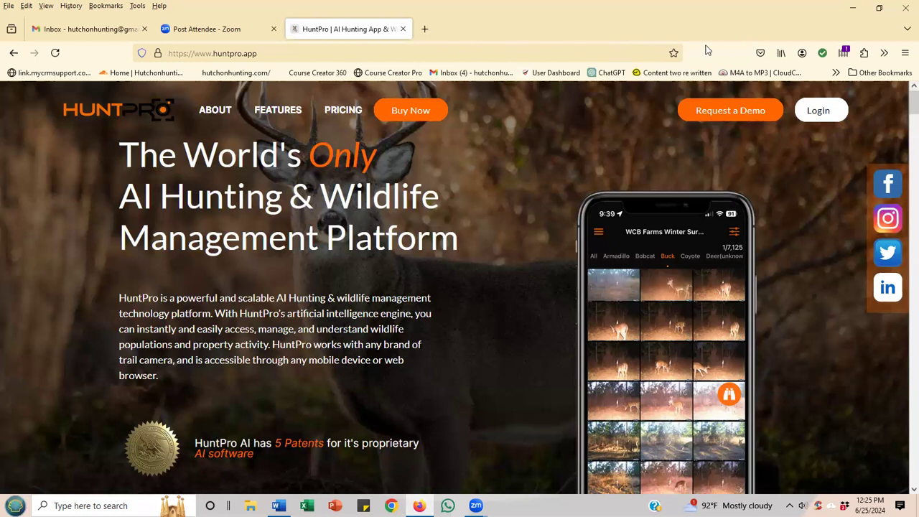
pyautogui.moveTo(560, 84)
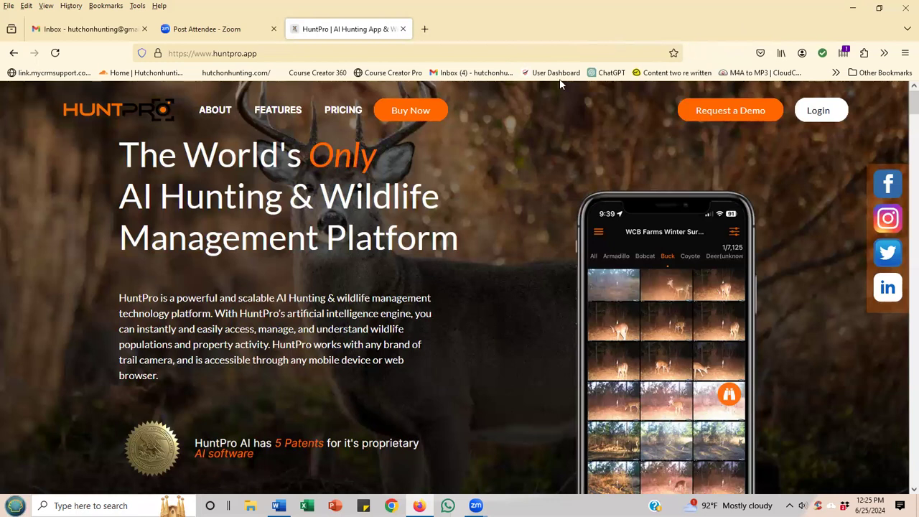
pyautogui.moveTo(5, 97)
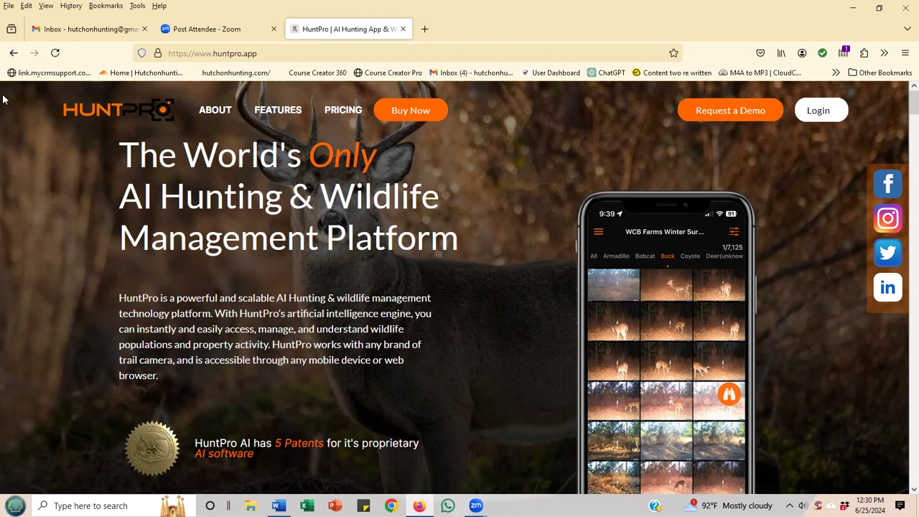
pyautogui.moveTo(63, 135)
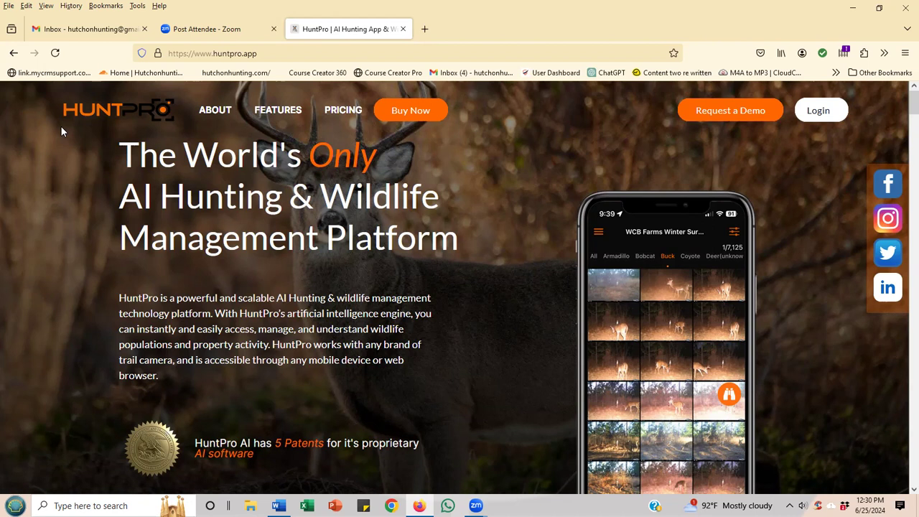
pyautogui.moveTo(72, 118)
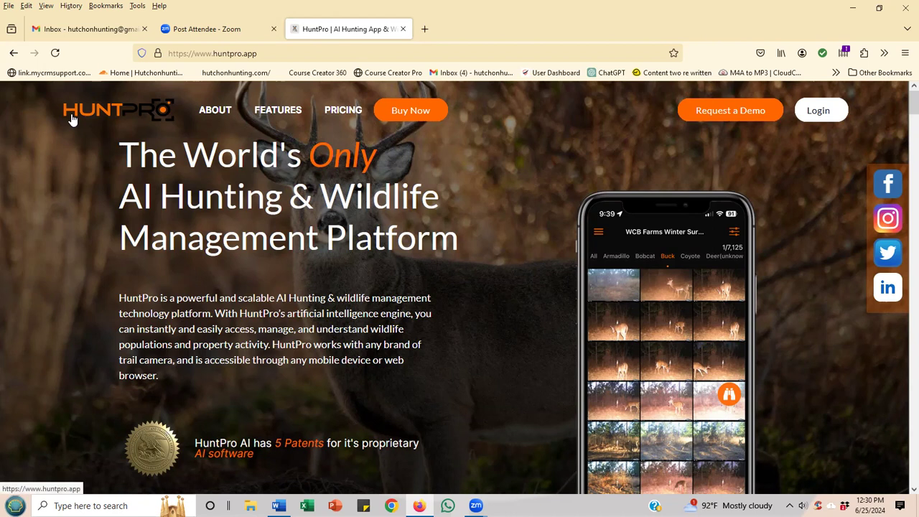
pyautogui.moveTo(207, 128)
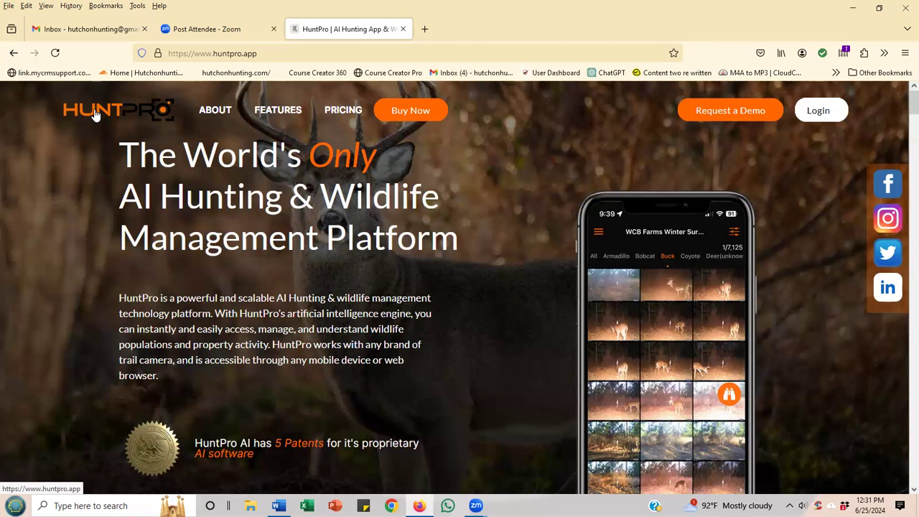
# Reach the About HuntPro page via About Us and read down to Key Features.
pyautogui.click(93, 109)
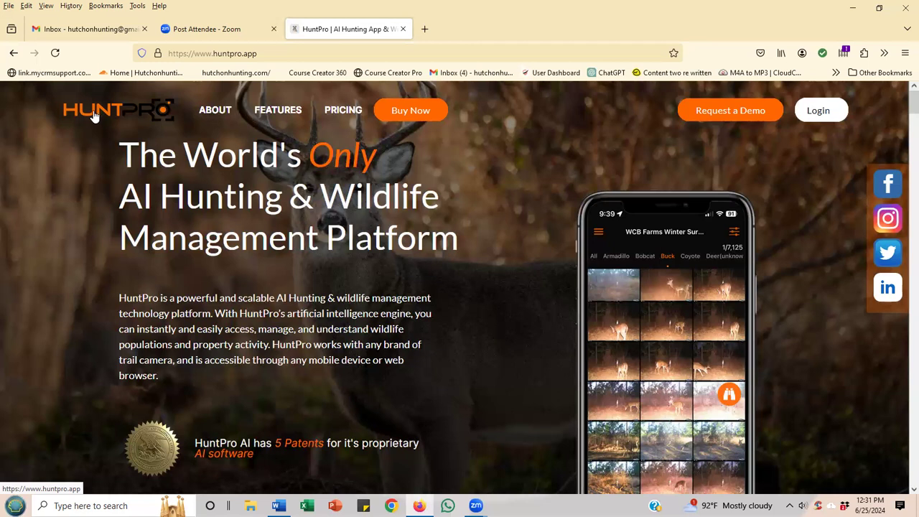
pyautogui.click(215, 109)
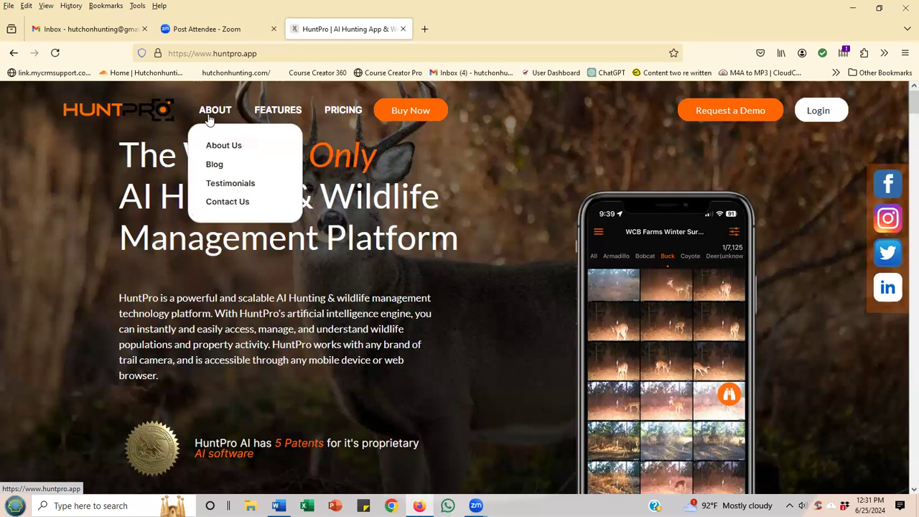
pyautogui.moveTo(236, 145)
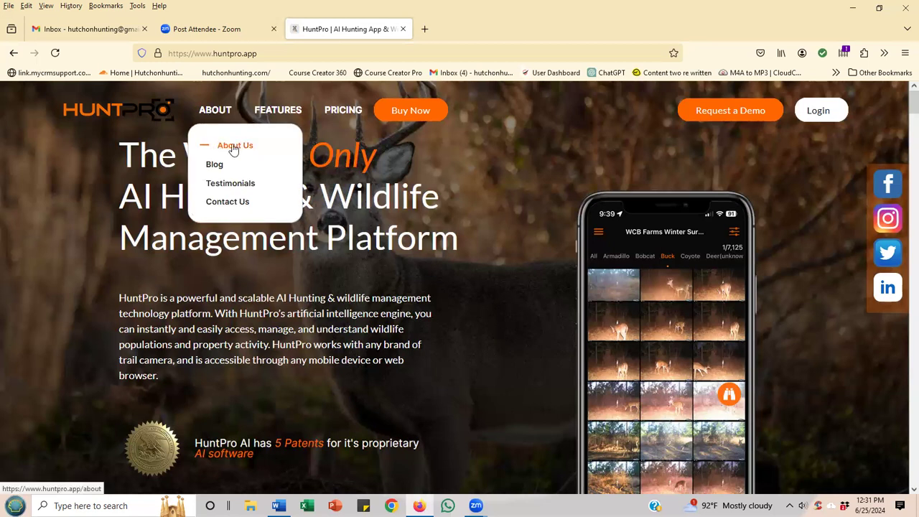
pyautogui.click(234, 145)
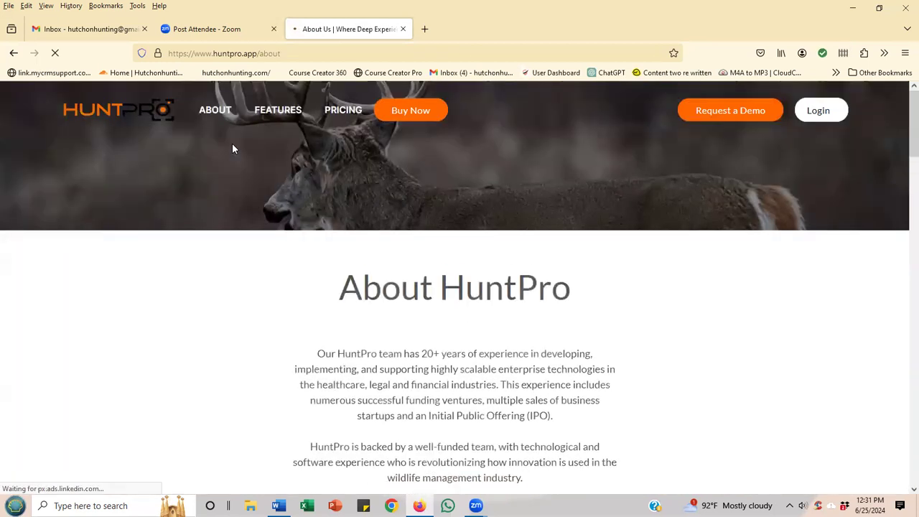
pyautogui.scroll(-3)
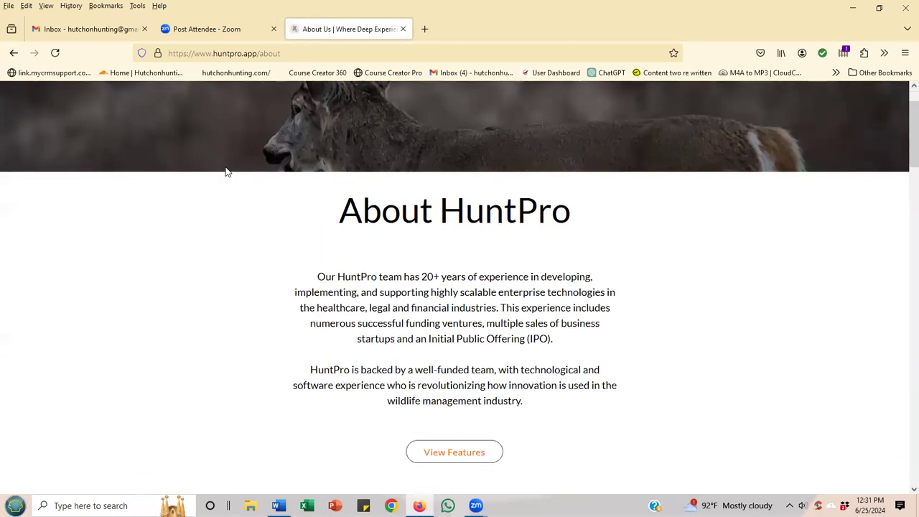
pyautogui.scroll(-3)
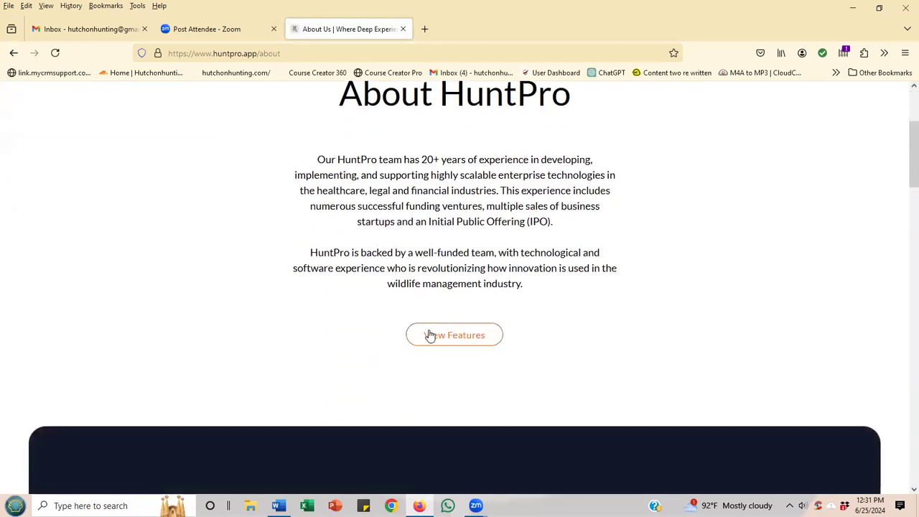
pyautogui.scroll(-3)
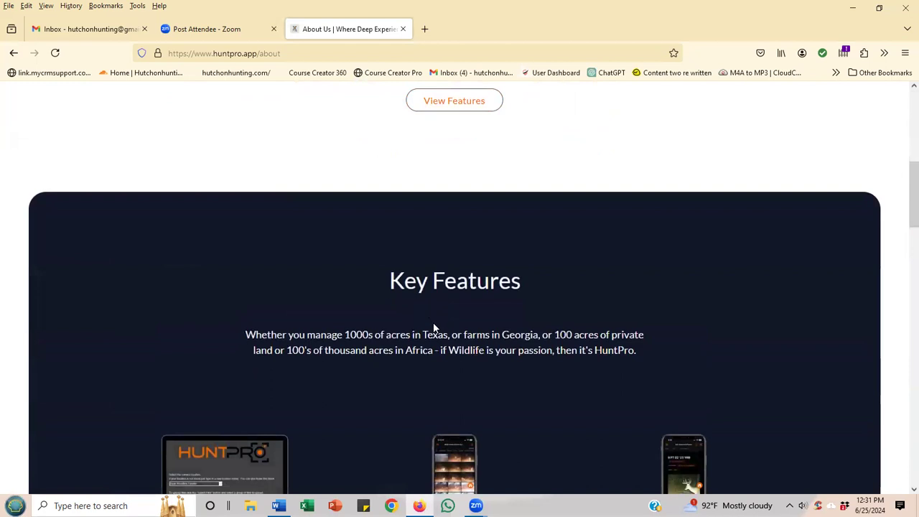
# Reach the Features page via View Features and review the feature cards.
pyautogui.click(454, 100)
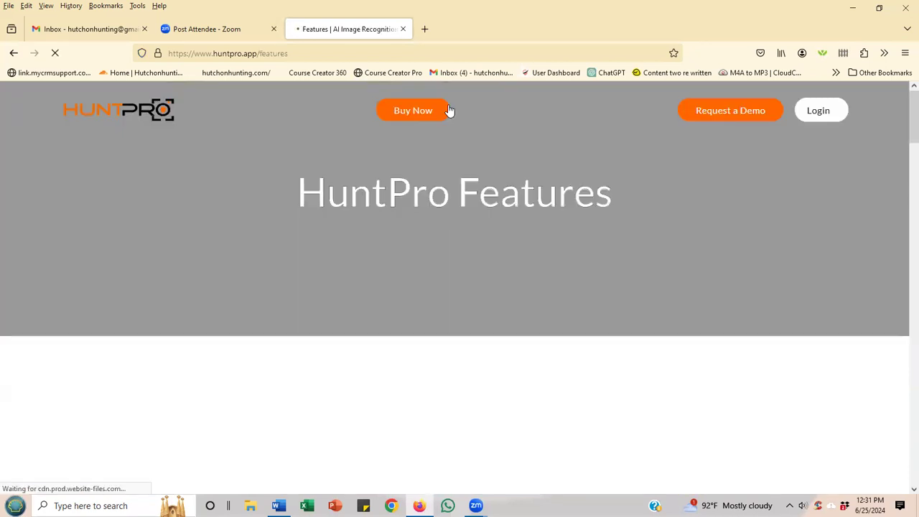
pyautogui.scroll(-3)
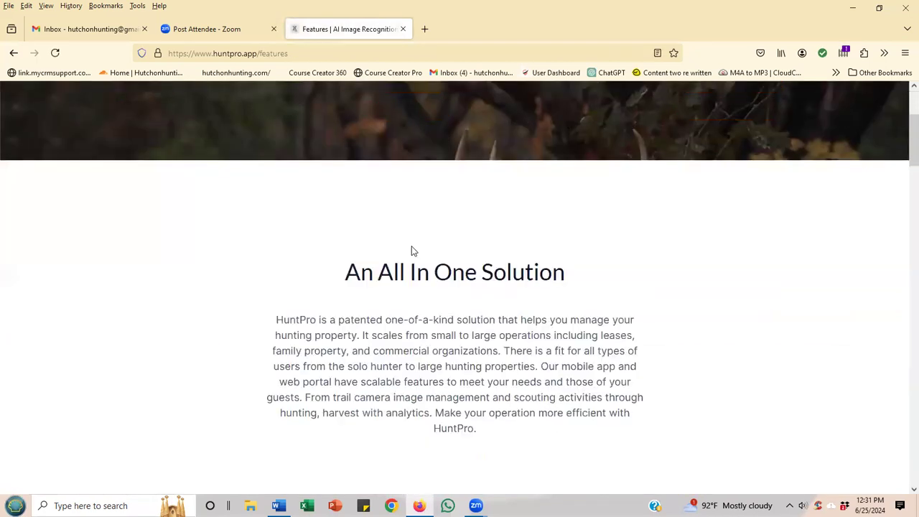
pyautogui.scroll(-3)
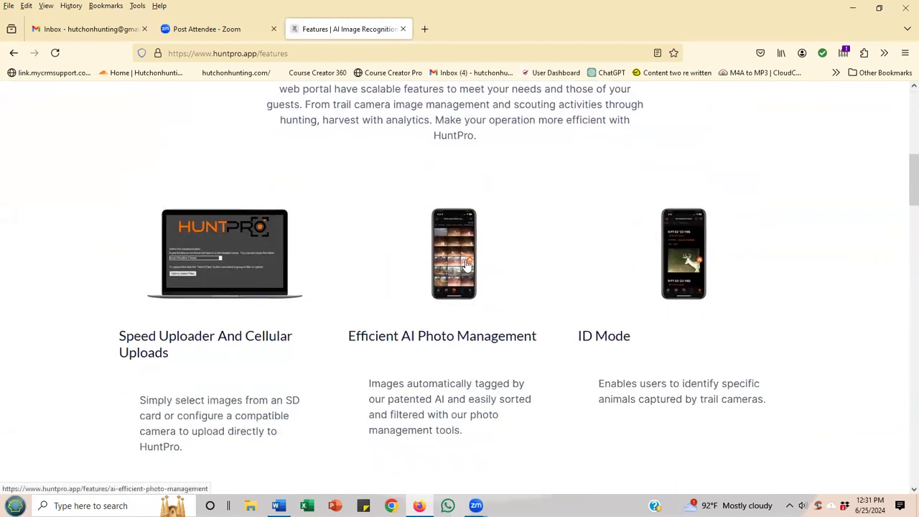
# Read through the Efficient AI Photo Management page: AI tagging, faster sorting and herd management.
pyautogui.click(454, 253)
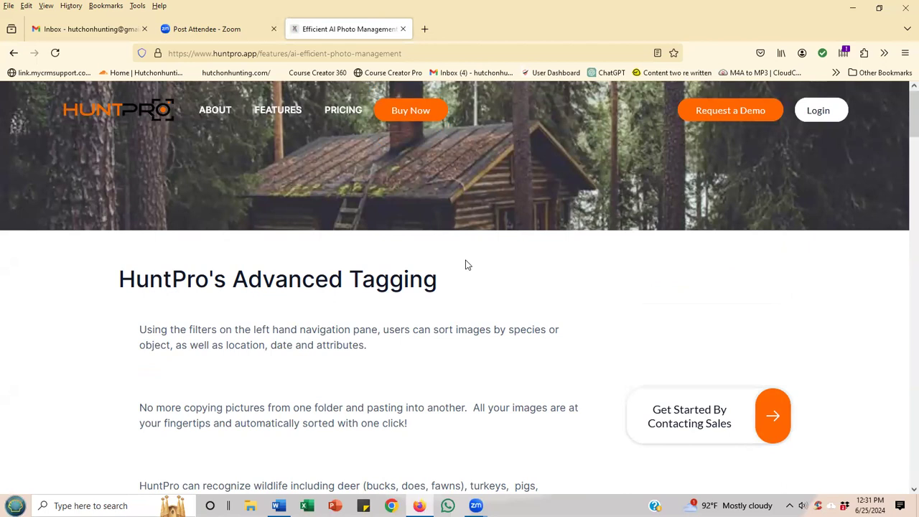
pyautogui.scroll(-3)
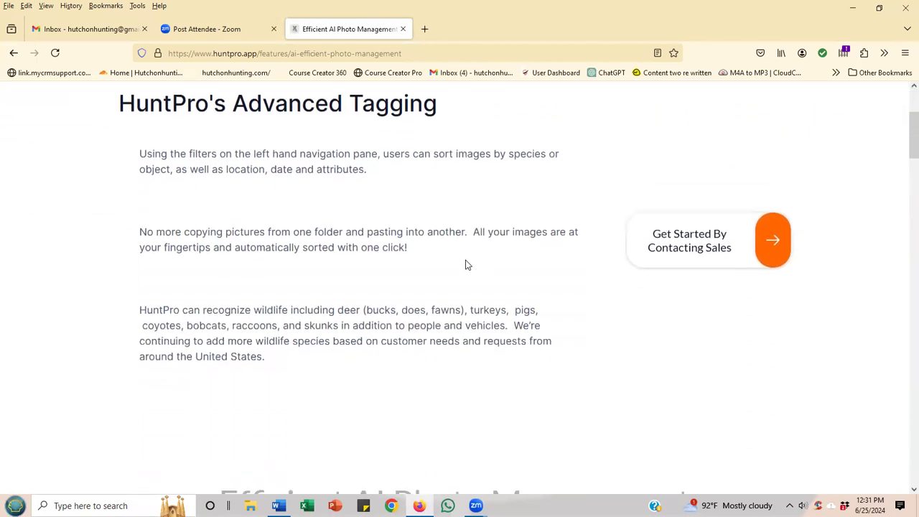
pyautogui.scroll(-3)
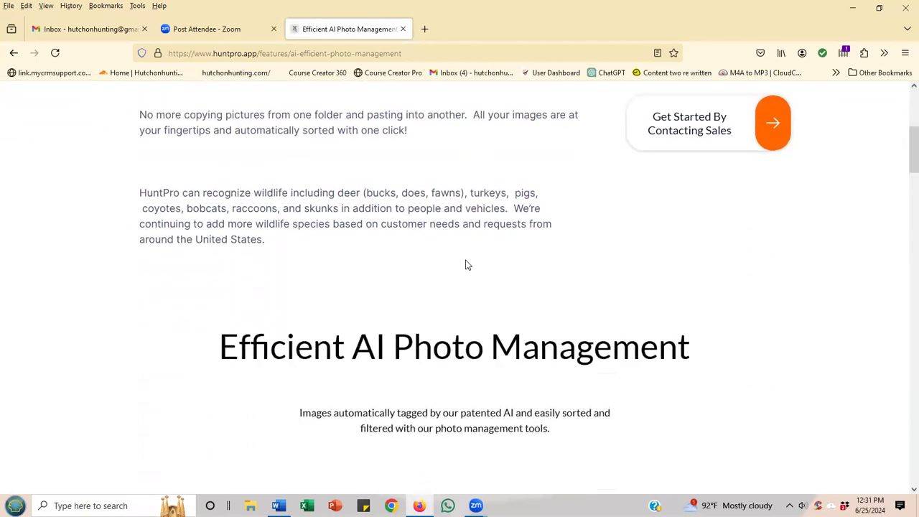
pyautogui.scroll(-3)
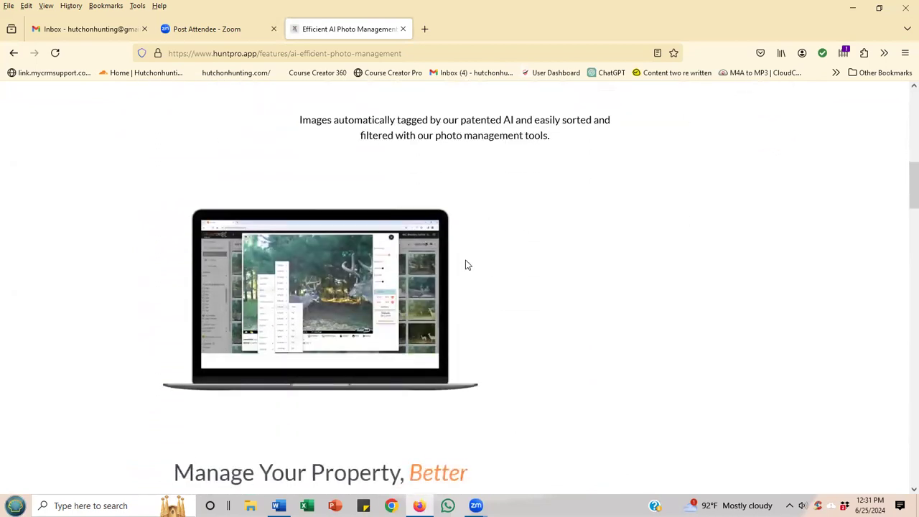
pyautogui.scroll(-3)
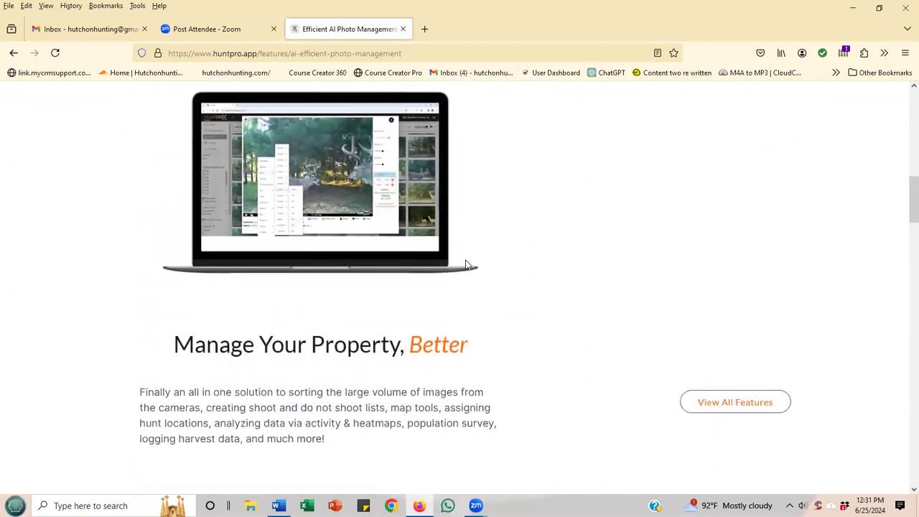
pyautogui.scroll(-3)
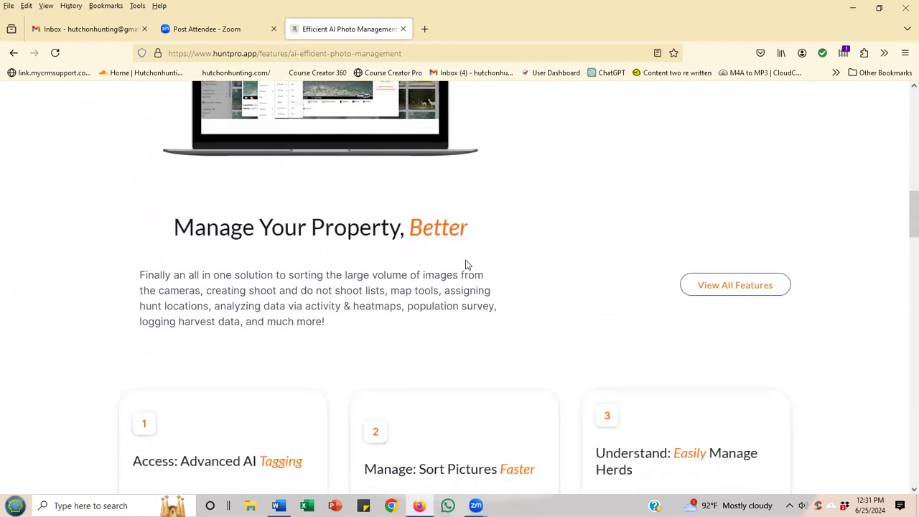
pyautogui.scroll(-3)
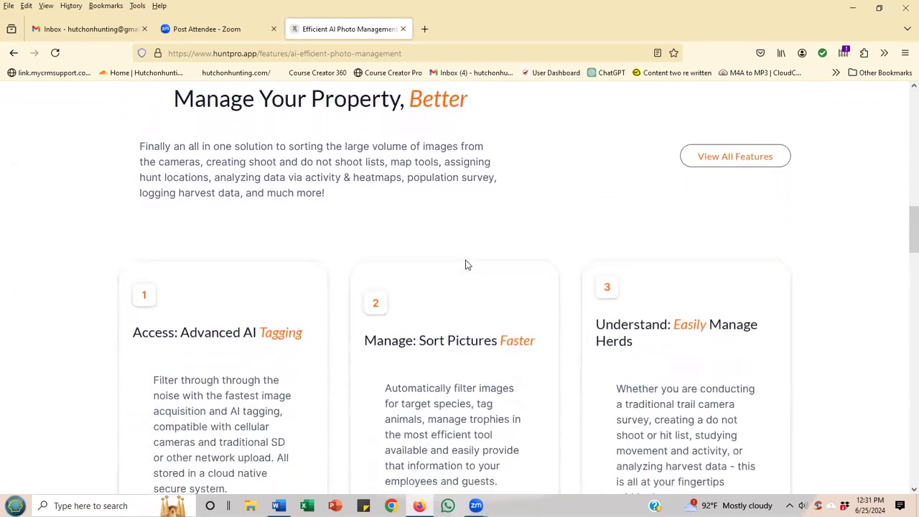
pyautogui.scroll(-3)
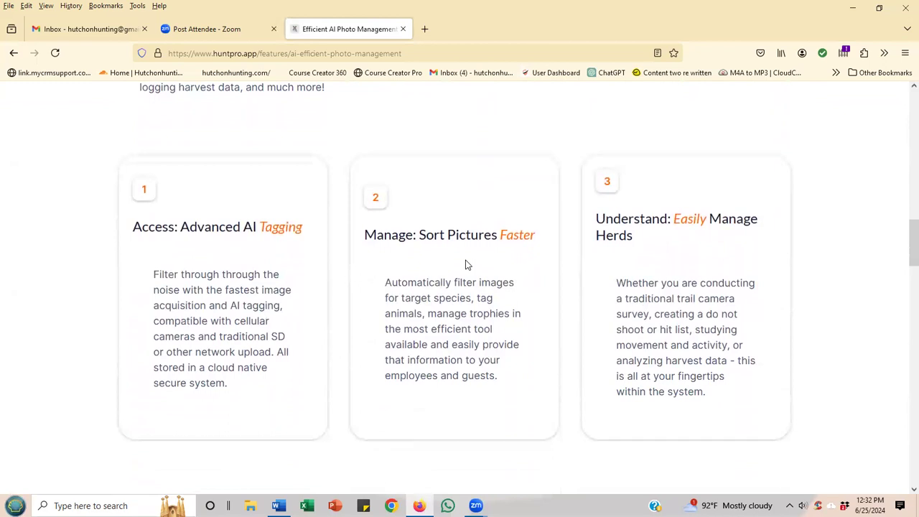
pyautogui.scroll(-3)
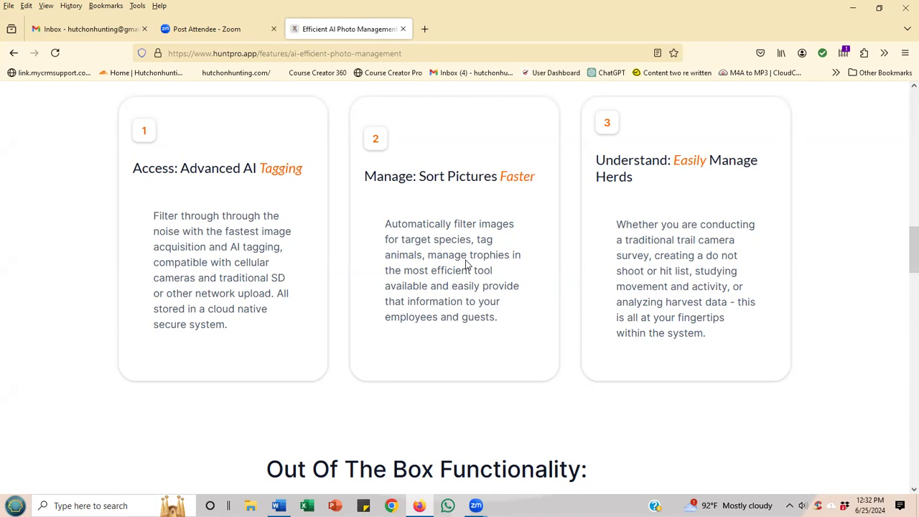
pyautogui.scroll(3)
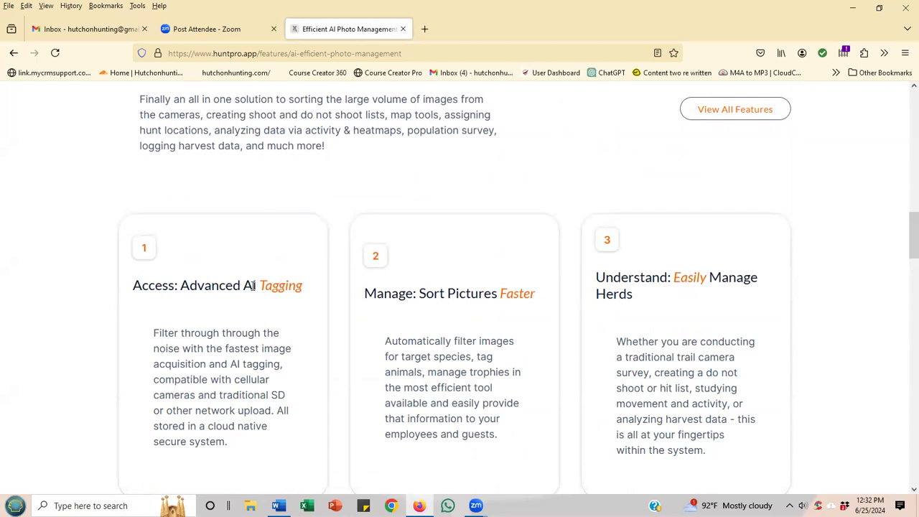
pyautogui.scroll(-3)
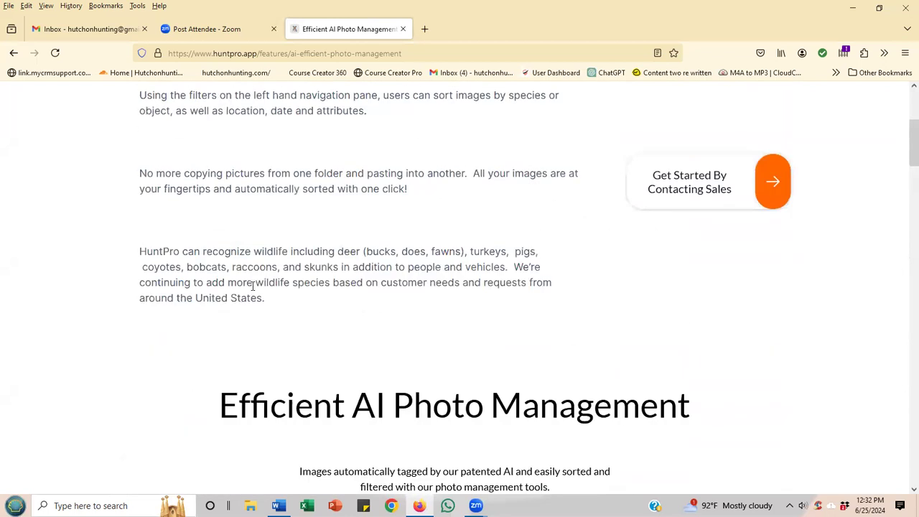
pyautogui.scroll(3)
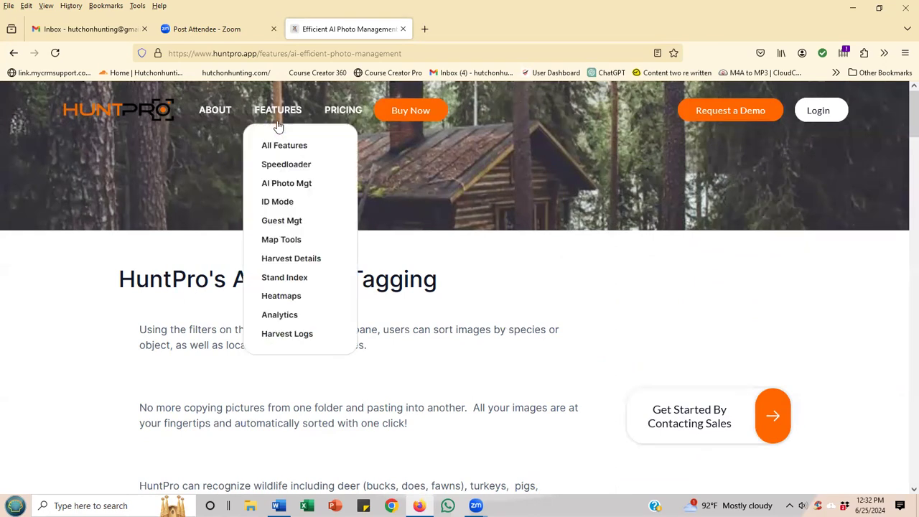
pyautogui.moveTo(284, 145)
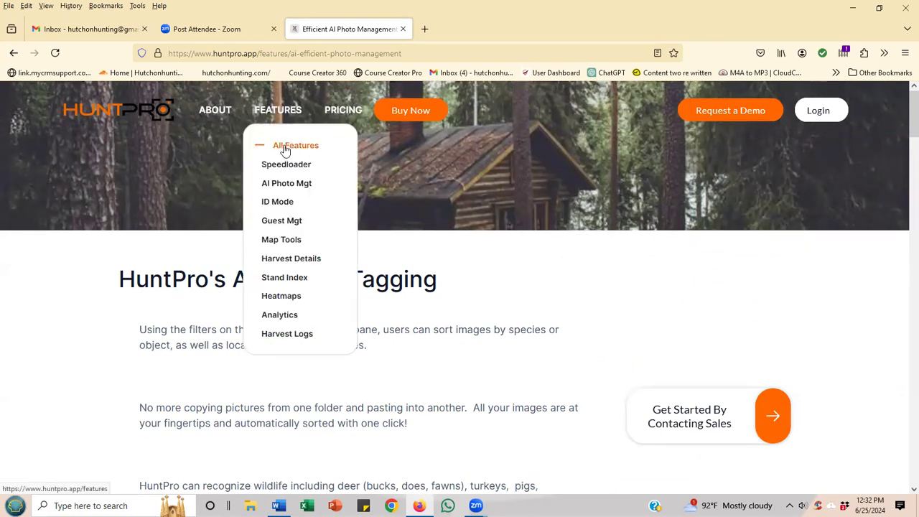
# Return to the All Features overview and read down its grid of feature summaries.
pyautogui.click(294, 145)
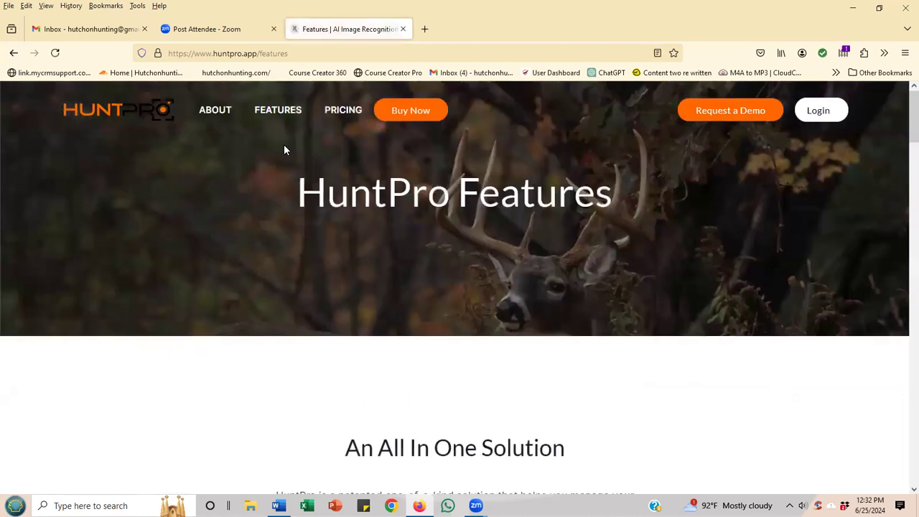
pyautogui.scroll(-3)
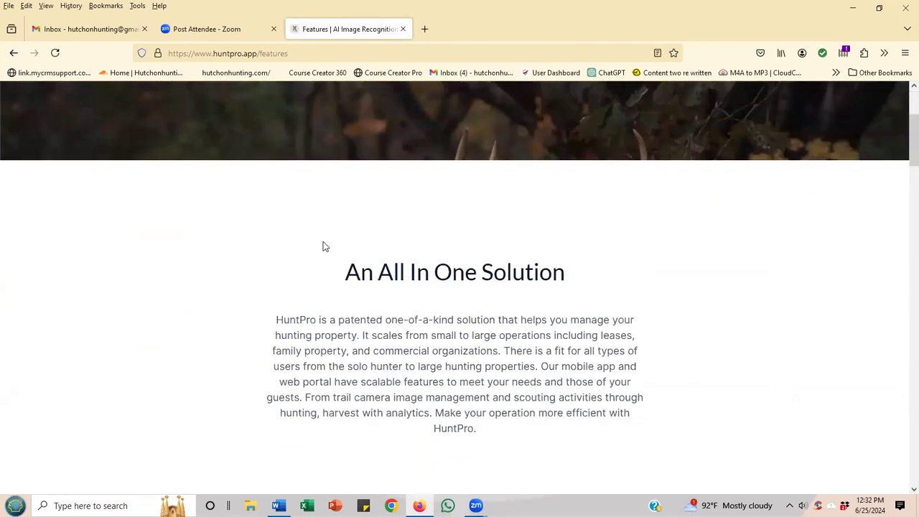
pyautogui.scroll(-3)
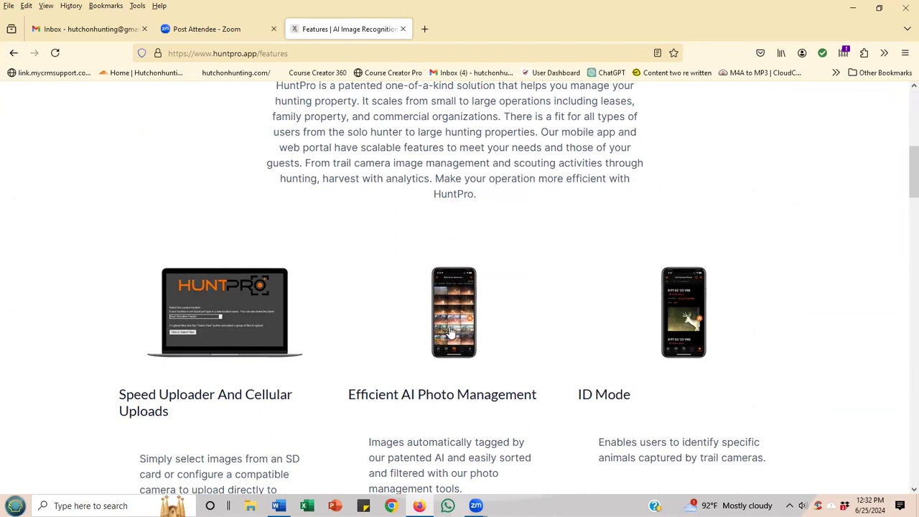
pyautogui.moveTo(451, 331)
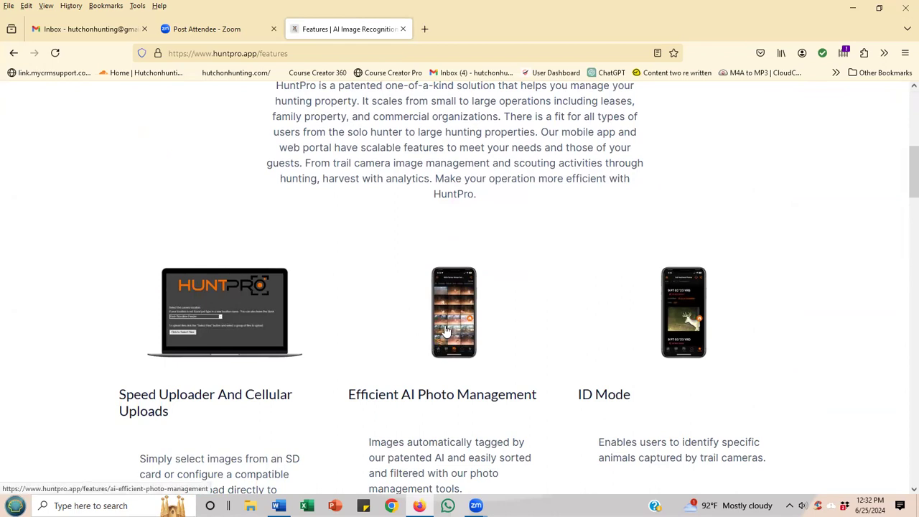
pyautogui.scroll(-3)
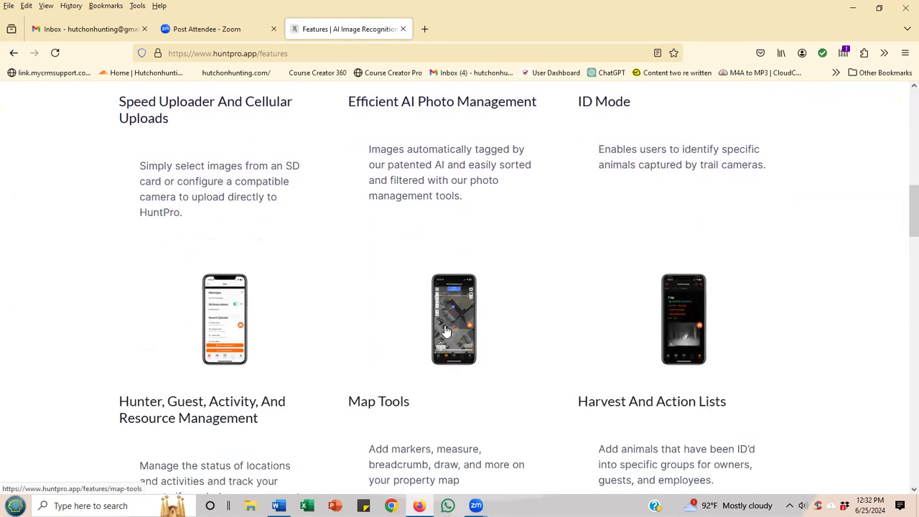
pyautogui.scroll(-3)
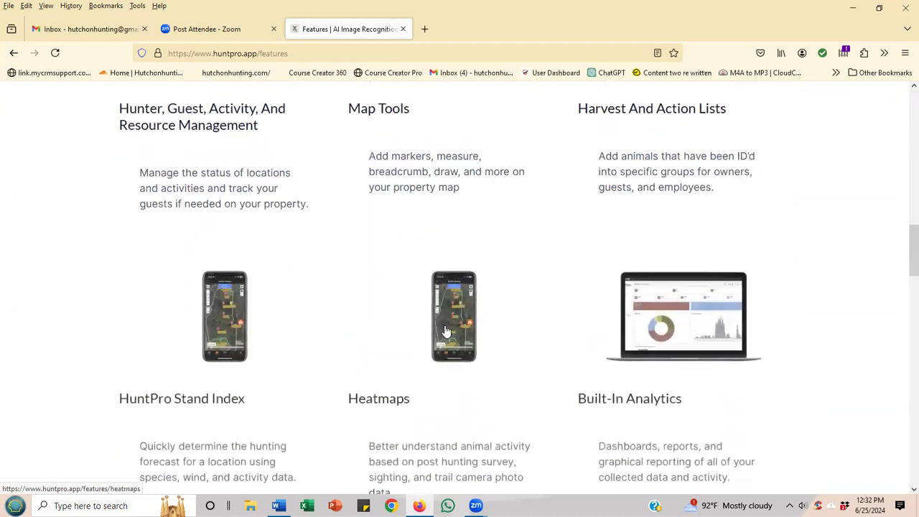
pyautogui.scroll(-3)
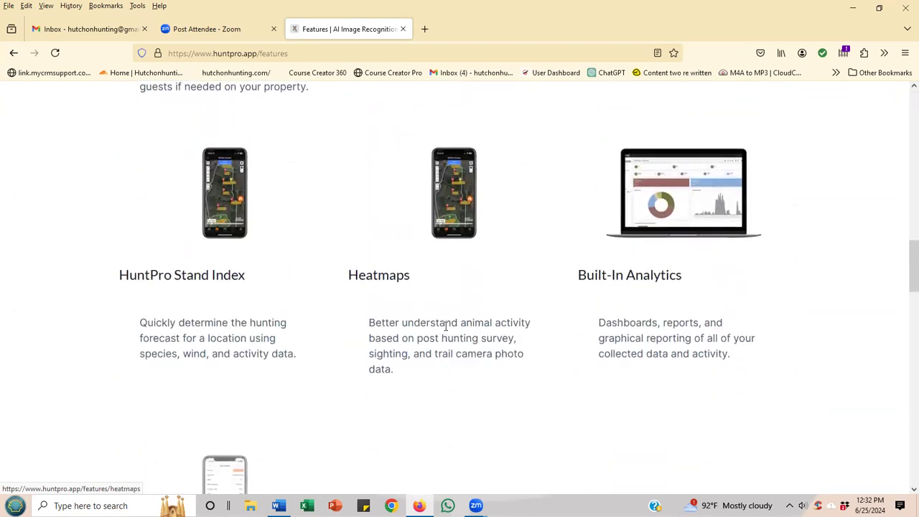
pyautogui.scroll(-3)
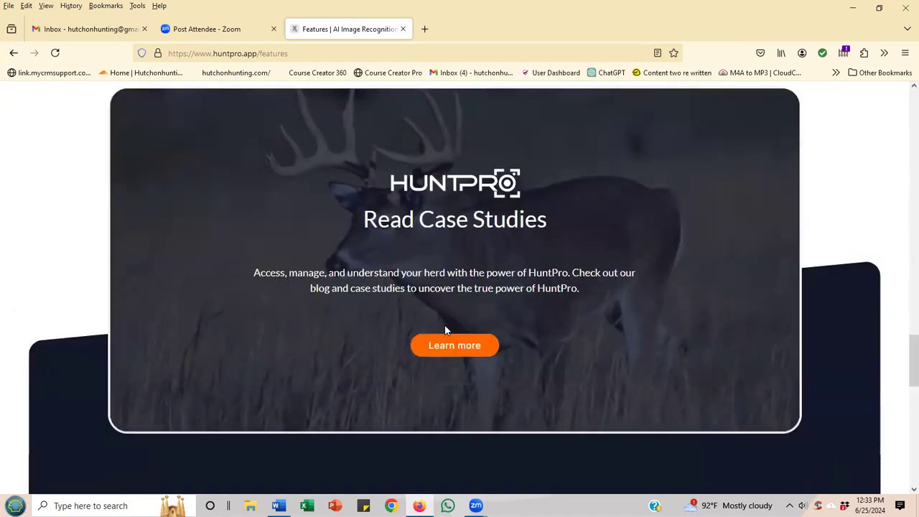
# Revisit the Speed Uploader, AI Photo Management and ID Mode cards on the Features page.
pyautogui.scroll(3)
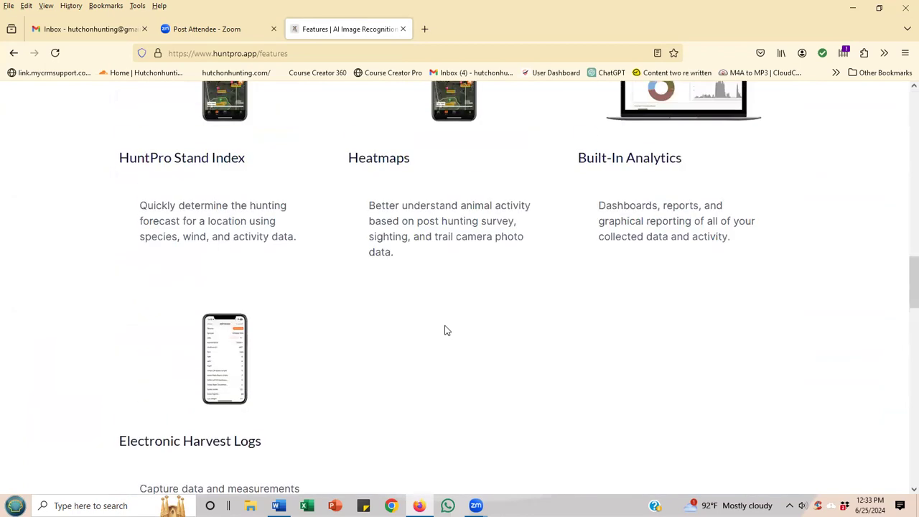
pyautogui.scroll(3)
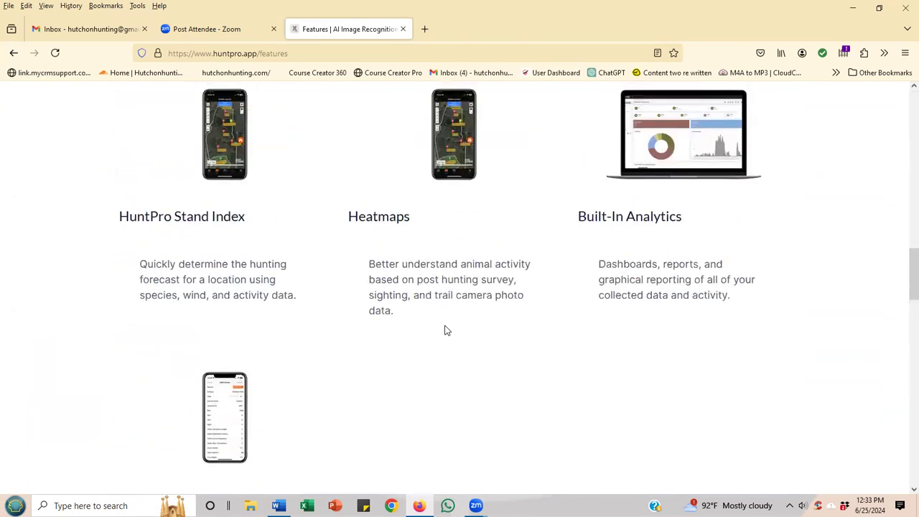
pyautogui.scroll(-3)
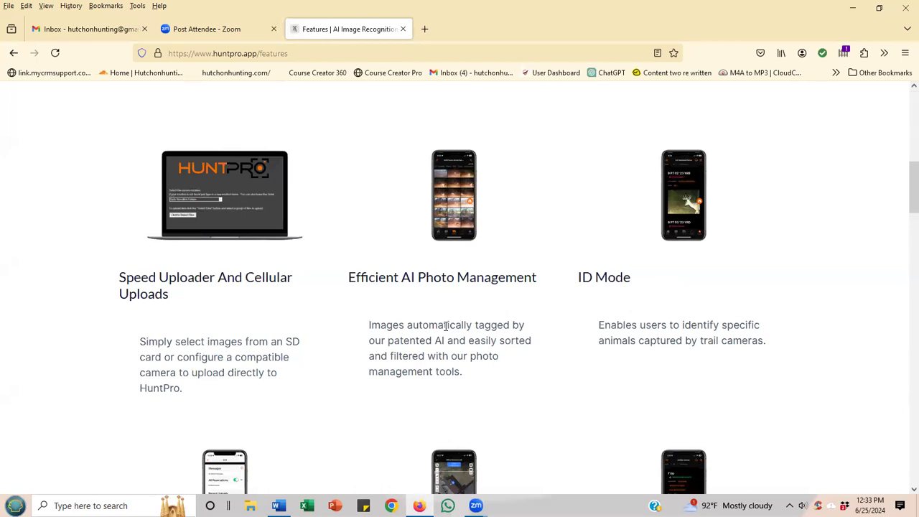
pyautogui.scroll(3)
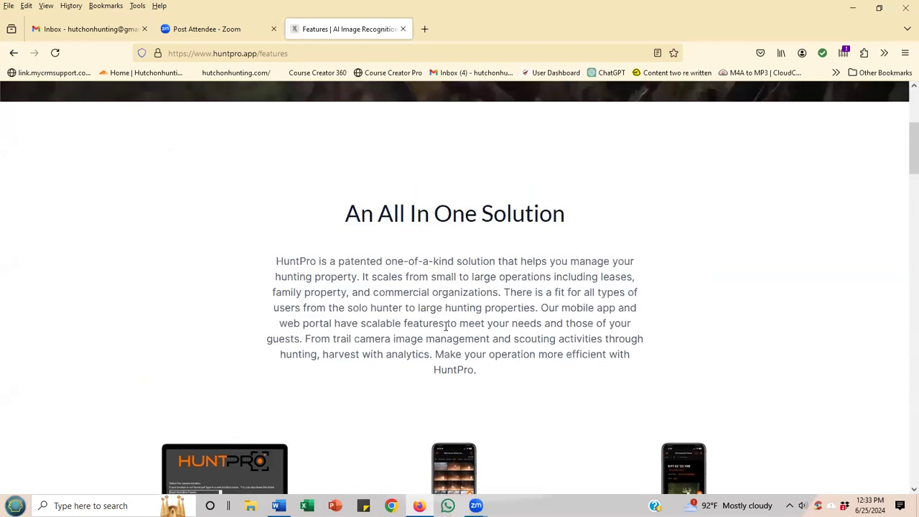
pyautogui.scroll(-3)
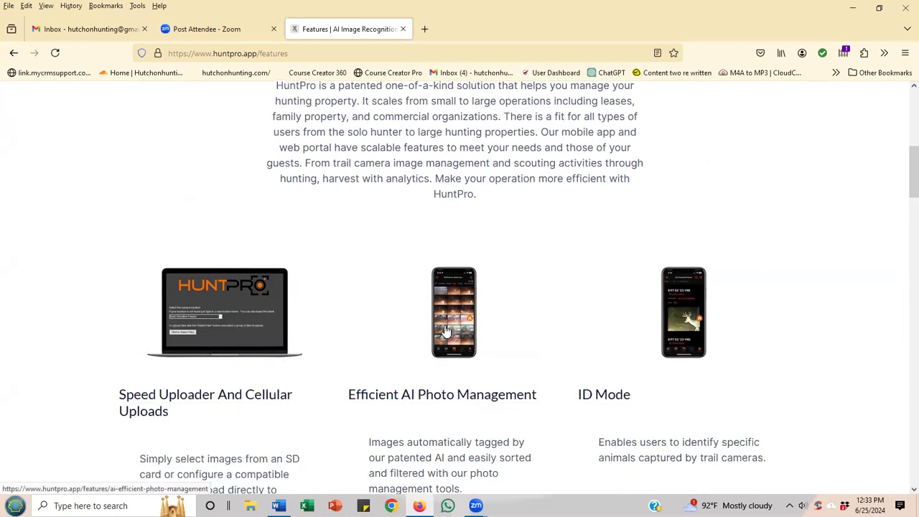
pyautogui.moveTo(630, 333)
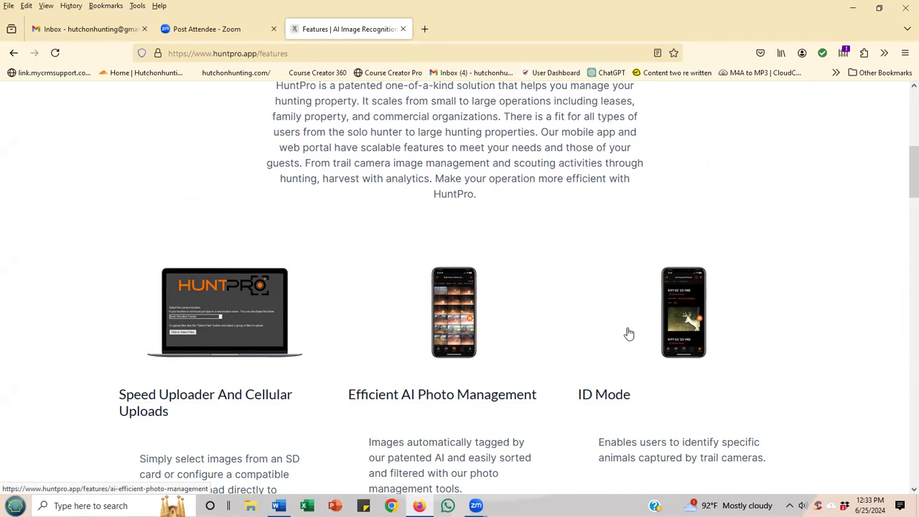
pyautogui.moveTo(674, 339)
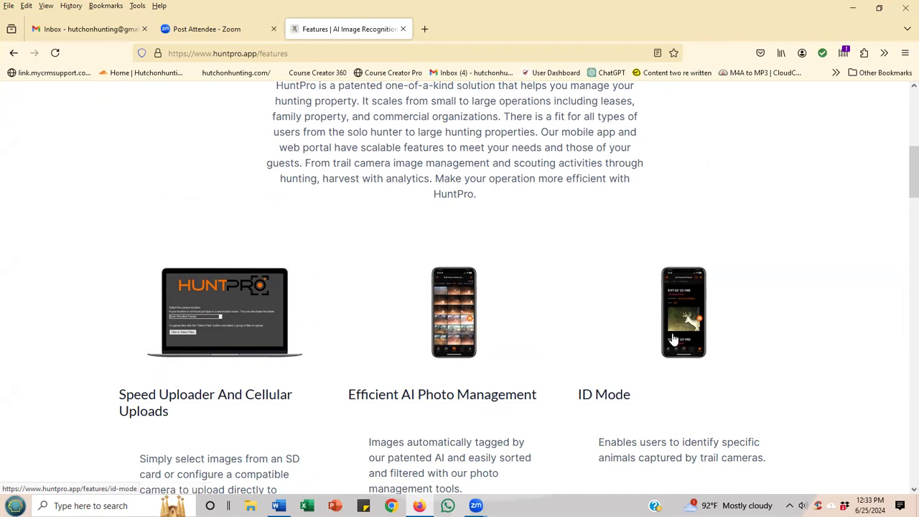
pyautogui.scroll(-3)
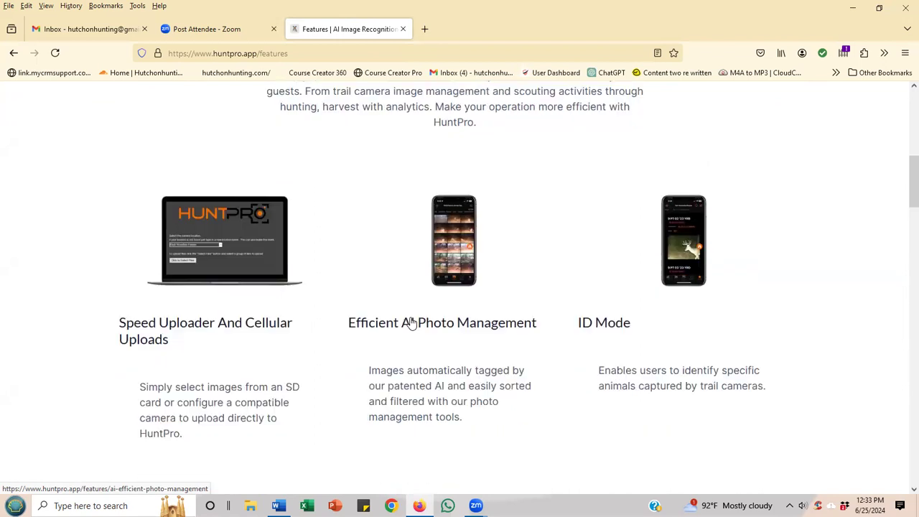
pyautogui.scroll(-3)
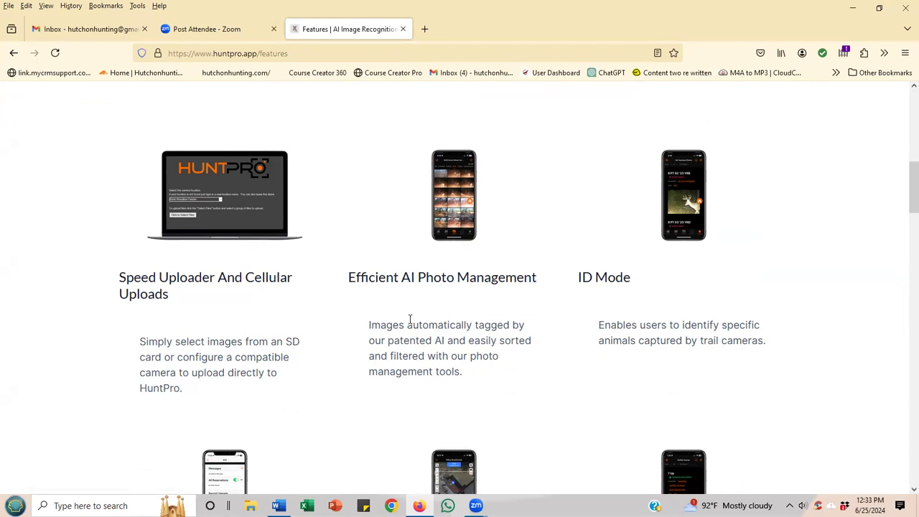
# Reopen the Efficient AI Photo Management page and read its tagging, property and herd-management sections.
pyautogui.click(442, 277)
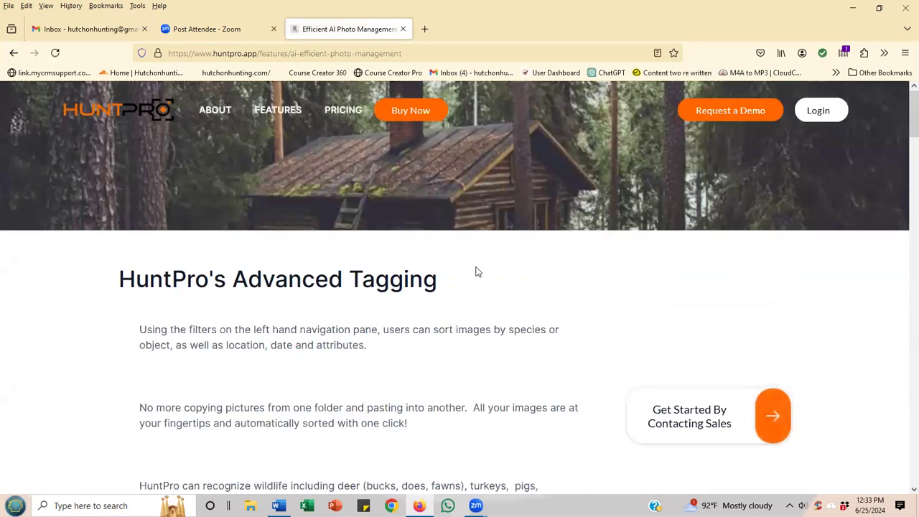
pyautogui.scroll(-3)
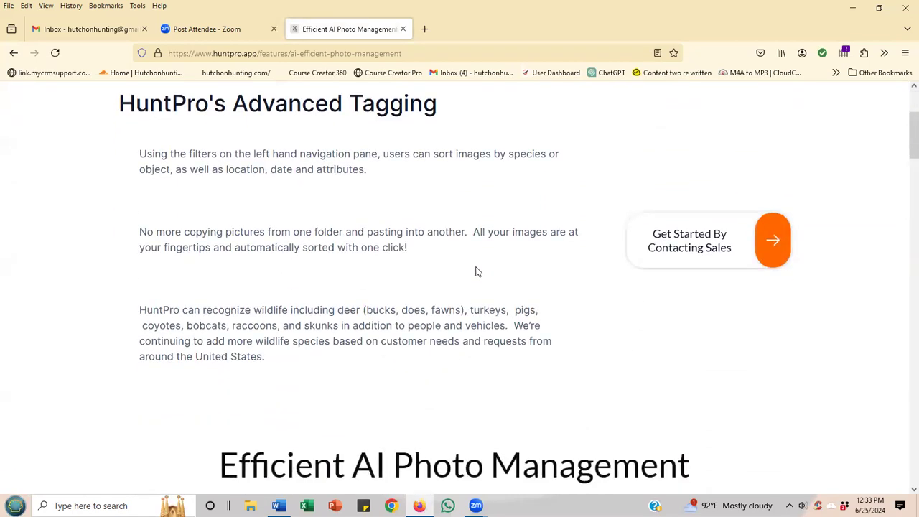
pyautogui.scroll(-3)
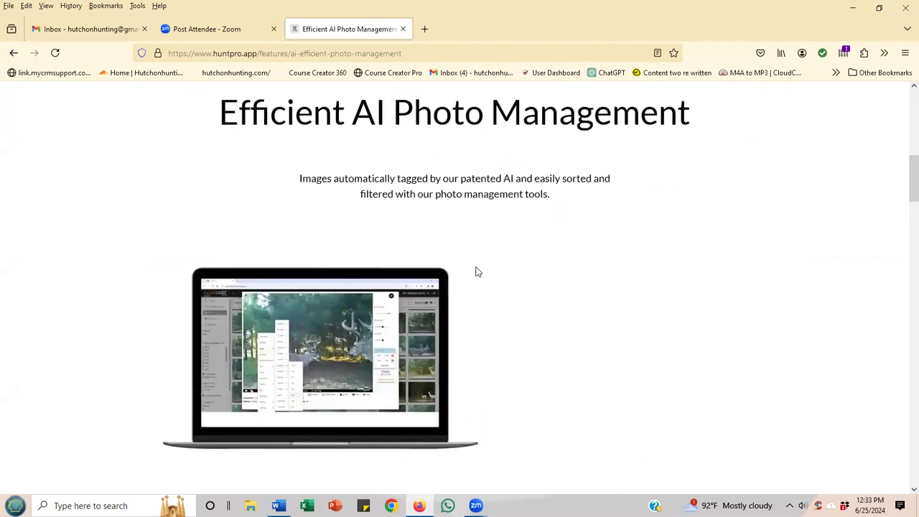
pyautogui.scroll(-3)
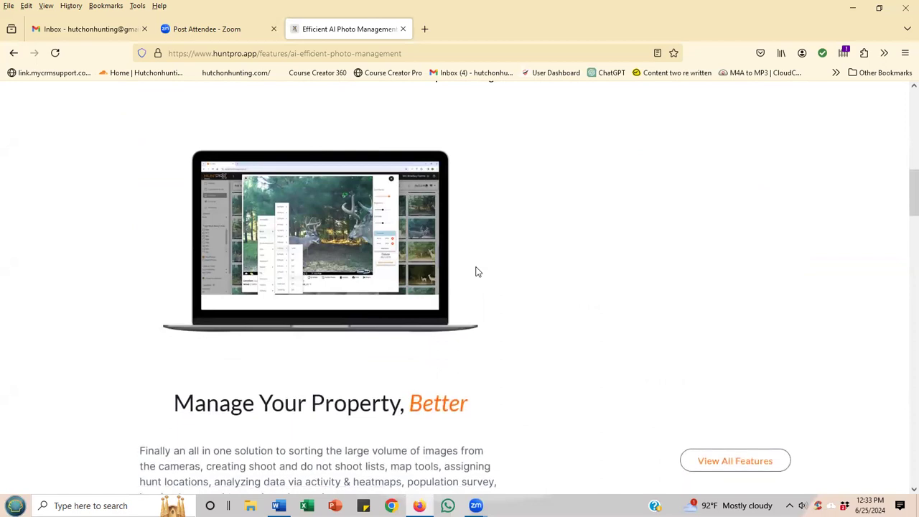
pyautogui.scroll(-3)
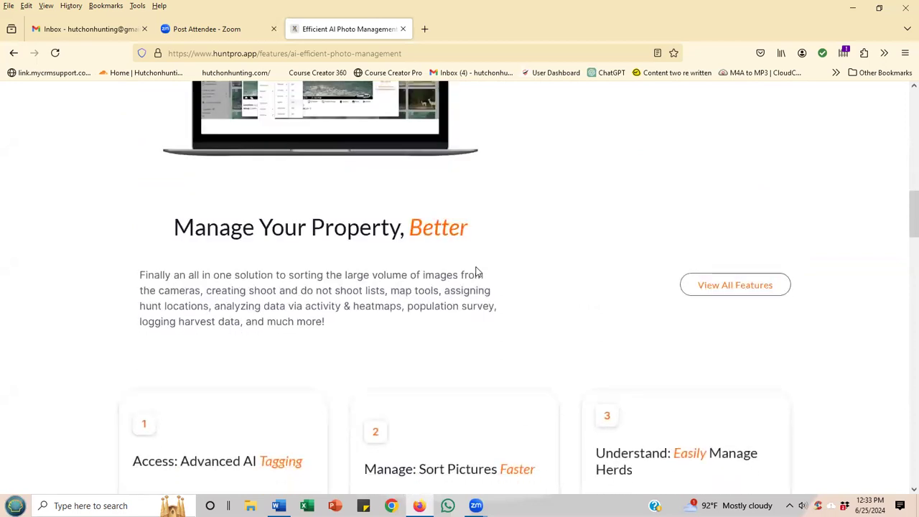
pyautogui.scroll(-3)
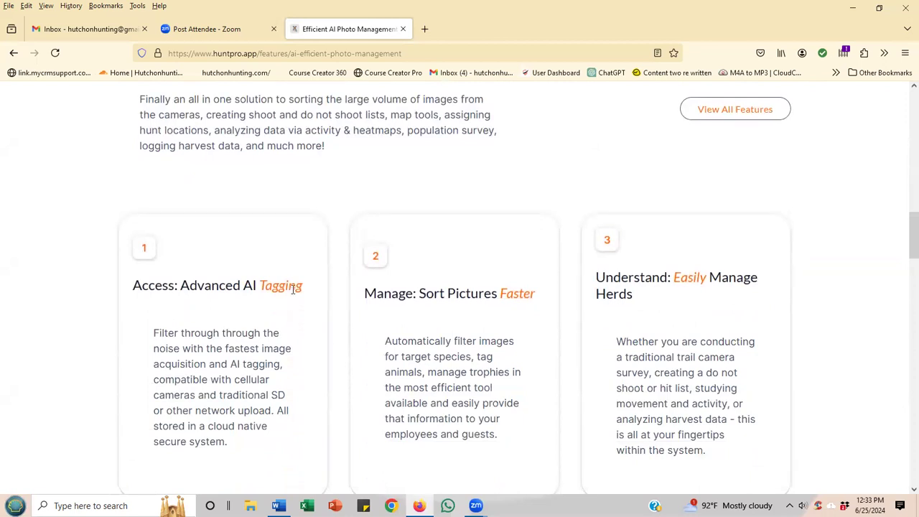
pyautogui.scroll(3)
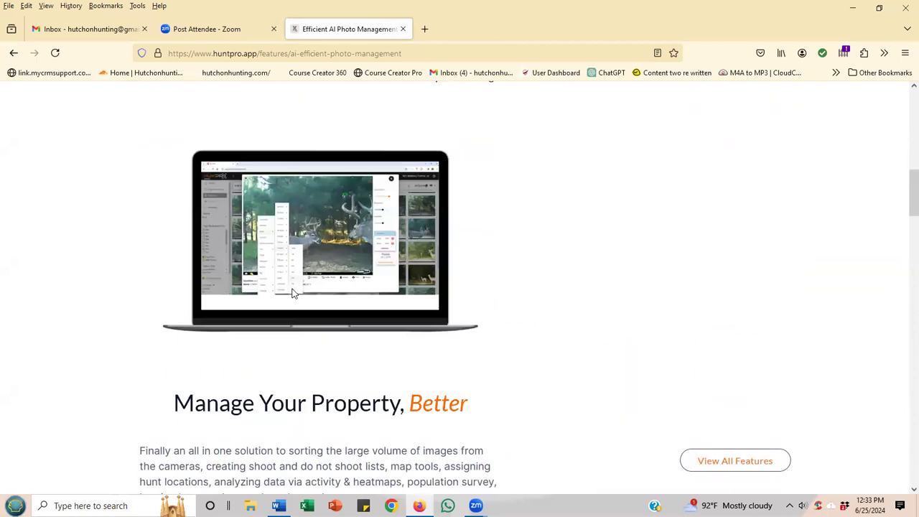
pyautogui.scroll(3)
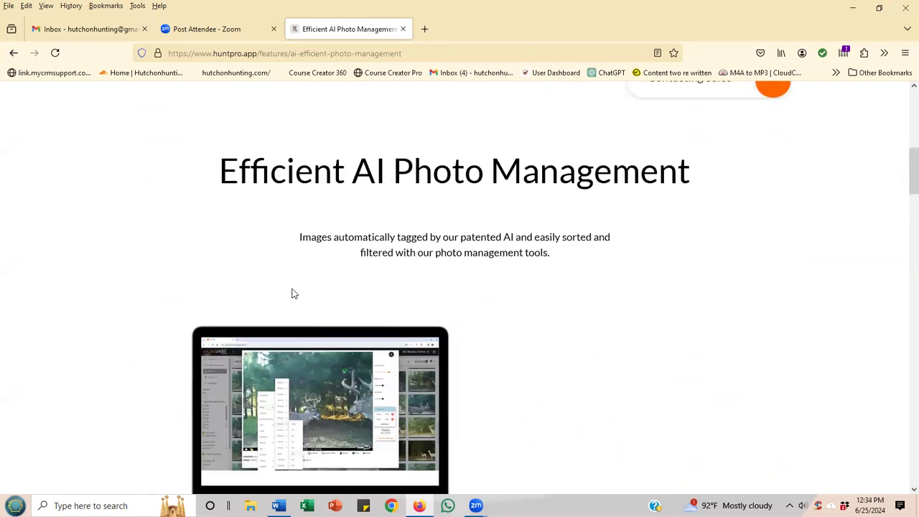
# Bring the Advanced Tagging summary and app preview at the page top into view.
pyautogui.scroll(-3)
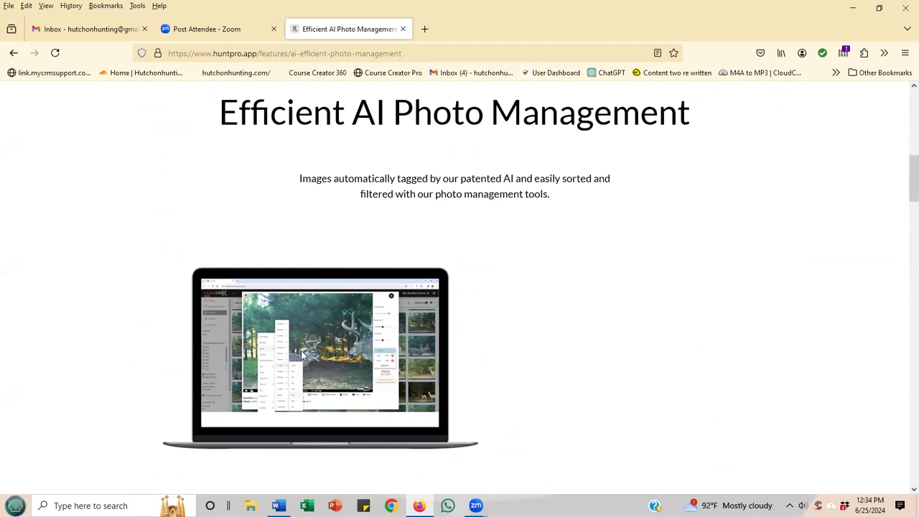
pyautogui.moveTo(319, 347)
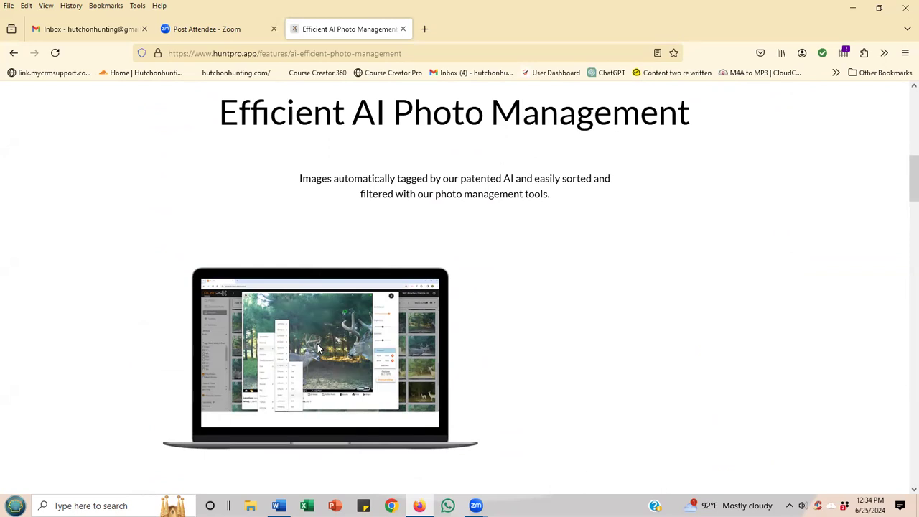
pyautogui.rightClick(319, 349)
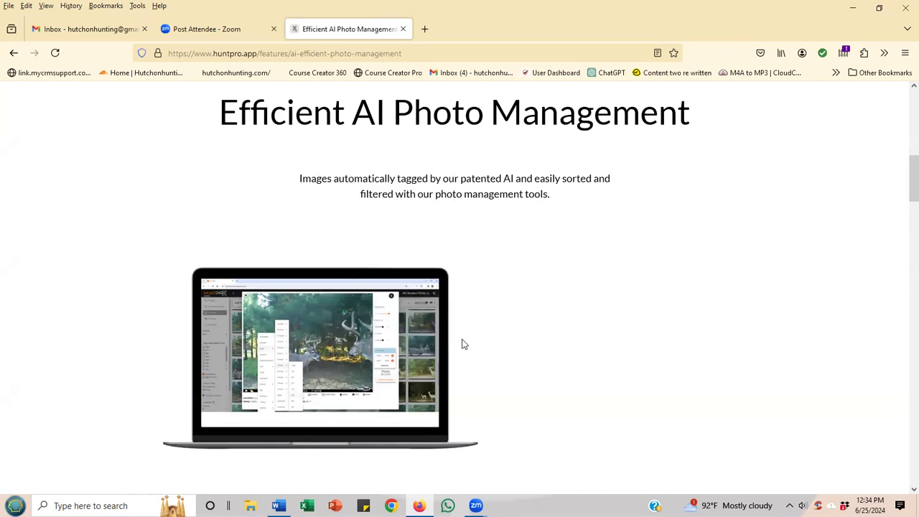
pyautogui.moveTo(437, 280)
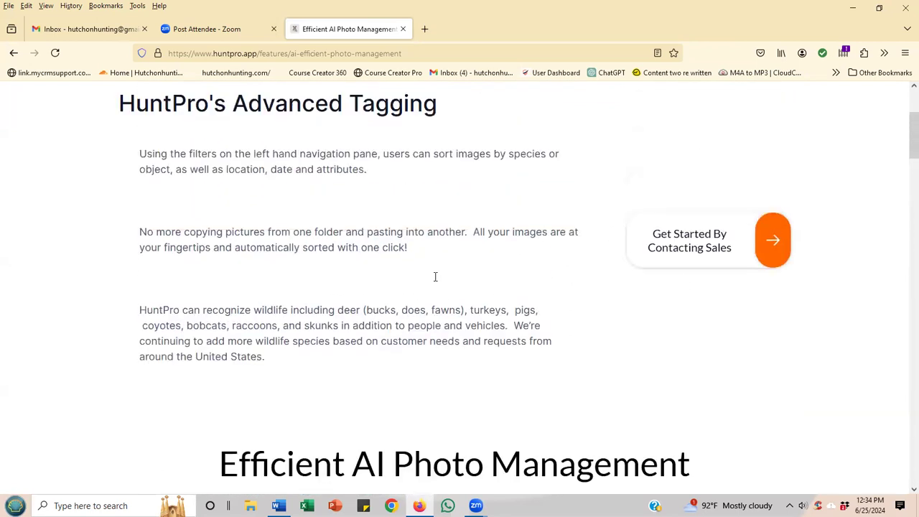
# Scroll past Manage Your Property, Better to the three cards on tagging, sorting and herds.
pyautogui.scroll(3)
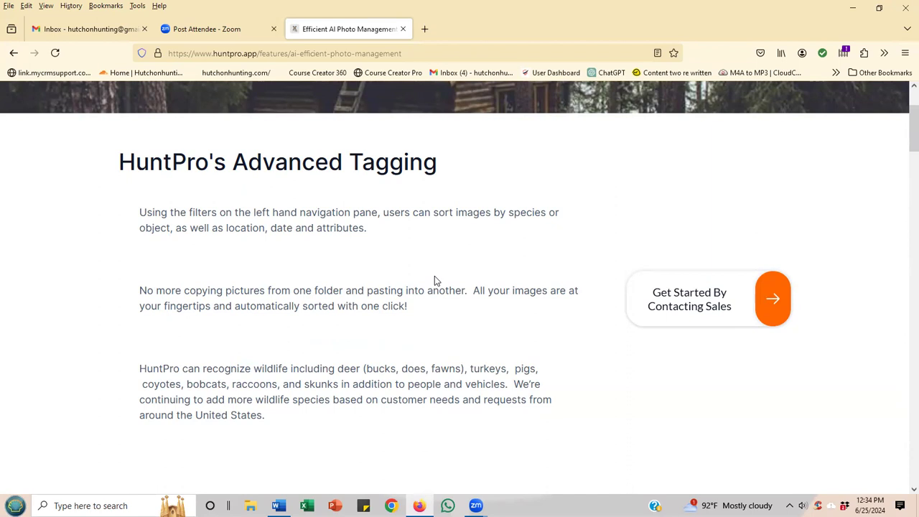
pyautogui.scroll(-3)
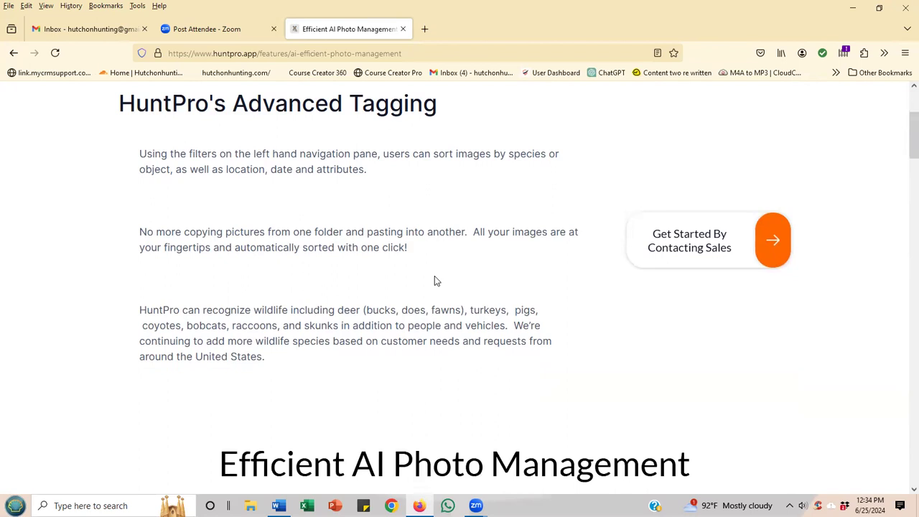
pyautogui.scroll(-3)
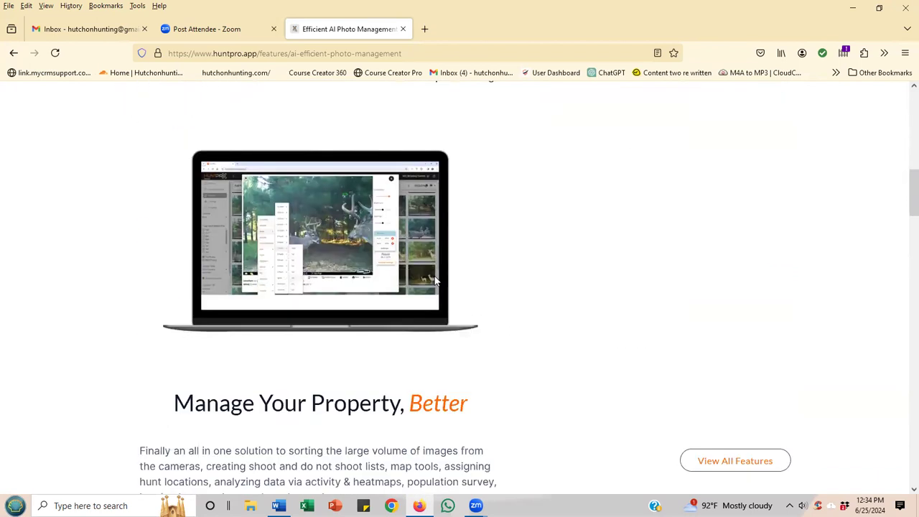
pyautogui.scroll(-3)
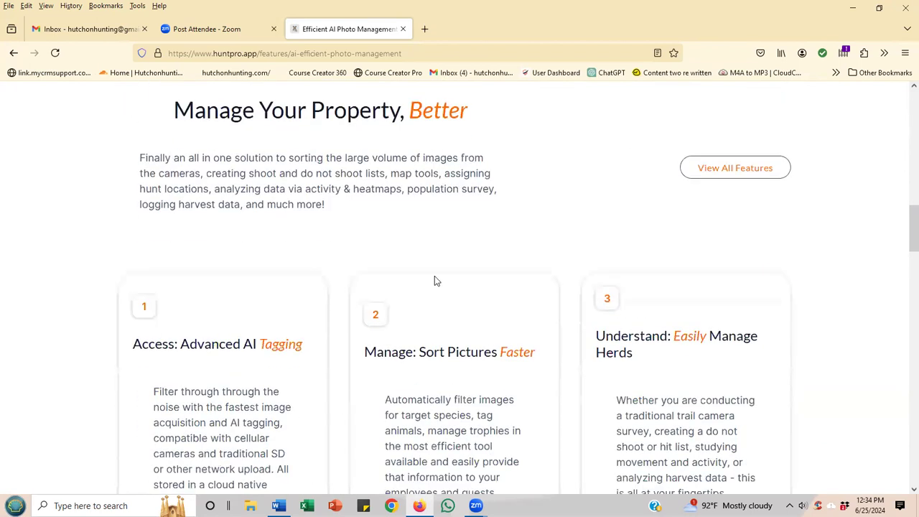
pyautogui.scroll(-3)
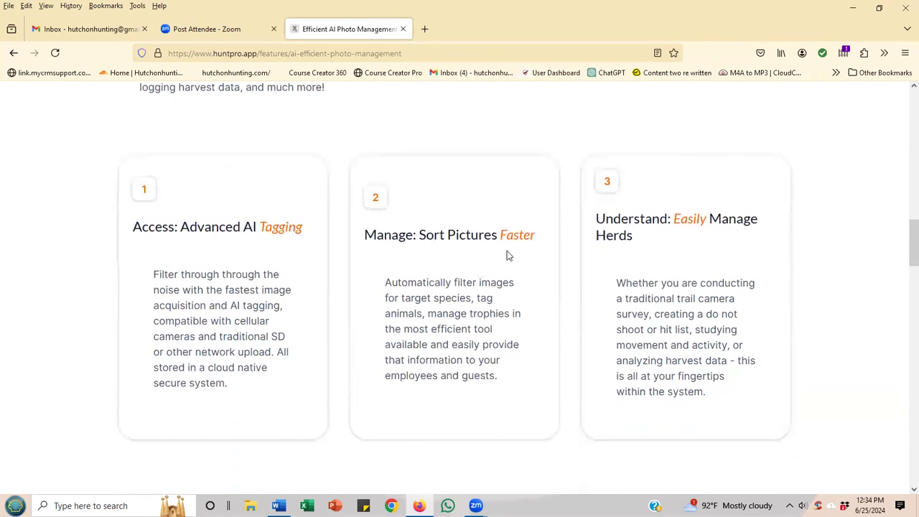
pyautogui.moveTo(588, 221)
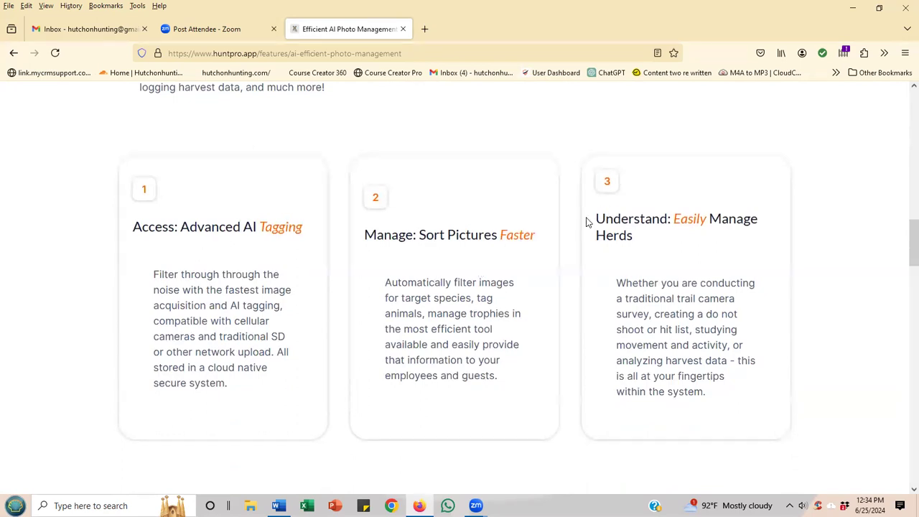
# Read the Out Of The Box Functionality list from Speed Uploader down to How To Videos.
pyautogui.scroll(-3)
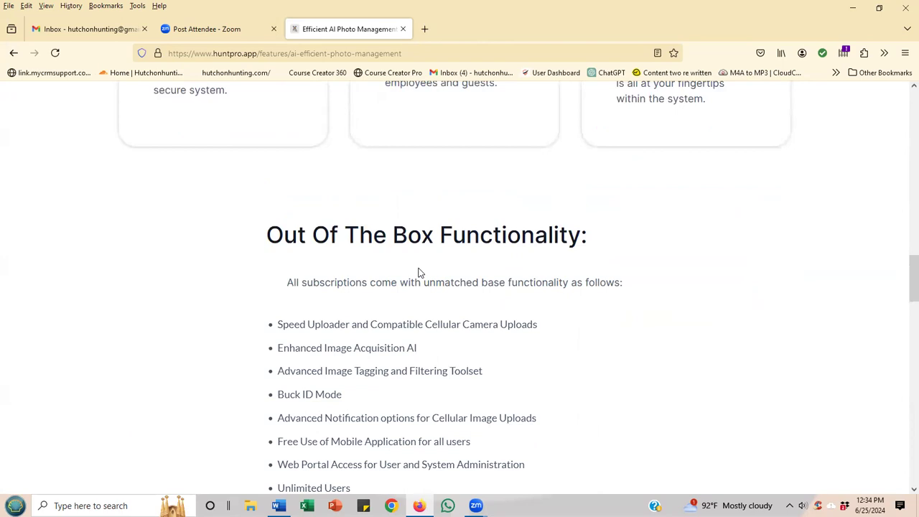
pyautogui.scroll(-3)
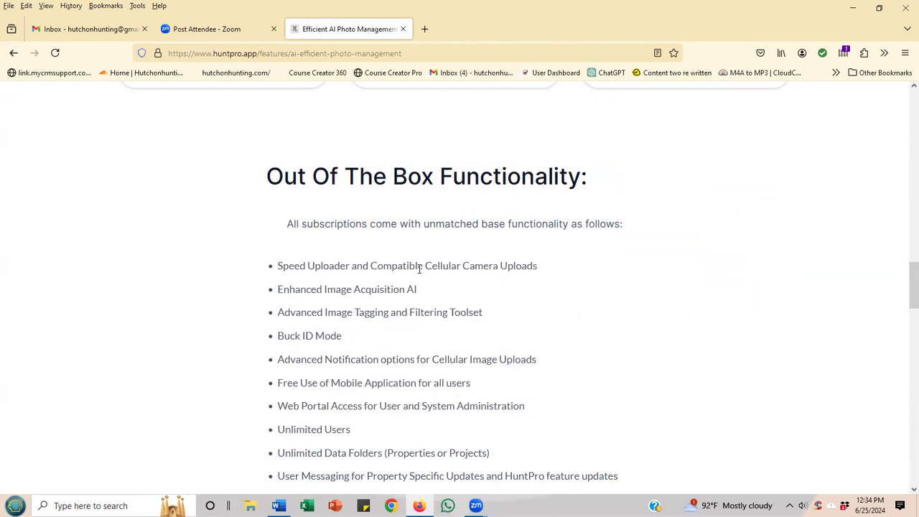
pyautogui.scroll(-3)
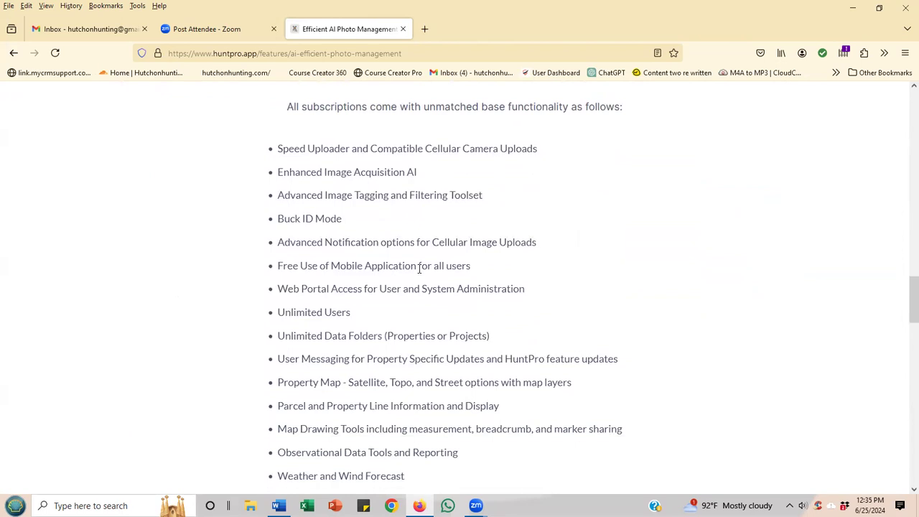
pyautogui.moveTo(385, 152)
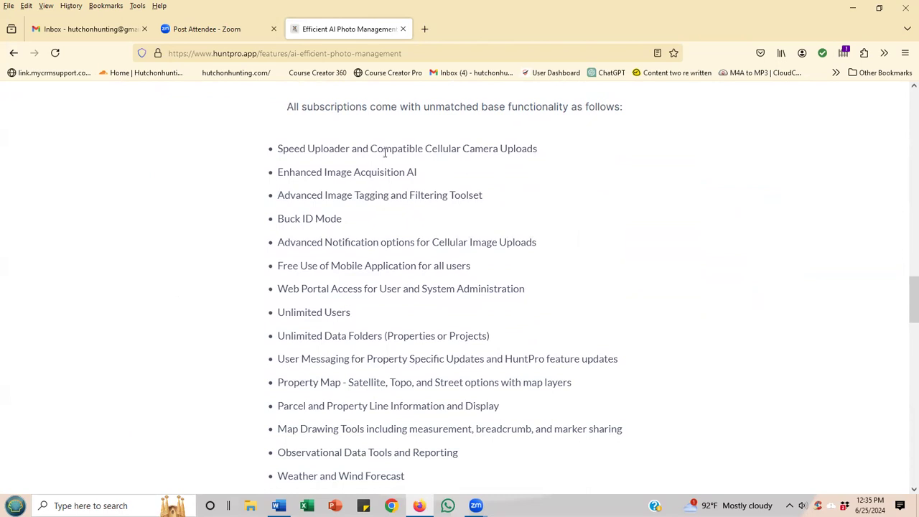
pyautogui.moveTo(301, 149)
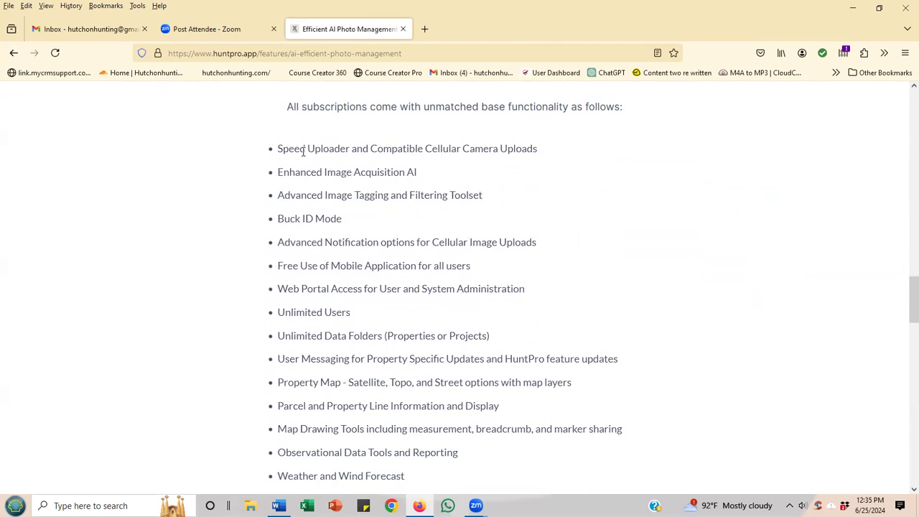
pyautogui.scroll(-3)
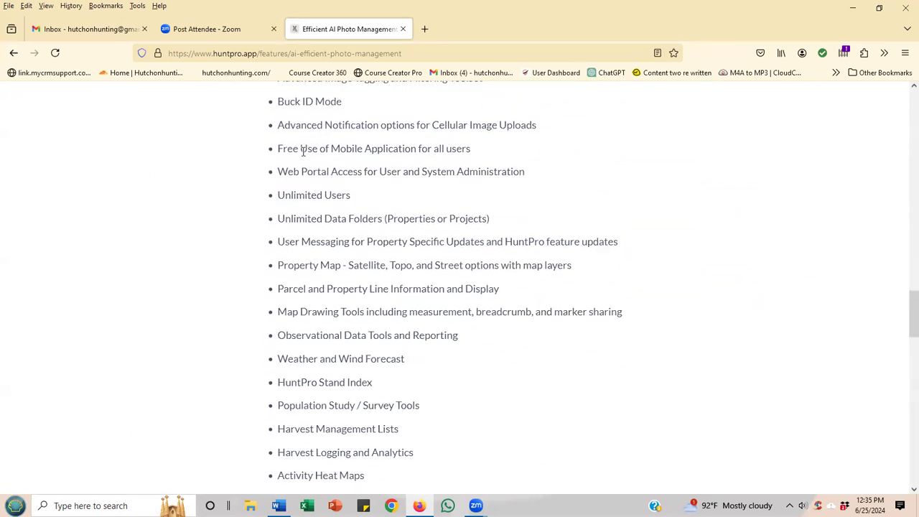
pyautogui.scroll(-3)
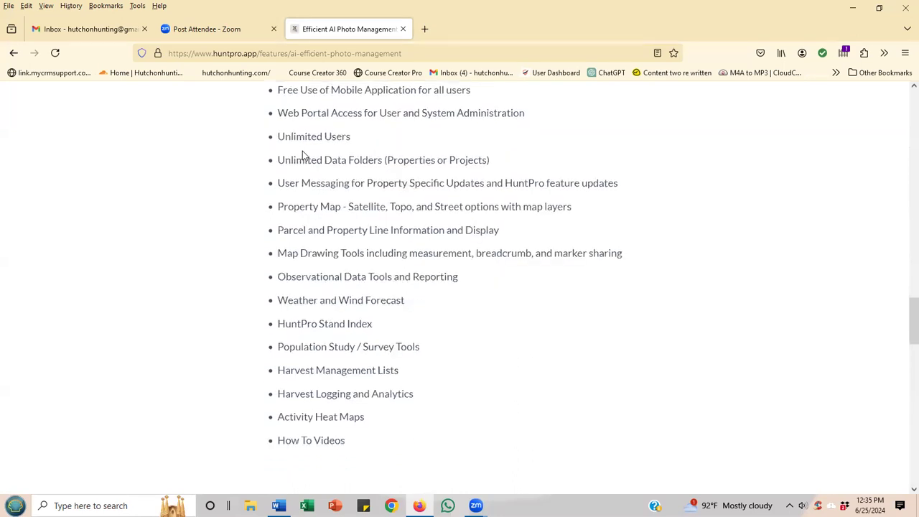
pyautogui.scroll(3)
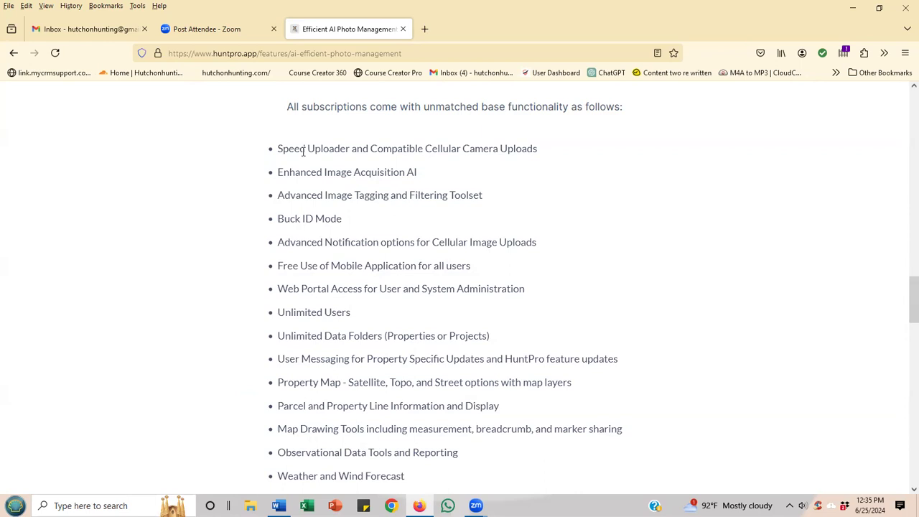
pyautogui.scroll(3)
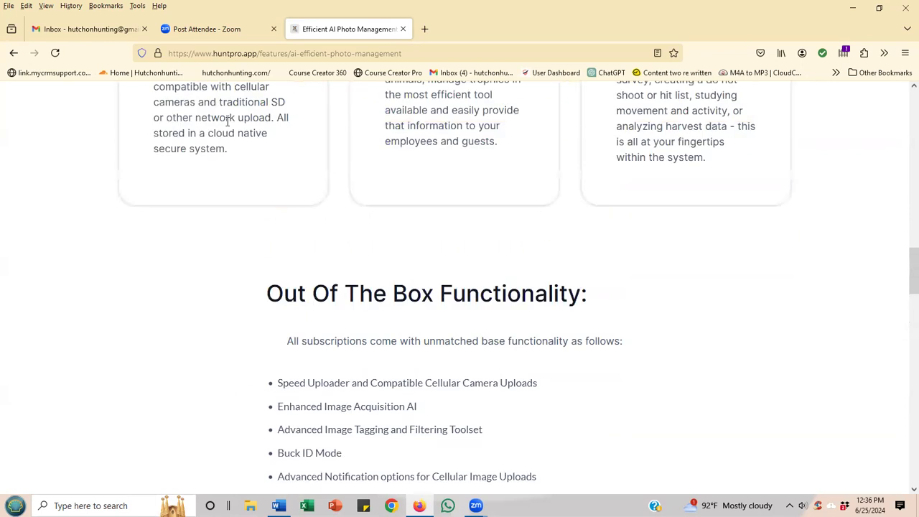
pyautogui.scroll(3)
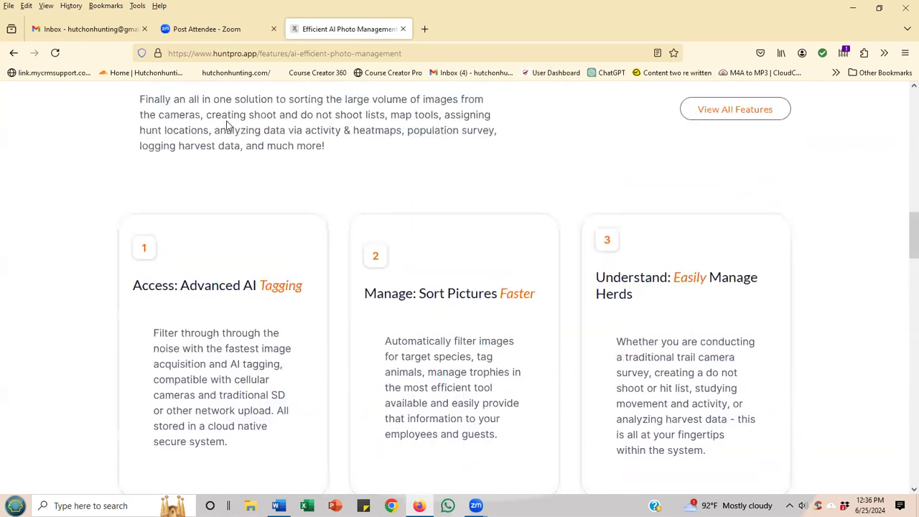
pyautogui.scroll(3)
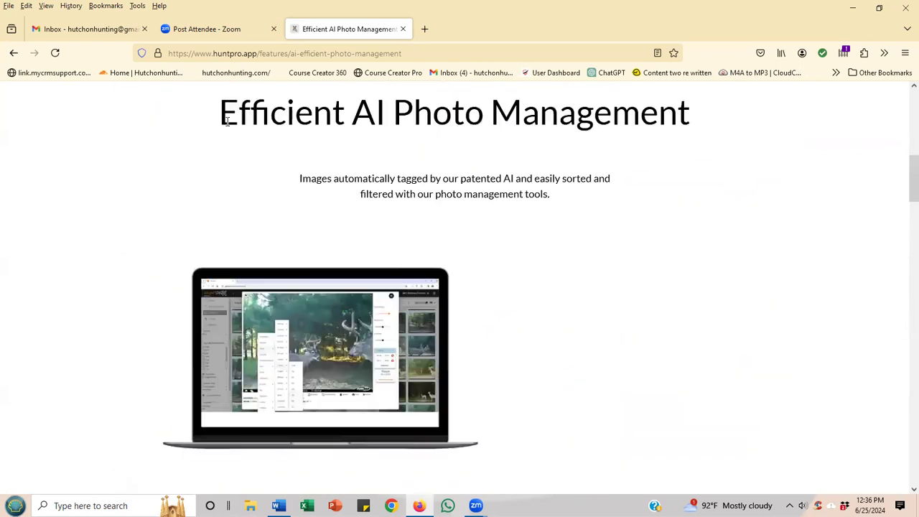
pyautogui.scroll(3)
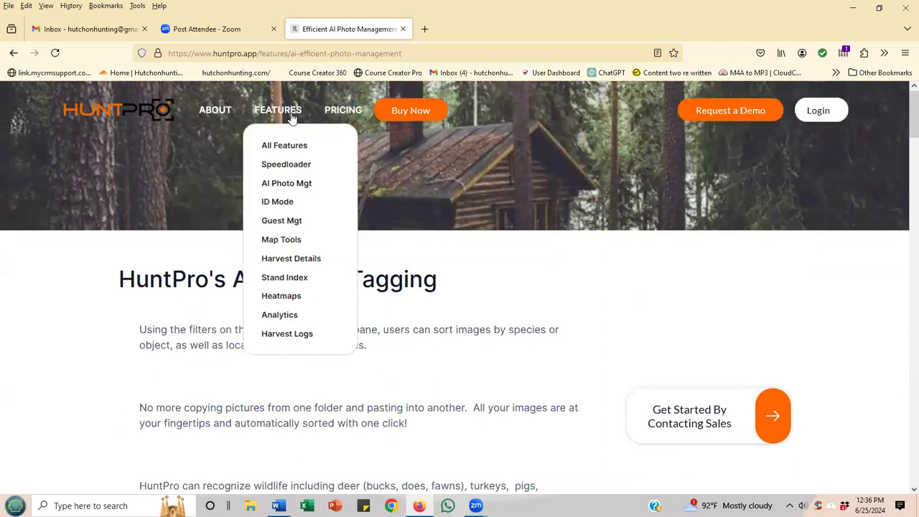
pyautogui.moveTo(296, 145)
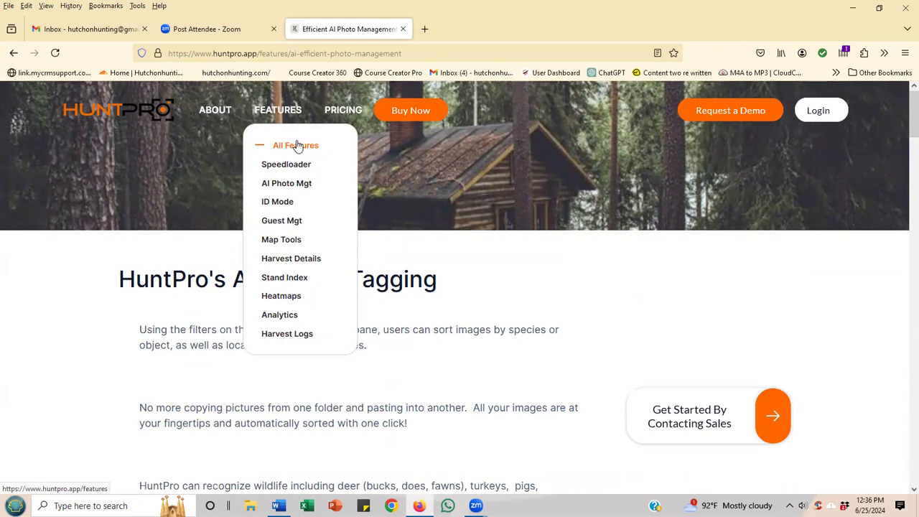
pyautogui.moveTo(293, 222)
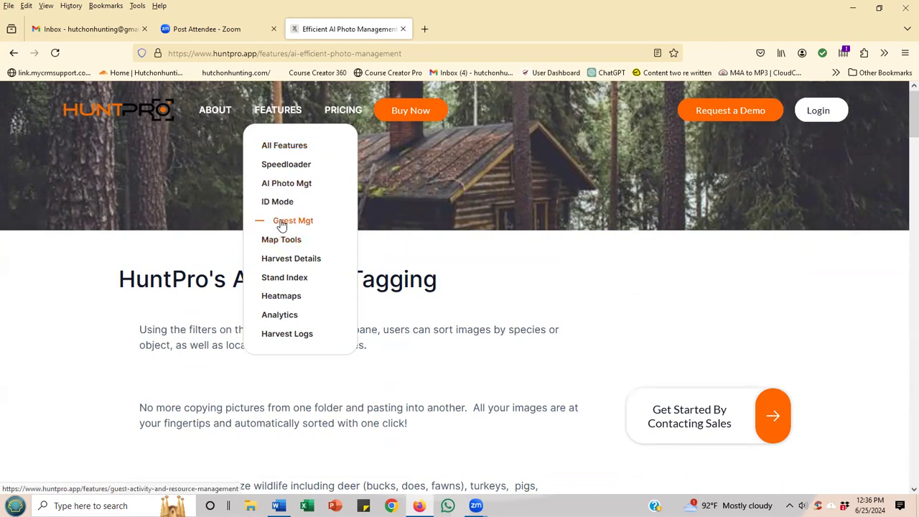
pyautogui.moveTo(288, 201)
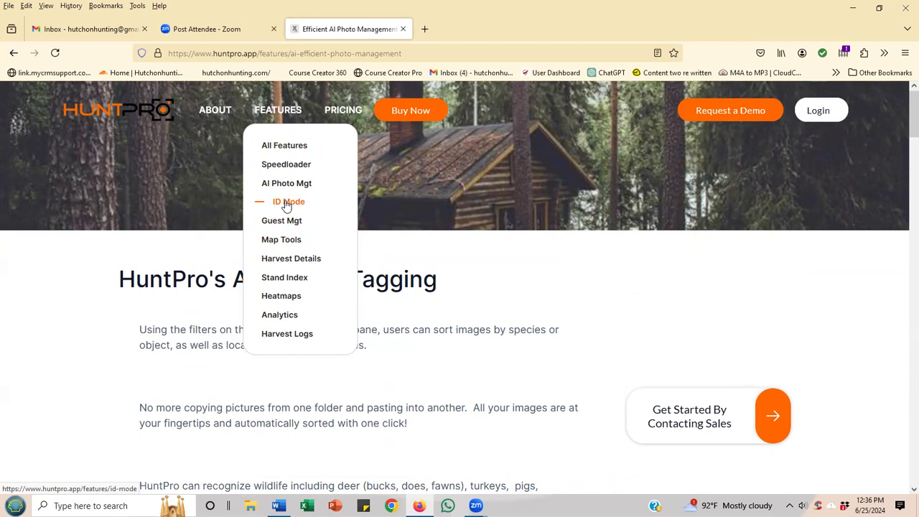
pyautogui.click(288, 201)
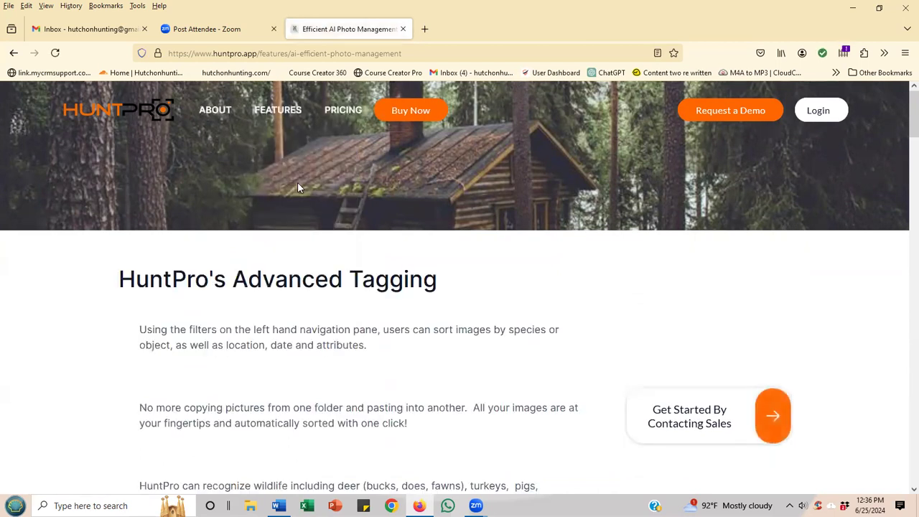
pyautogui.scroll(-3)
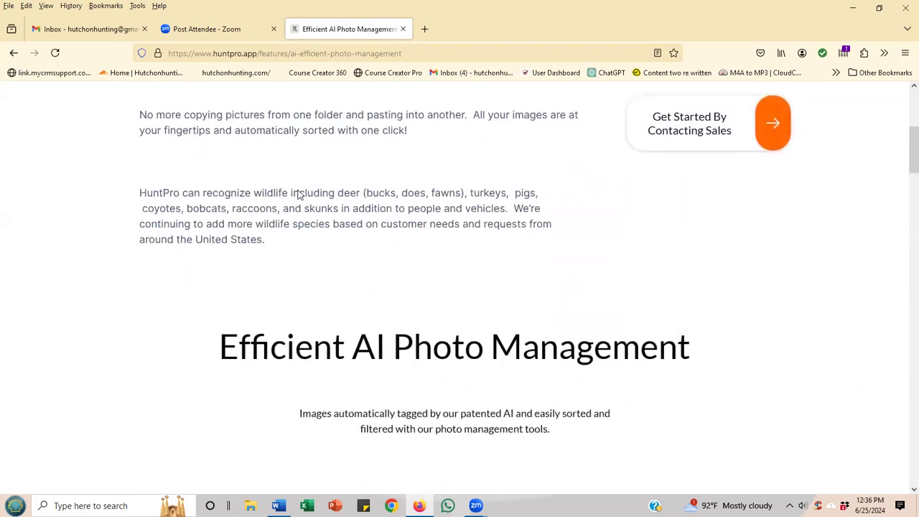
pyautogui.scroll(3)
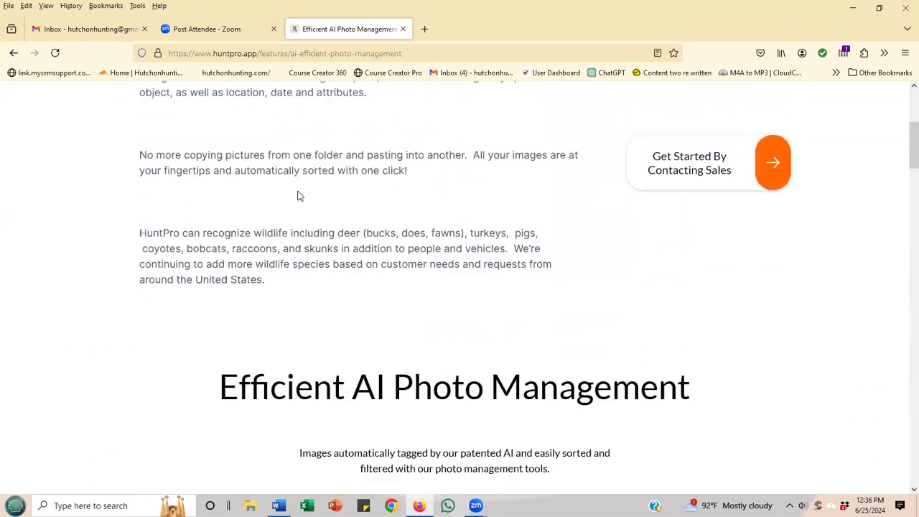
pyautogui.scroll(3)
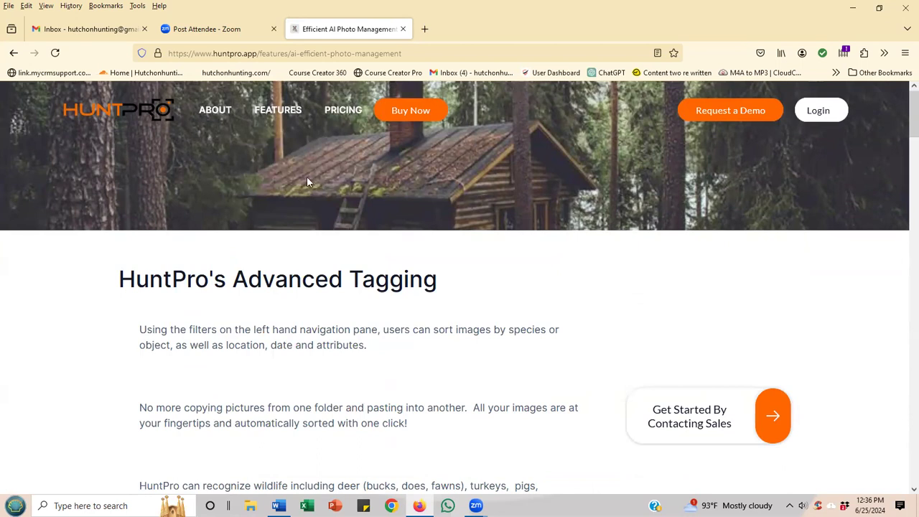
pyautogui.click(279, 109)
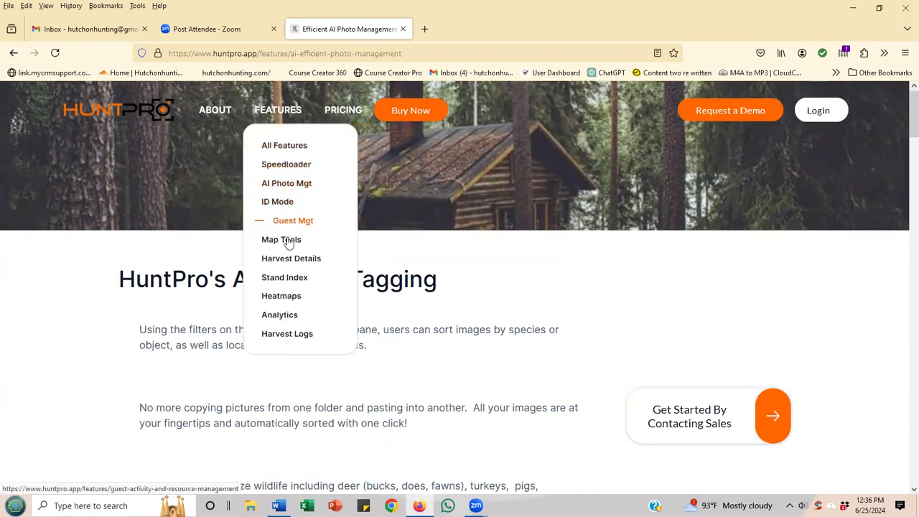
pyautogui.moveTo(296, 278)
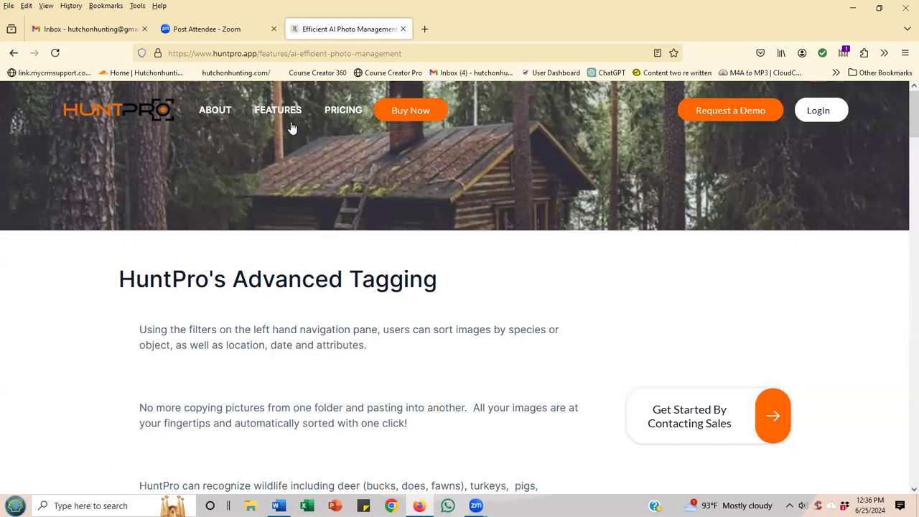
pyautogui.click(279, 109)
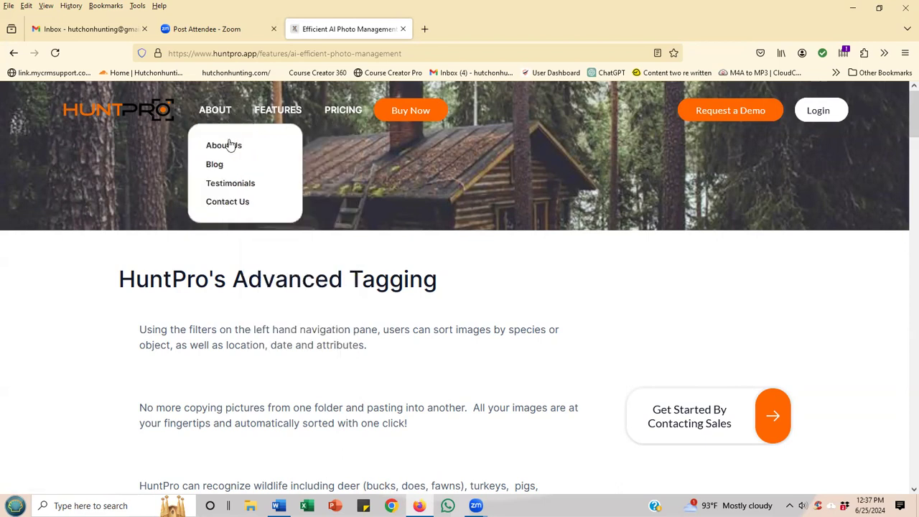
pyautogui.moveTo(230, 145)
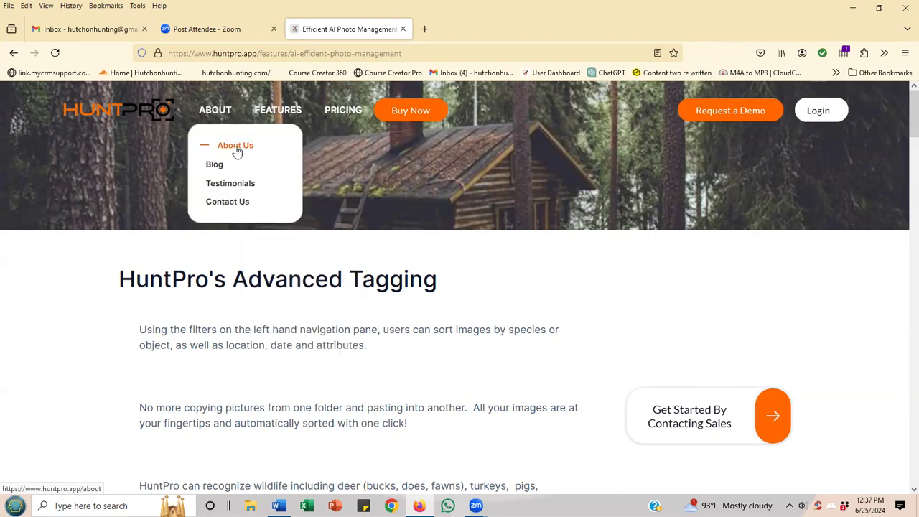
# Reopen the About HuntPro page, read down to Key Features, and return toward the top.
pyautogui.click(236, 143)
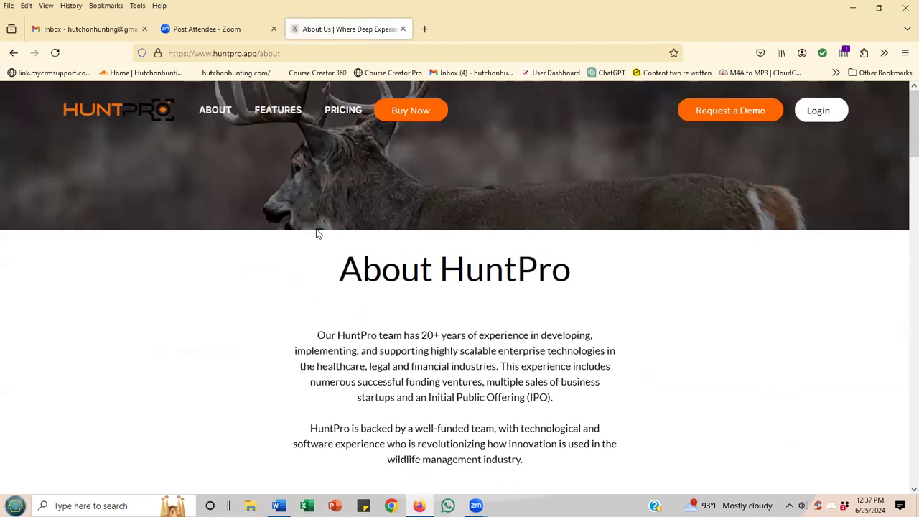
pyautogui.scroll(-3)
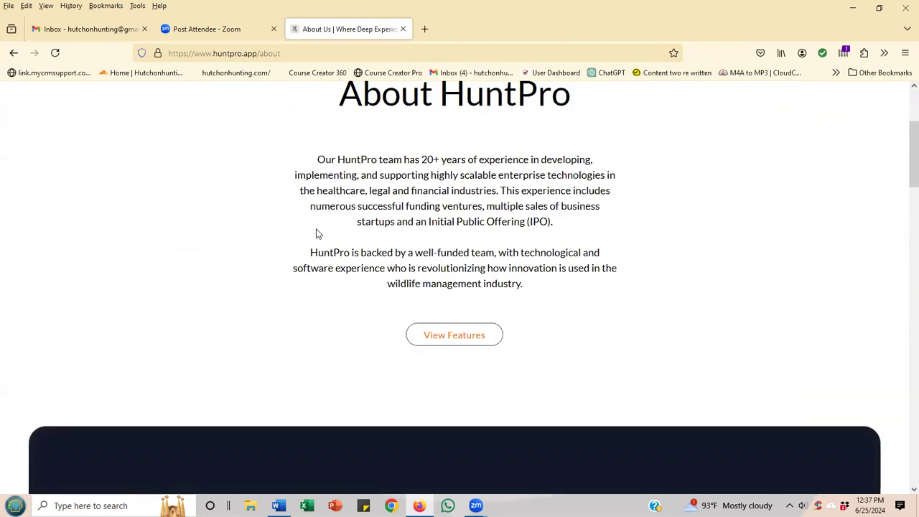
pyautogui.scroll(-3)
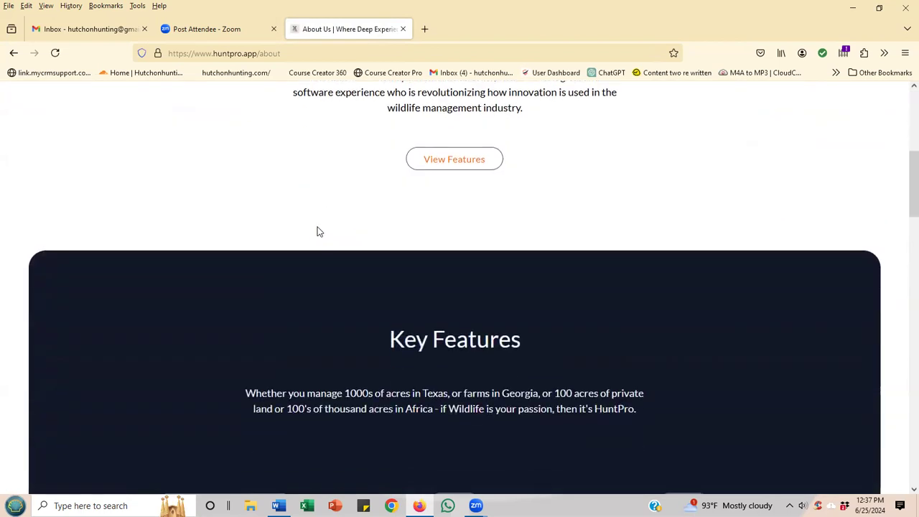
pyautogui.scroll(-3)
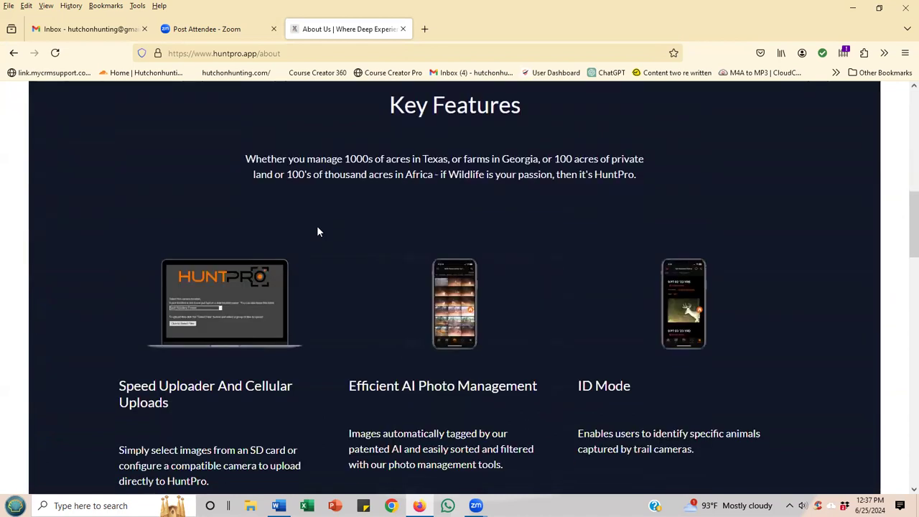
pyautogui.scroll(-3)
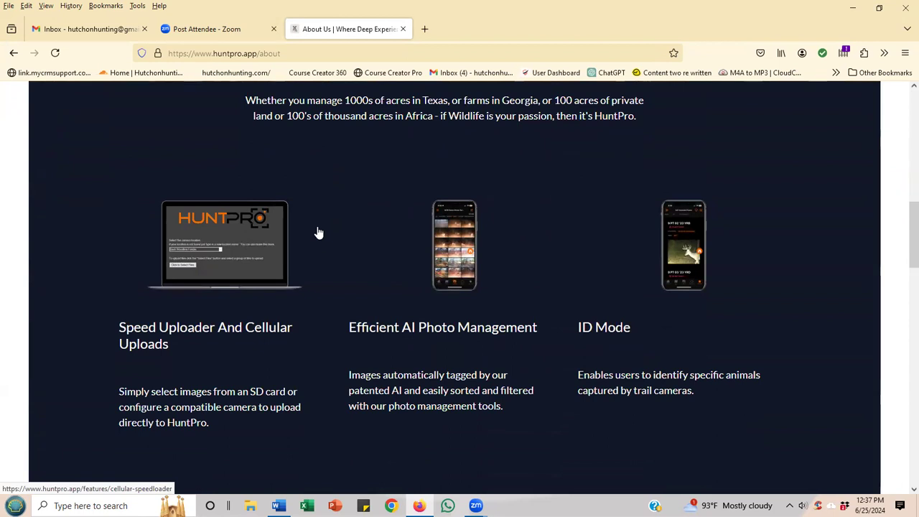
pyautogui.scroll(-3)
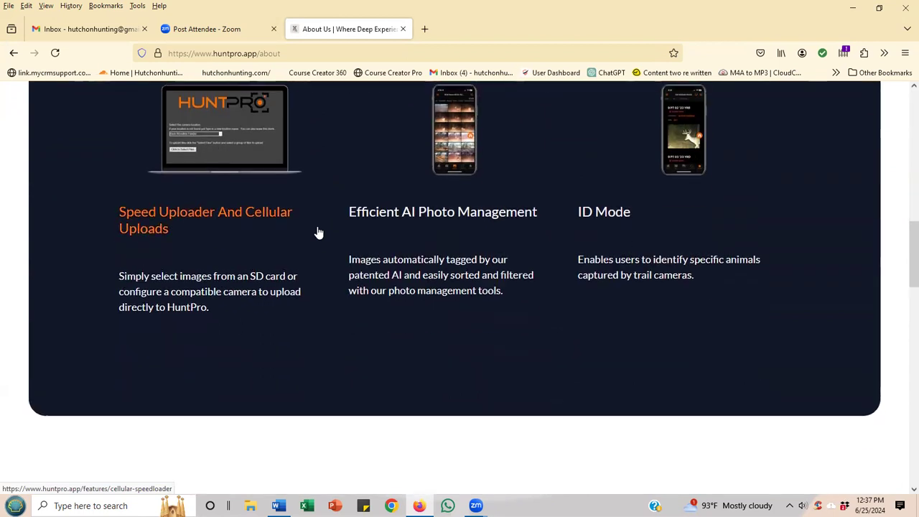
pyautogui.scroll(3)
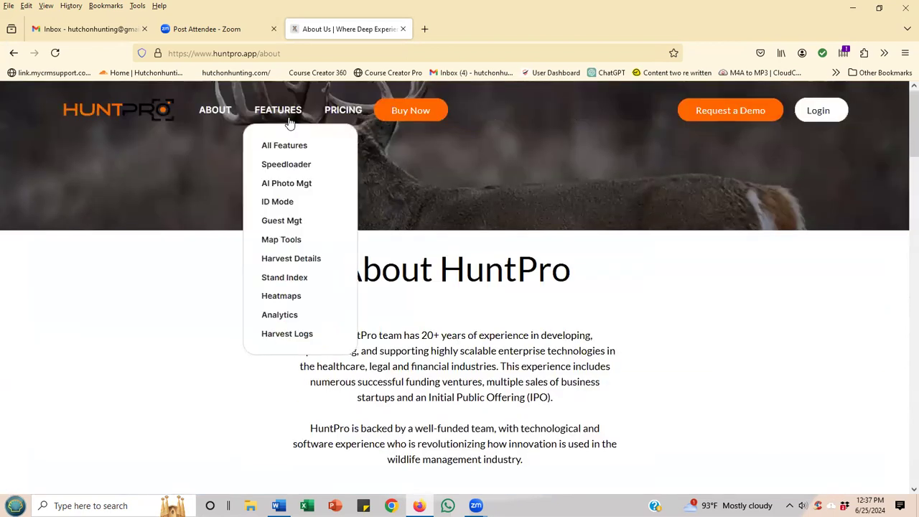
pyautogui.moveTo(295, 145)
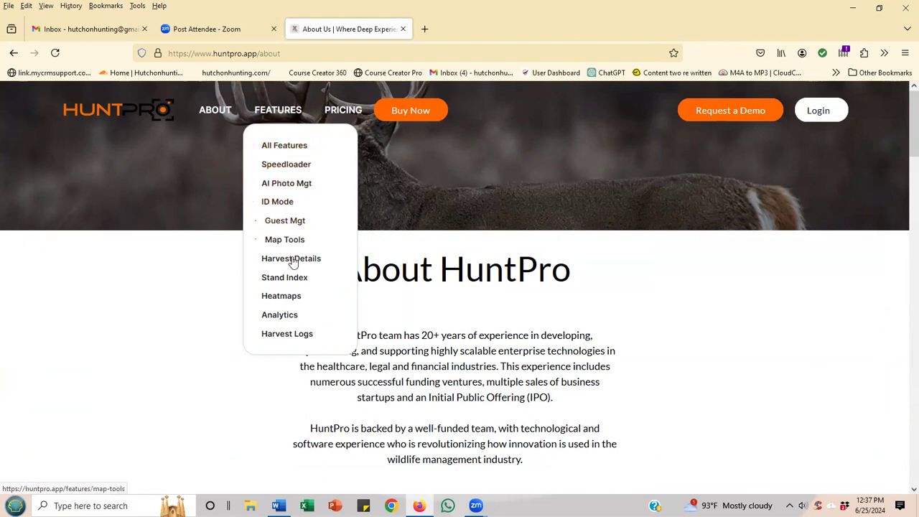
pyautogui.moveTo(290, 259)
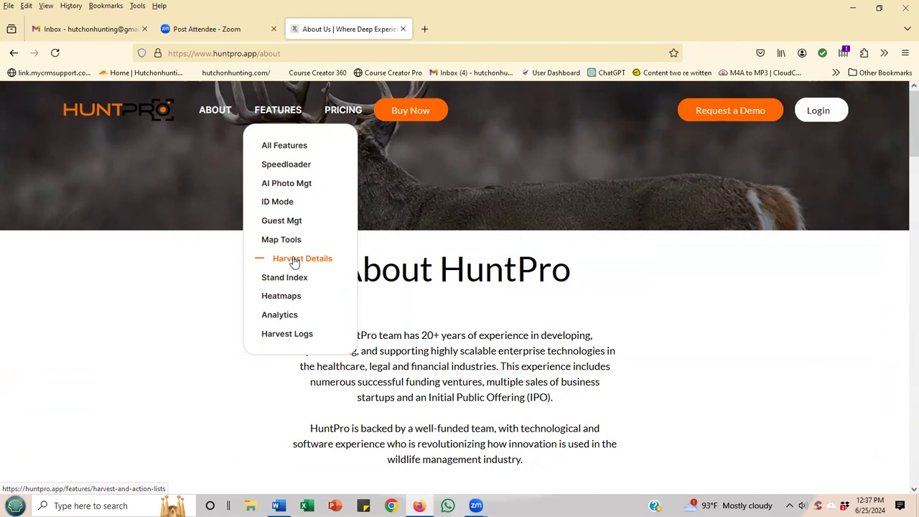
pyautogui.moveTo(296, 277)
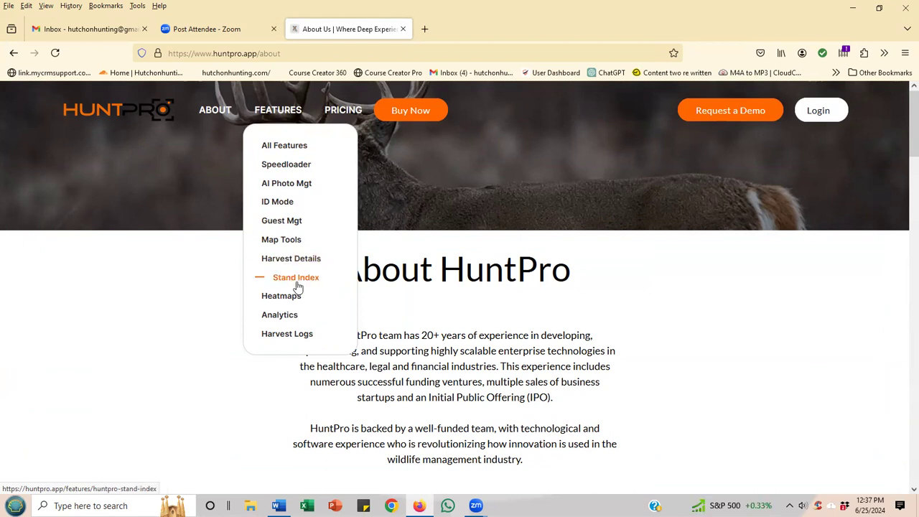
pyautogui.click(279, 315)
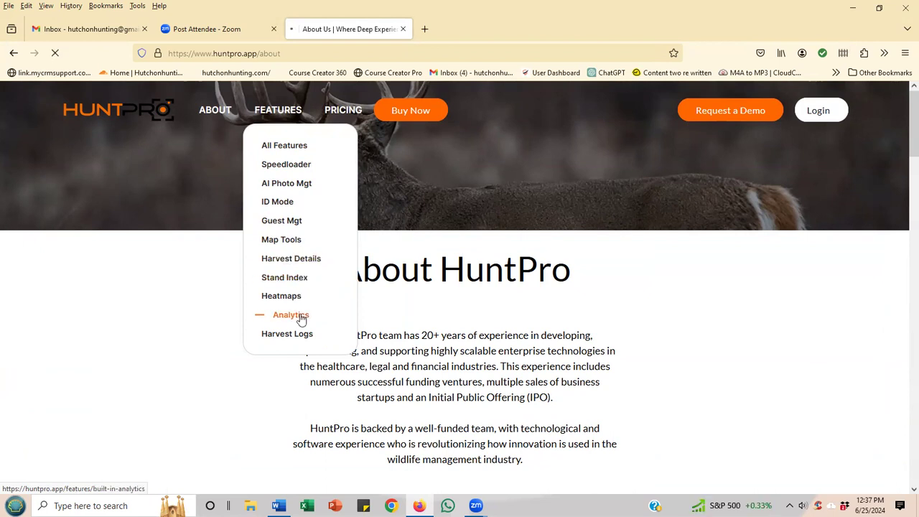
pyautogui.click(290, 315)
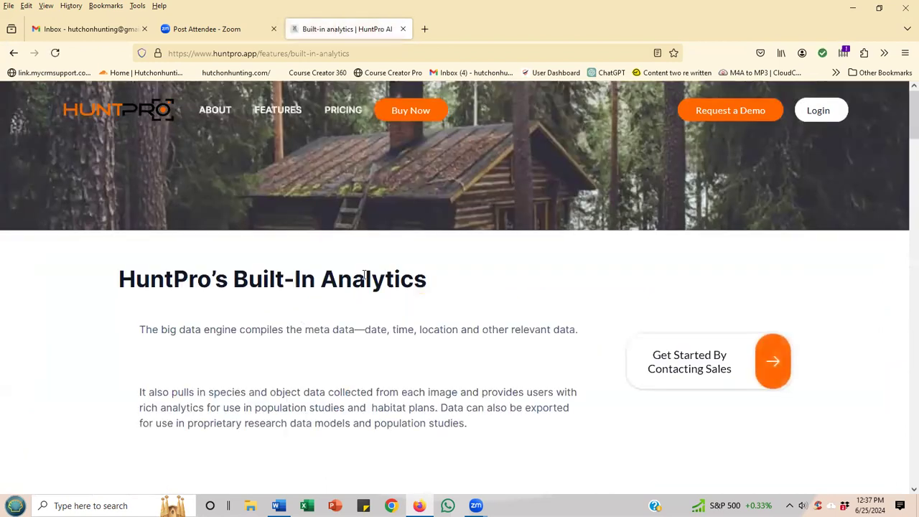
pyautogui.scroll(-3)
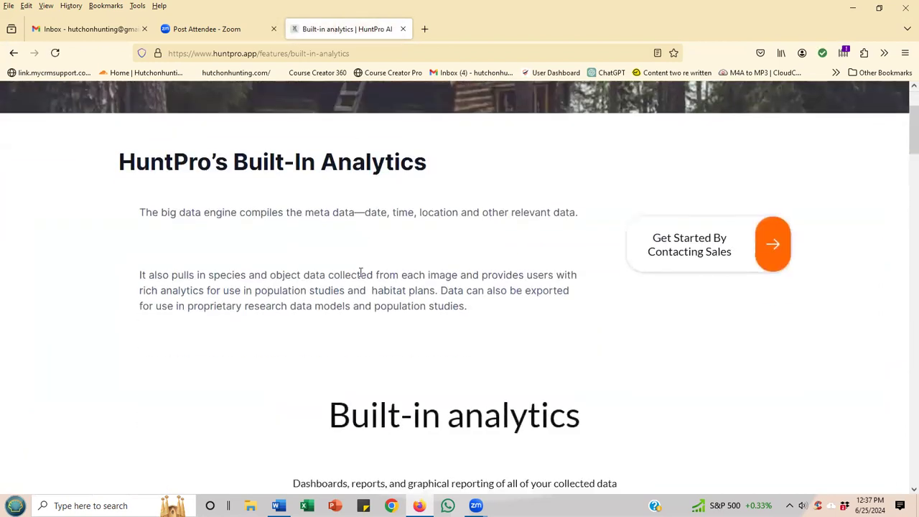
pyautogui.scroll(-3)
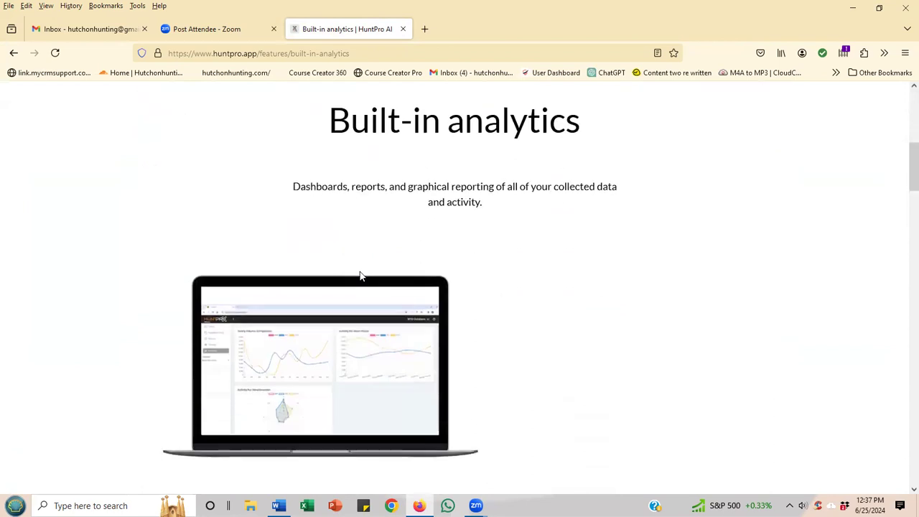
pyautogui.scroll(-3)
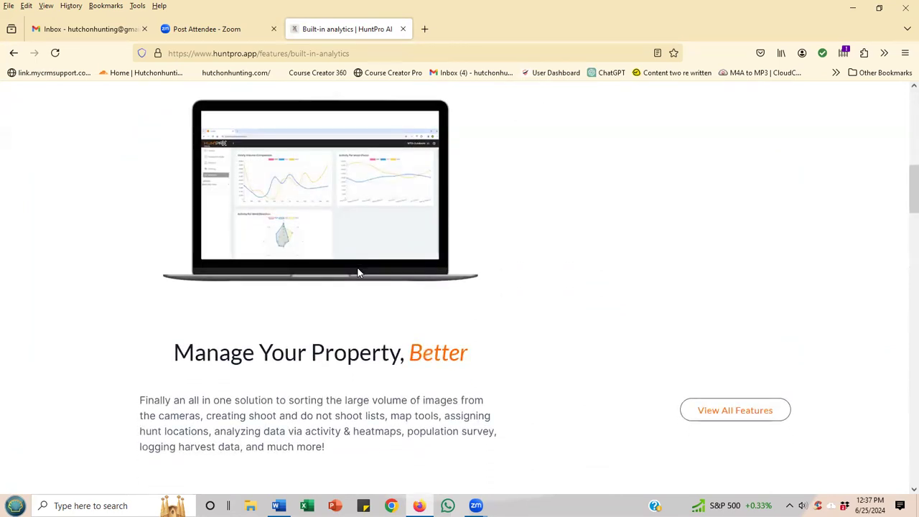
pyautogui.scroll(-3)
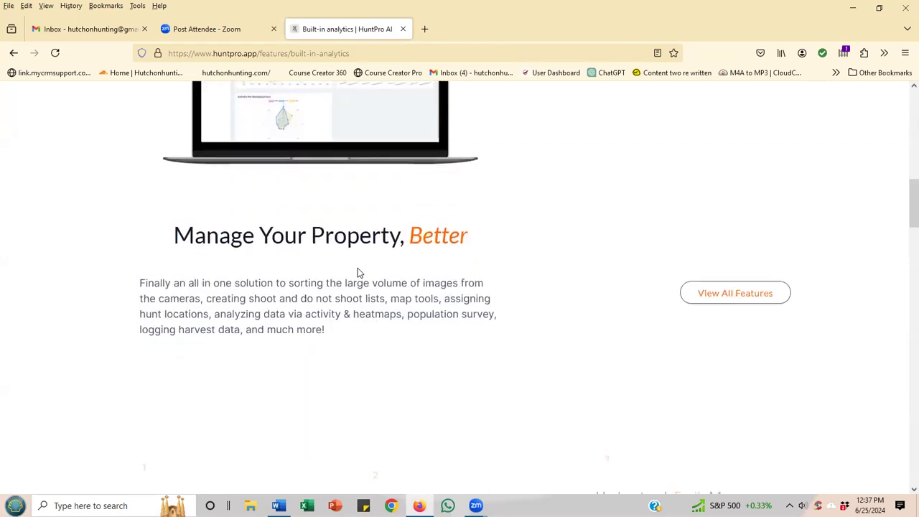
pyautogui.scroll(-3)
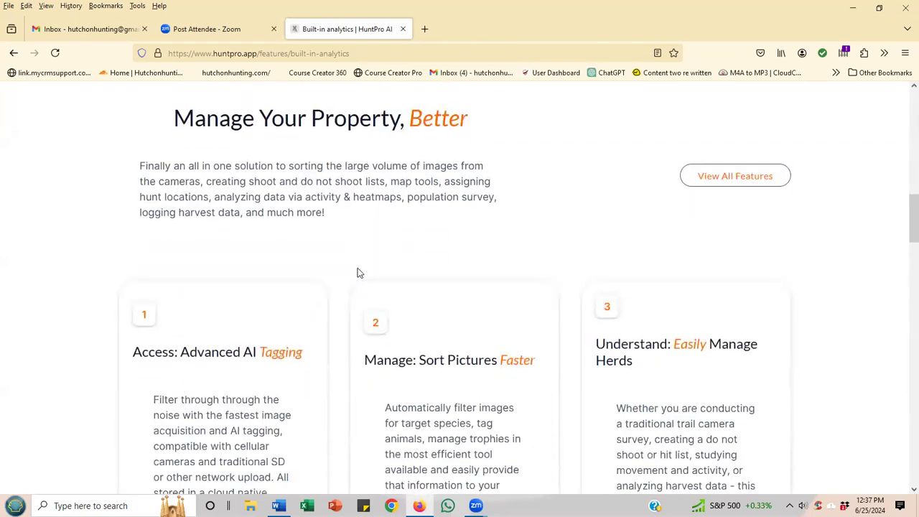
pyautogui.scroll(-3)
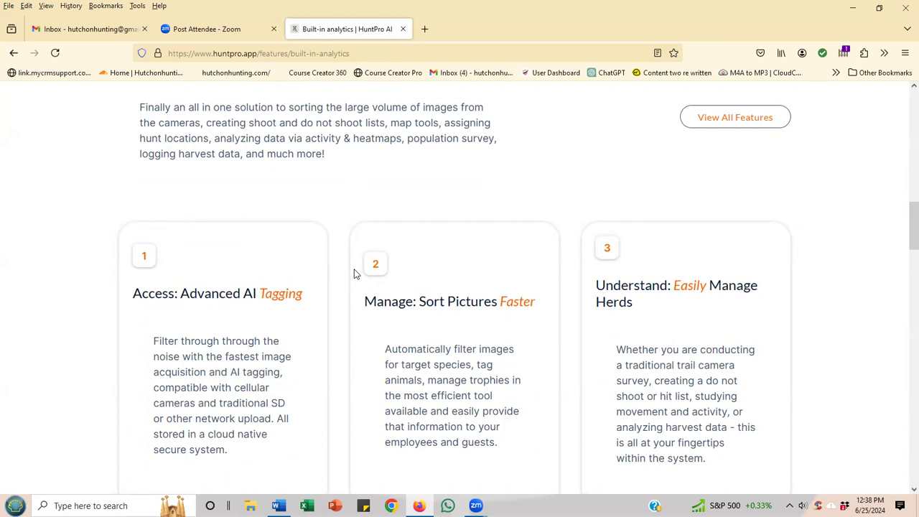
pyautogui.moveTo(379, 227)
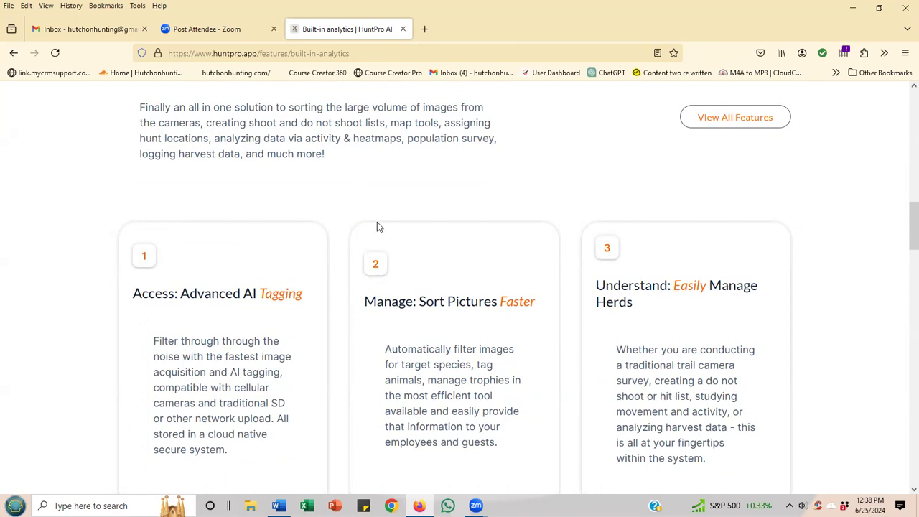
pyautogui.scroll(3)
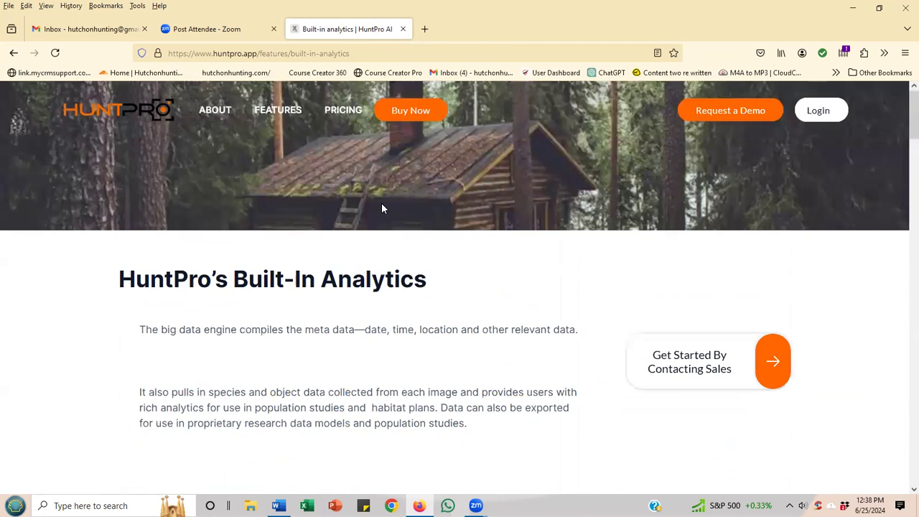
pyautogui.moveTo(342, 109)
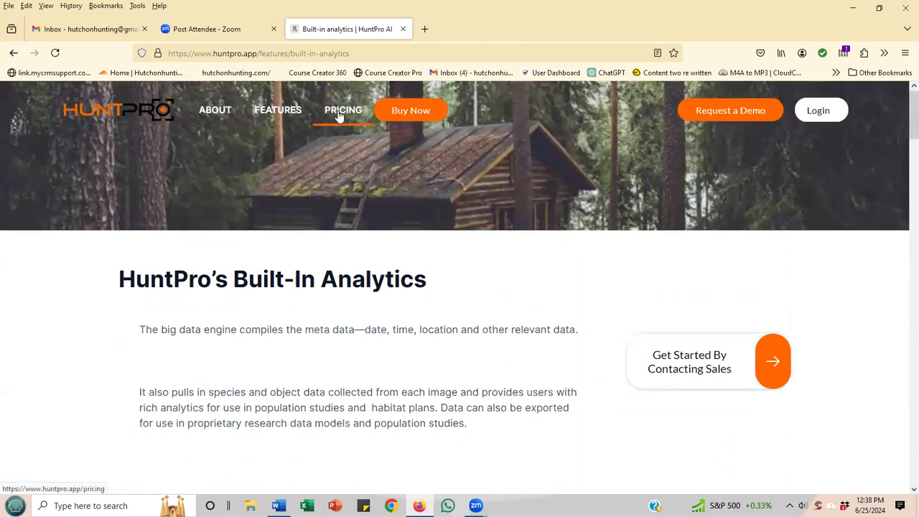
# Go to the Pricing page and switch the plan toggle to Annually.
pyautogui.click(342, 109)
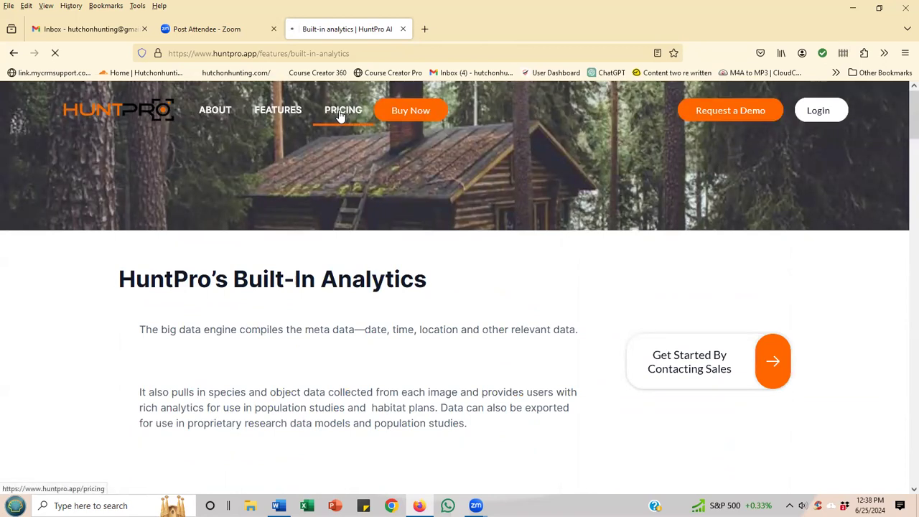
pyautogui.click(342, 110)
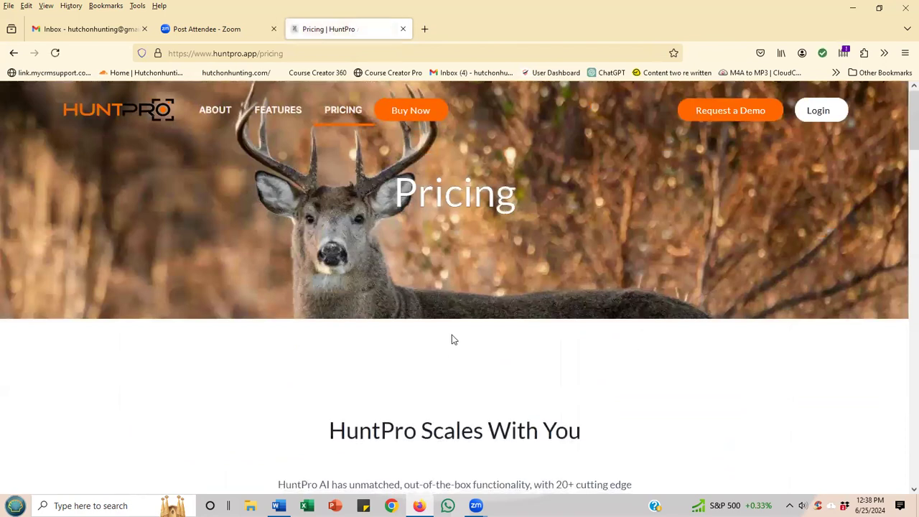
pyautogui.scroll(-3)
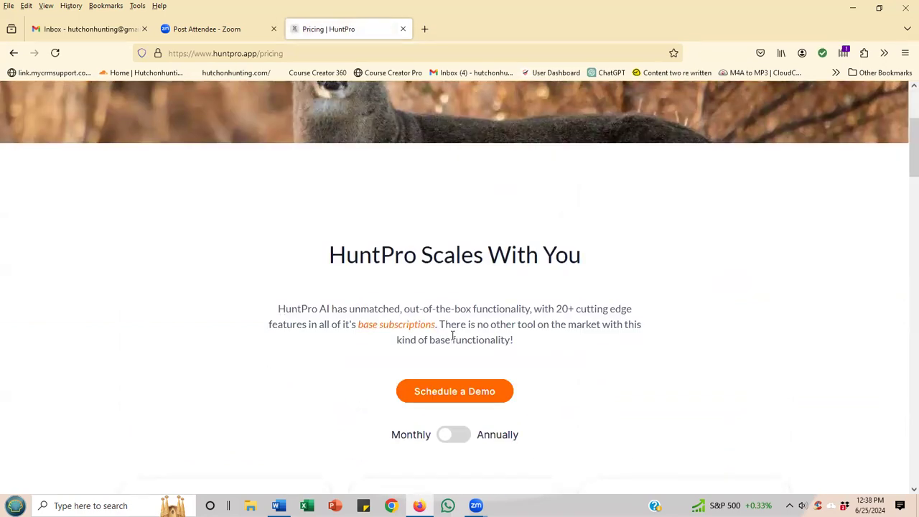
pyautogui.click(454, 434)
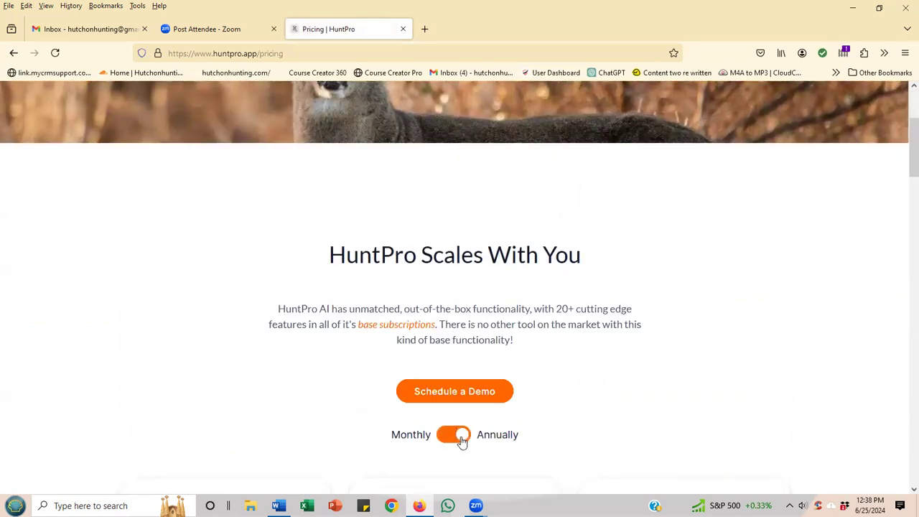
# Review the annual plans: Hunter $315, Ranch $2,250, Research custom.
pyautogui.scroll(-3)
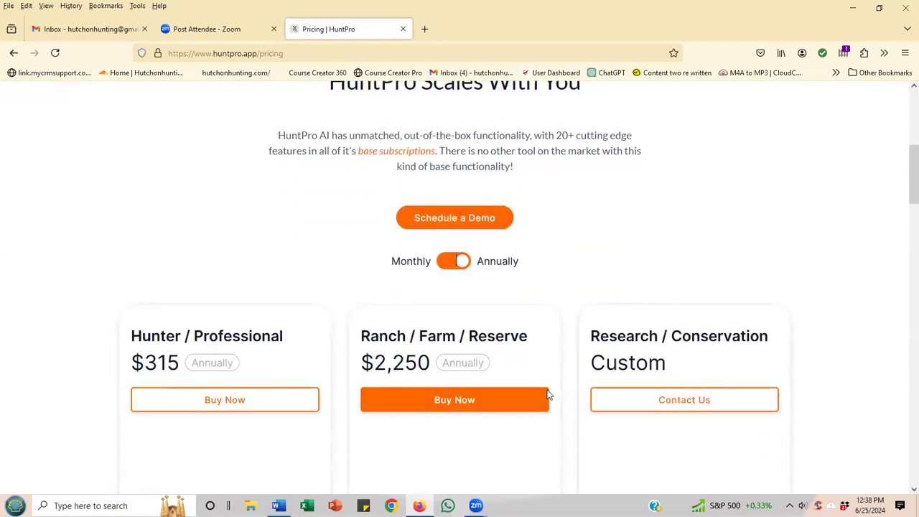
pyautogui.scroll(-3)
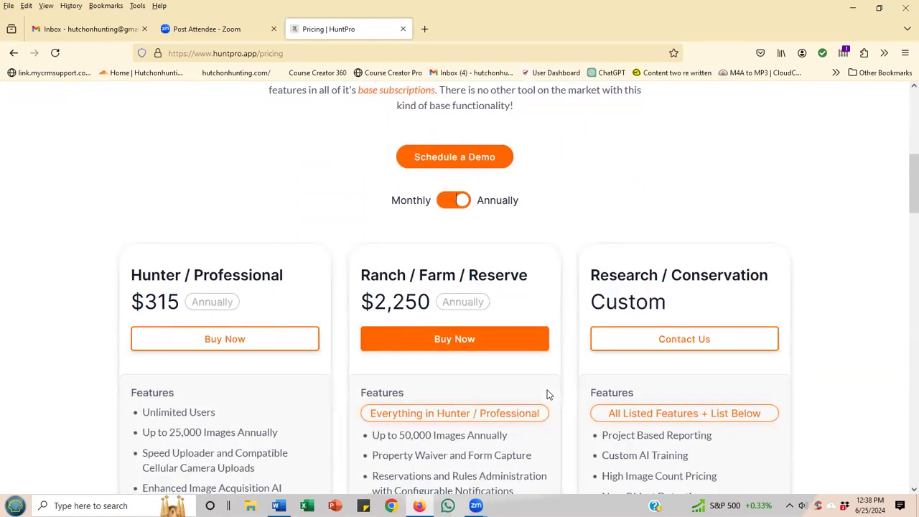
pyautogui.scroll(3)
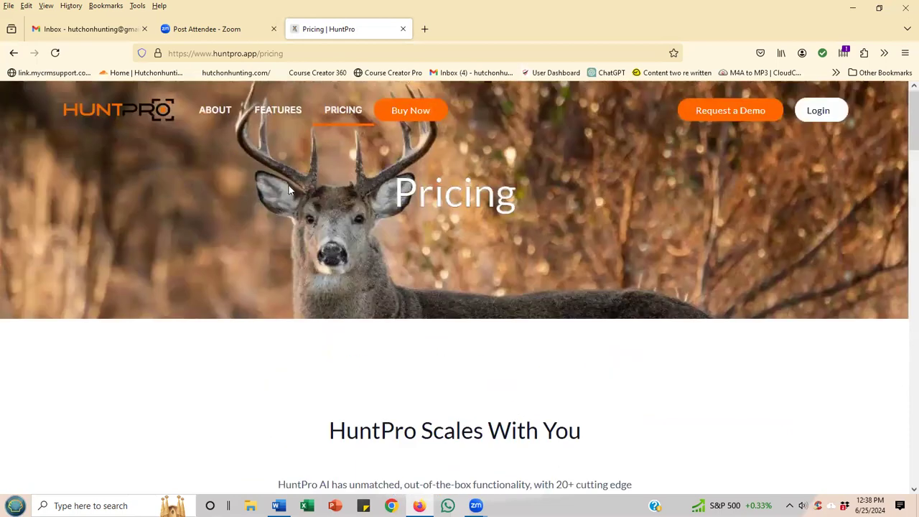
# Review the Map Tools page's plot-drawing and Add Marker preview, then reach for Stand Index via Features.
pyautogui.click(278, 109)
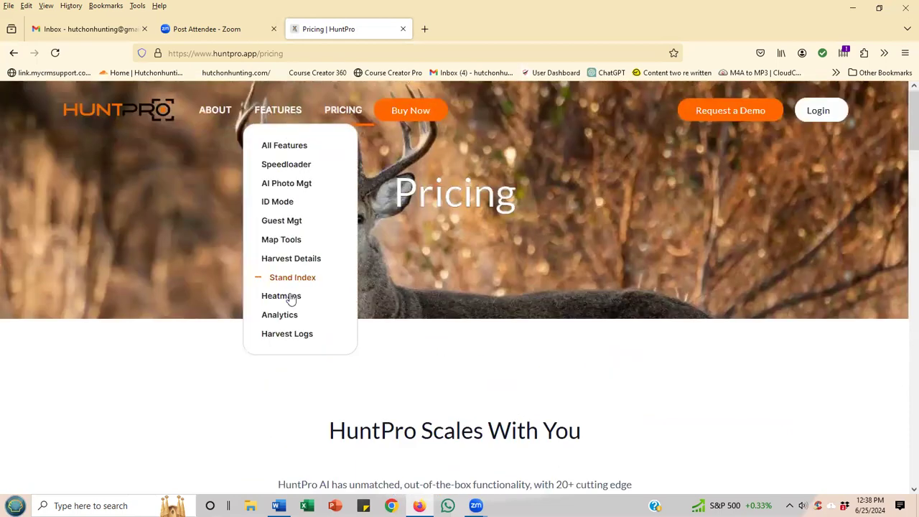
pyautogui.moveTo(291, 315)
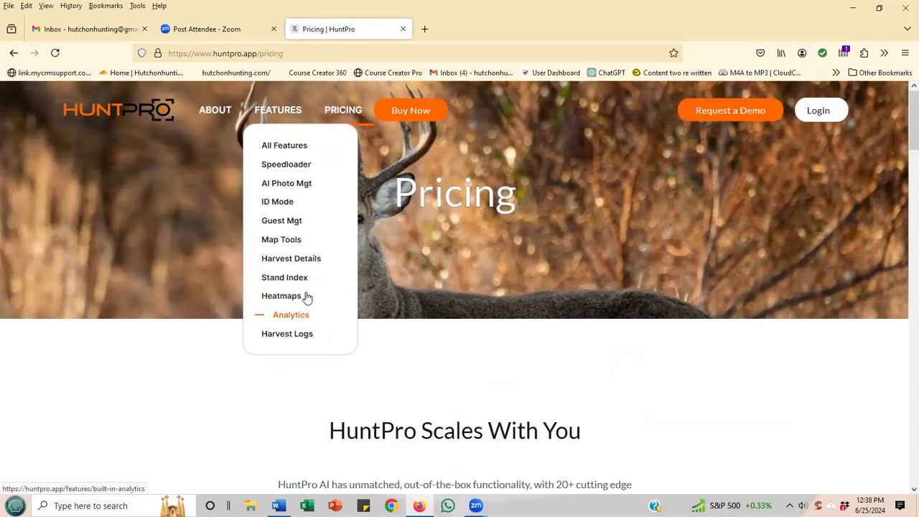
pyautogui.click(290, 238)
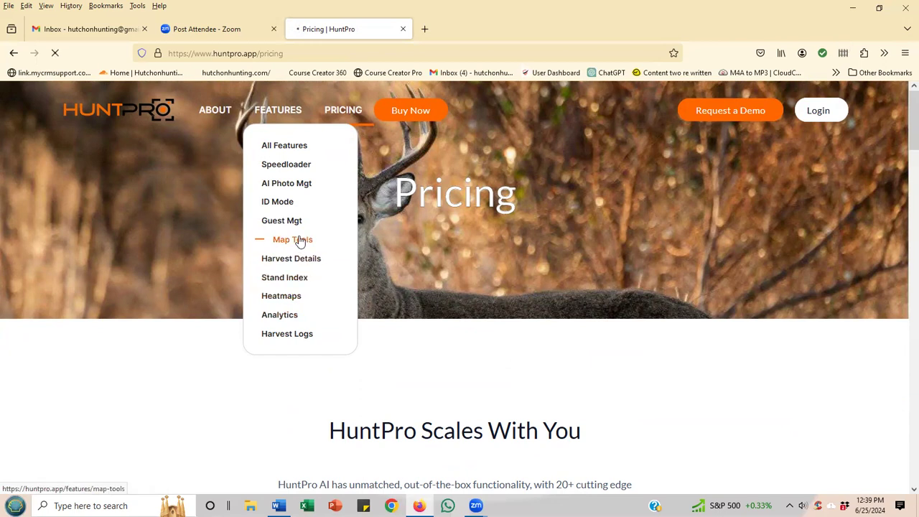
pyautogui.click(292, 239)
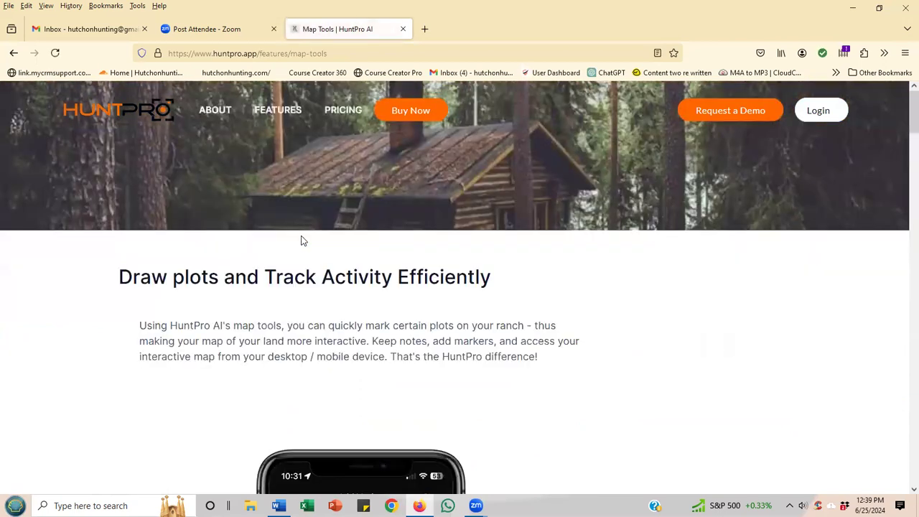
pyautogui.scroll(-3)
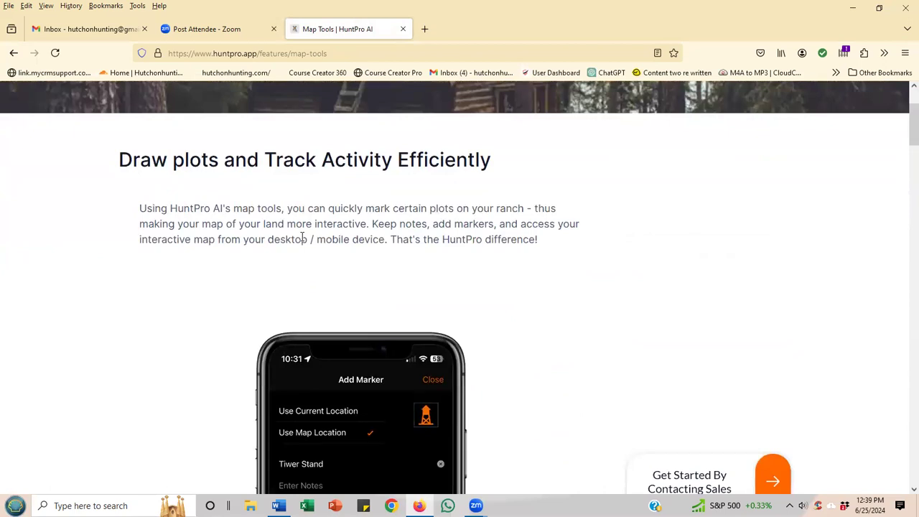
pyautogui.scroll(-3)
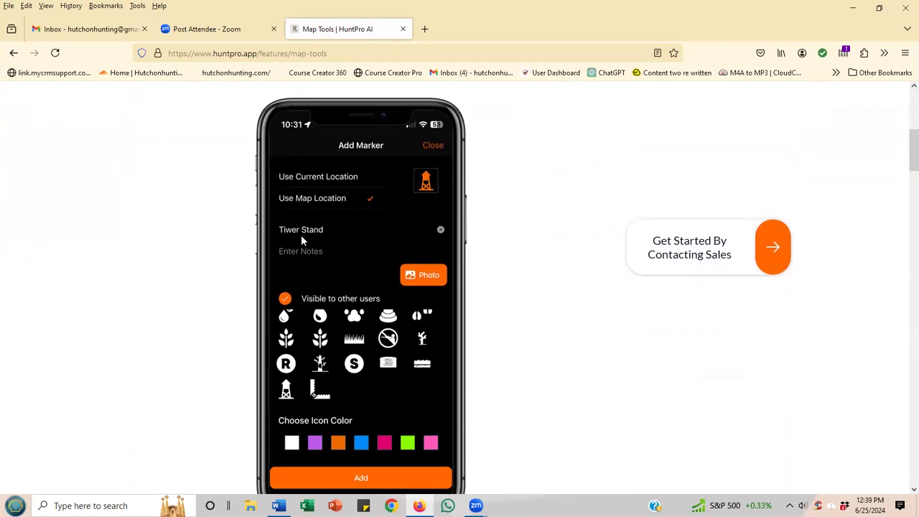
pyautogui.scroll(-3)
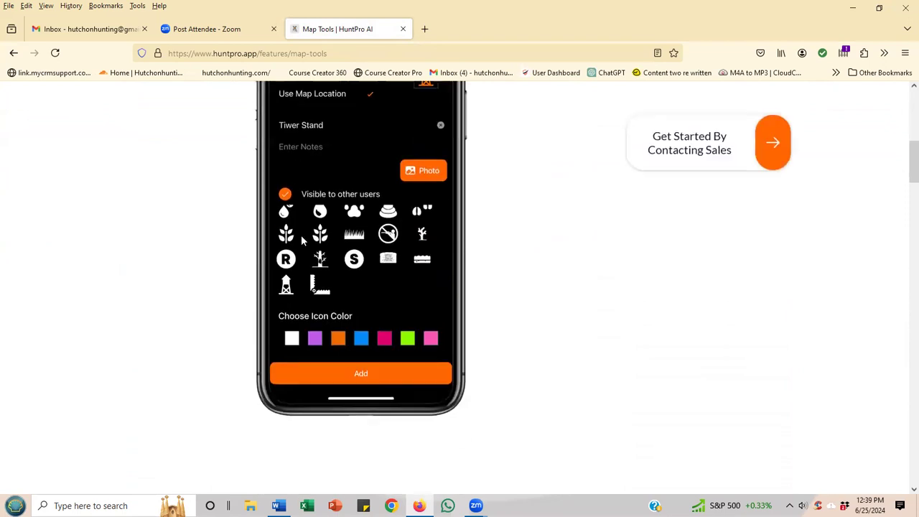
pyautogui.scroll(3)
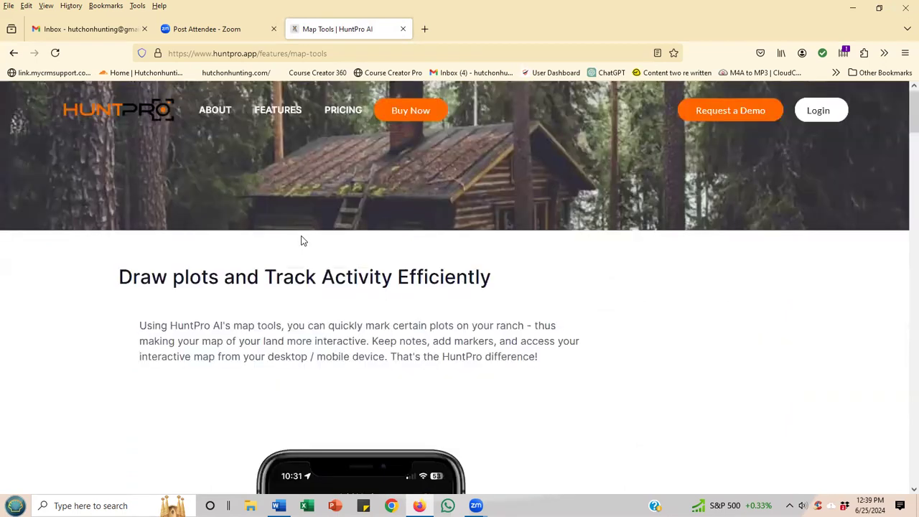
pyautogui.click(279, 109)
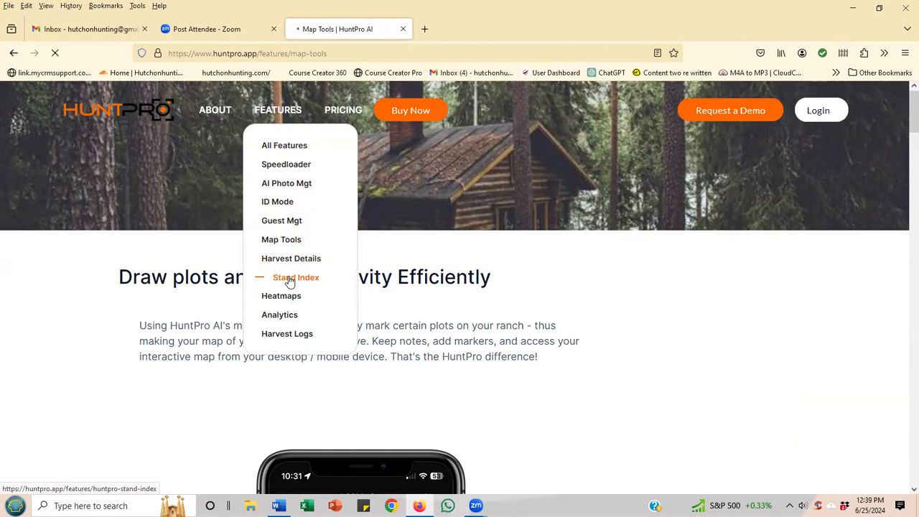
# Read the Stand Index page past its forecast description to Manage Your Property, Better.
pyautogui.click(296, 278)
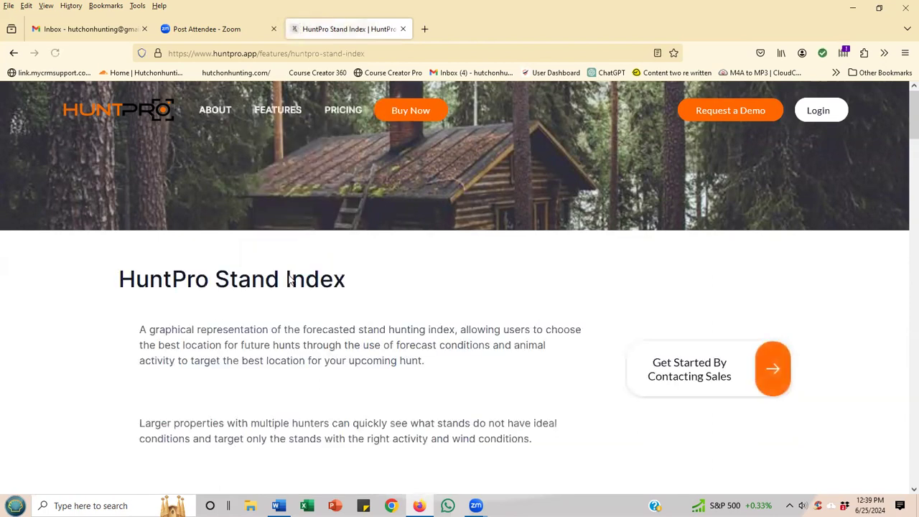
pyautogui.scroll(-3)
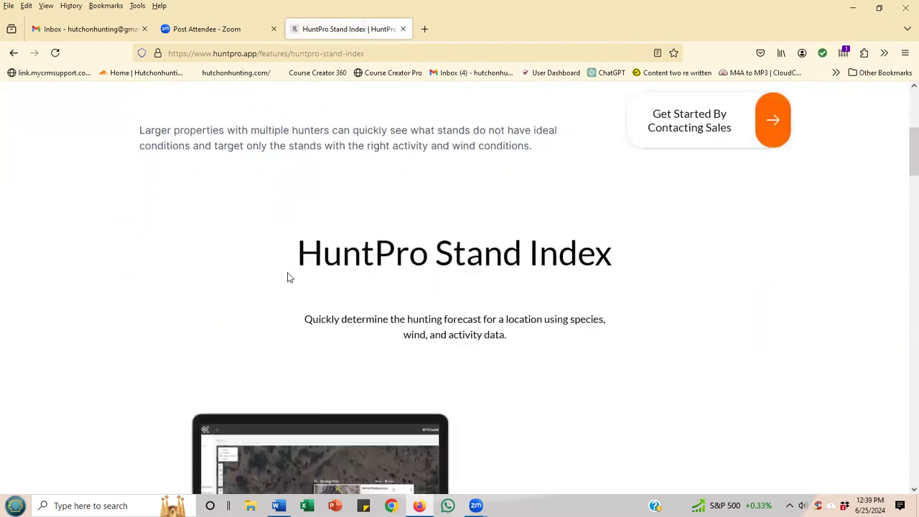
pyautogui.scroll(-3)
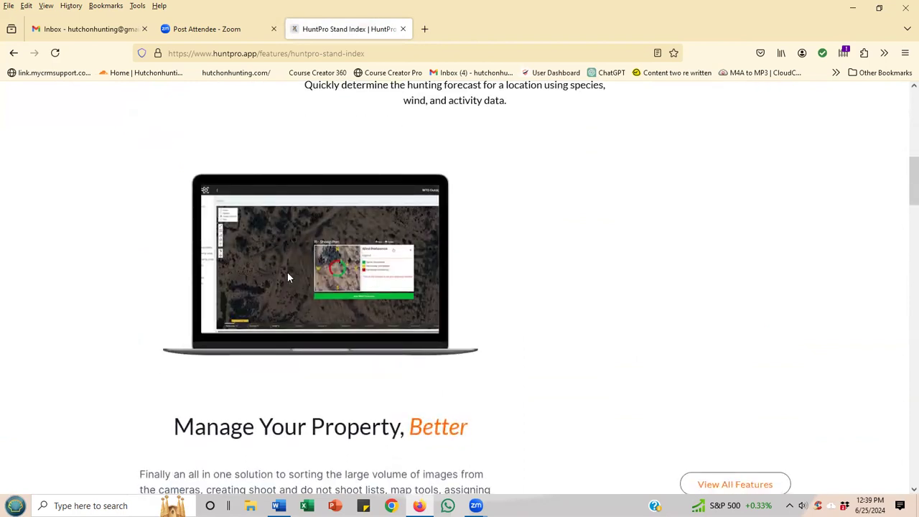
pyautogui.scroll(-3)
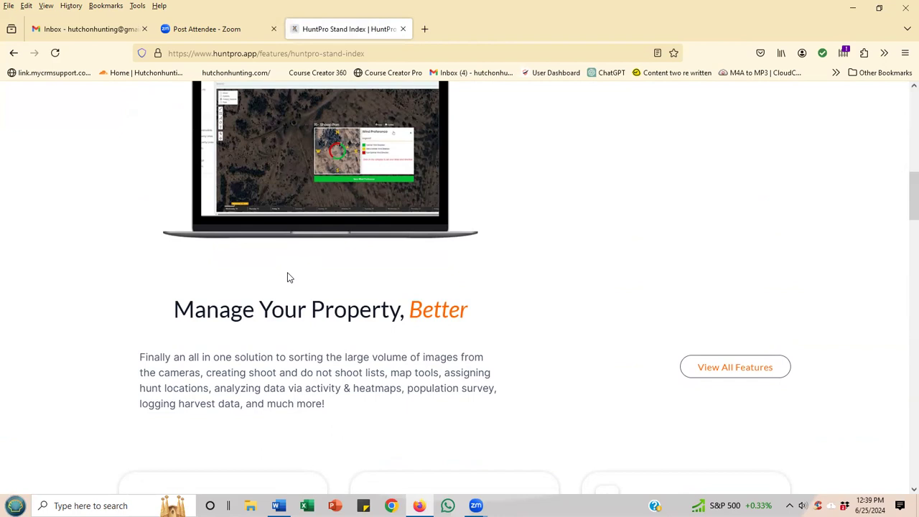
pyautogui.moveTo(736, 368)
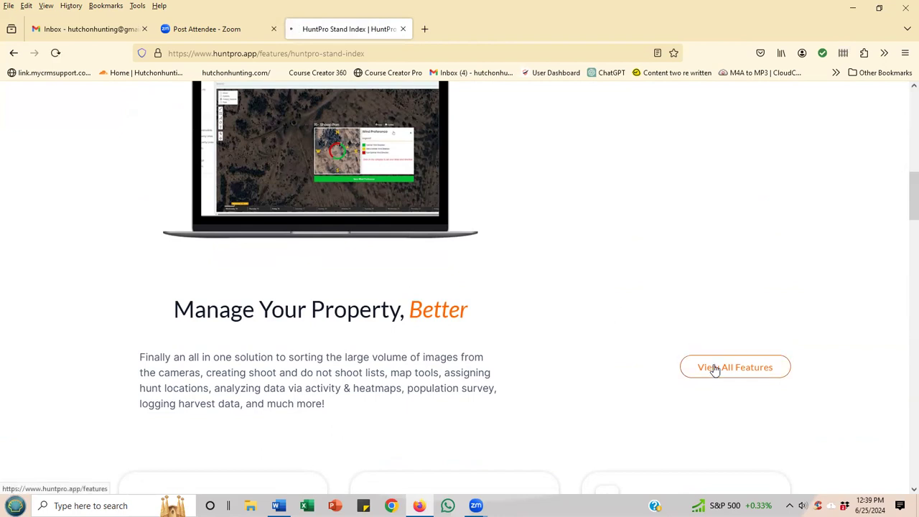
pyautogui.click(736, 367)
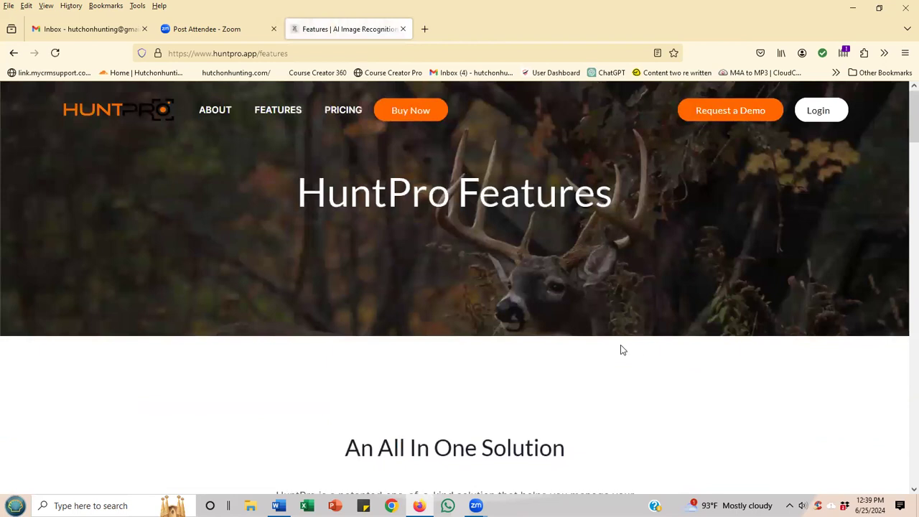
pyautogui.scroll(-3)
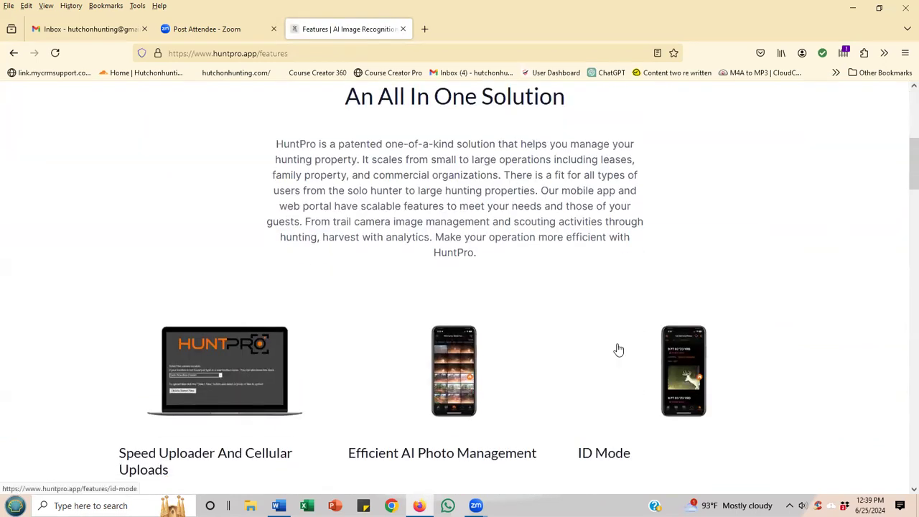
pyautogui.scroll(3)
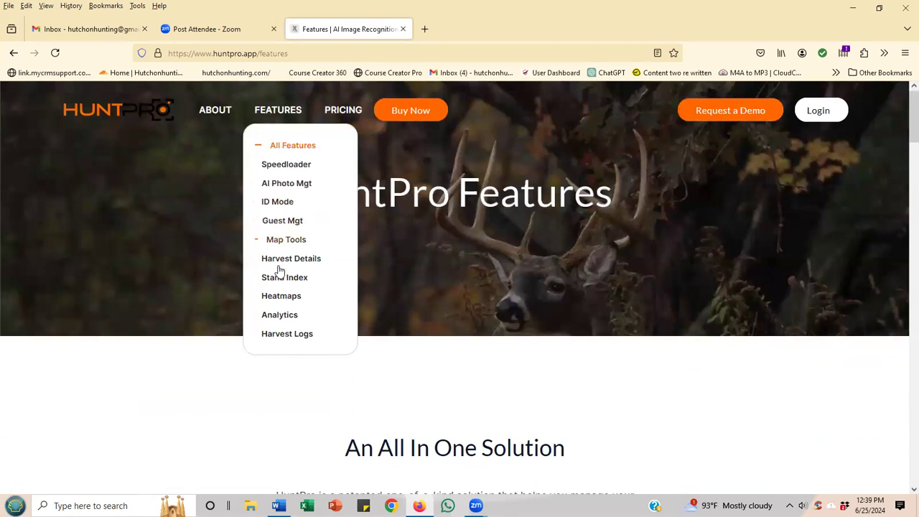
pyautogui.click(285, 277)
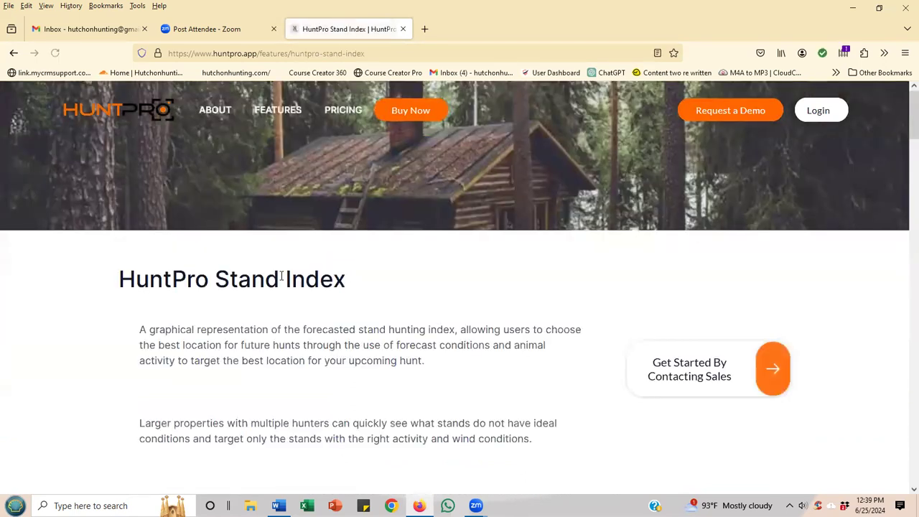
pyautogui.scroll(-3)
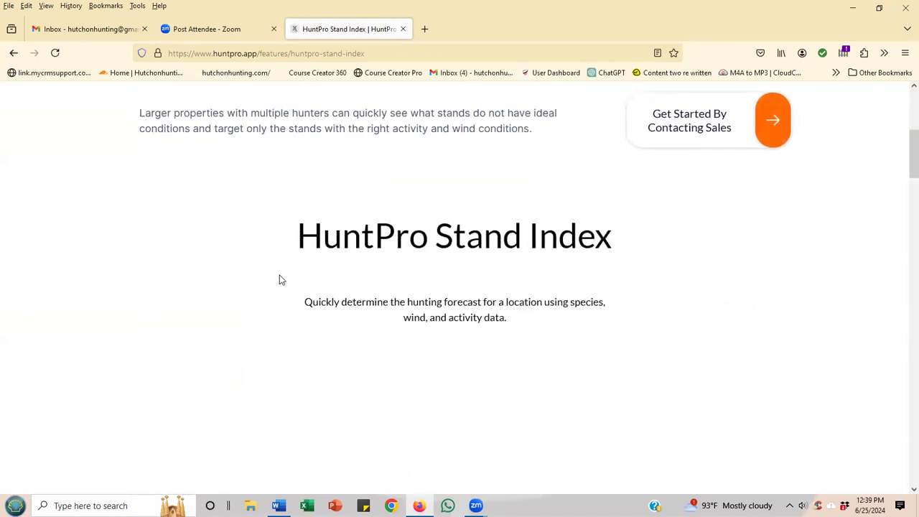
pyautogui.scroll(-3)
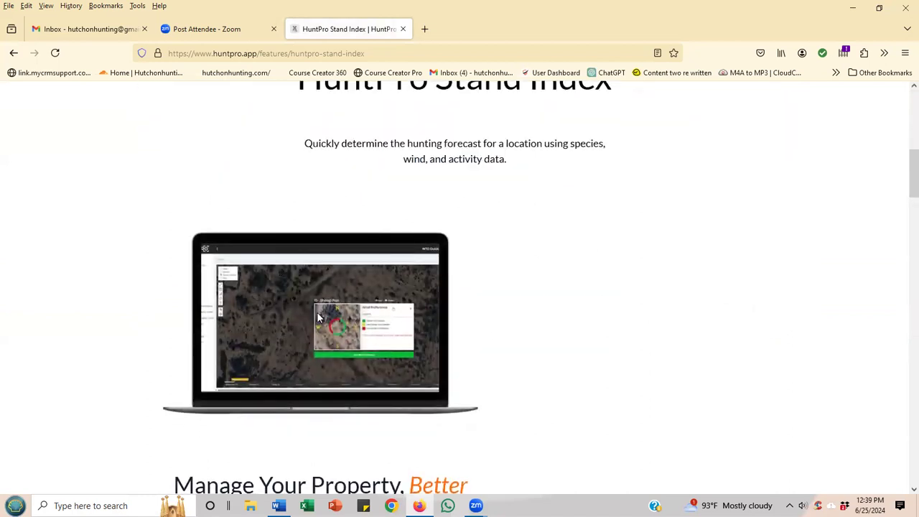
pyautogui.scroll(-3)
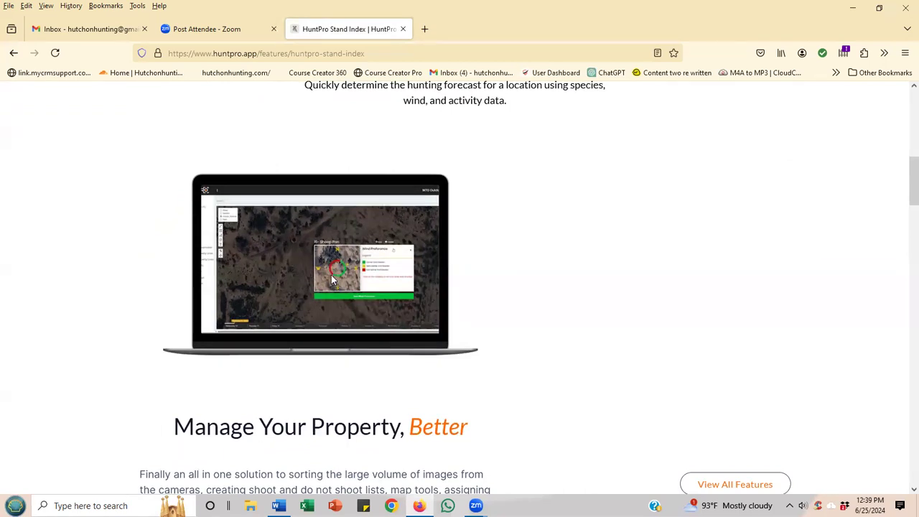
pyautogui.scroll(-3)
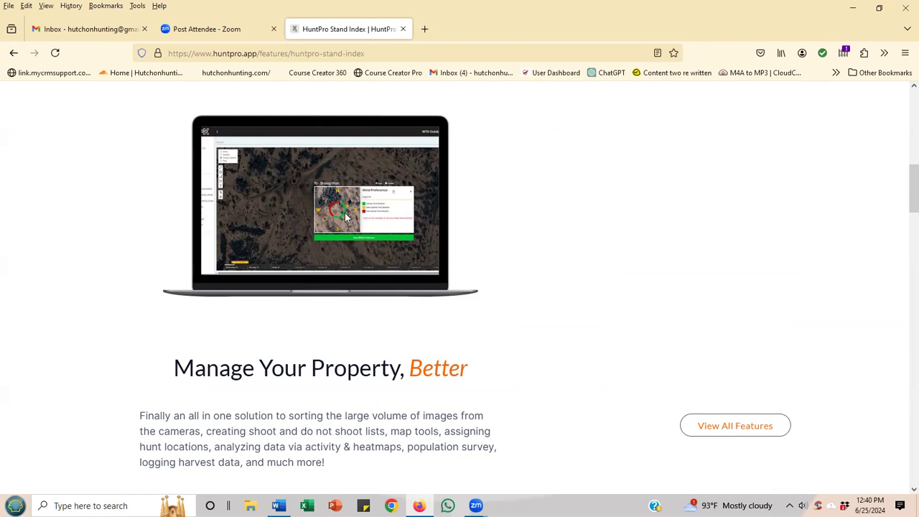
pyautogui.moveTo(339, 295)
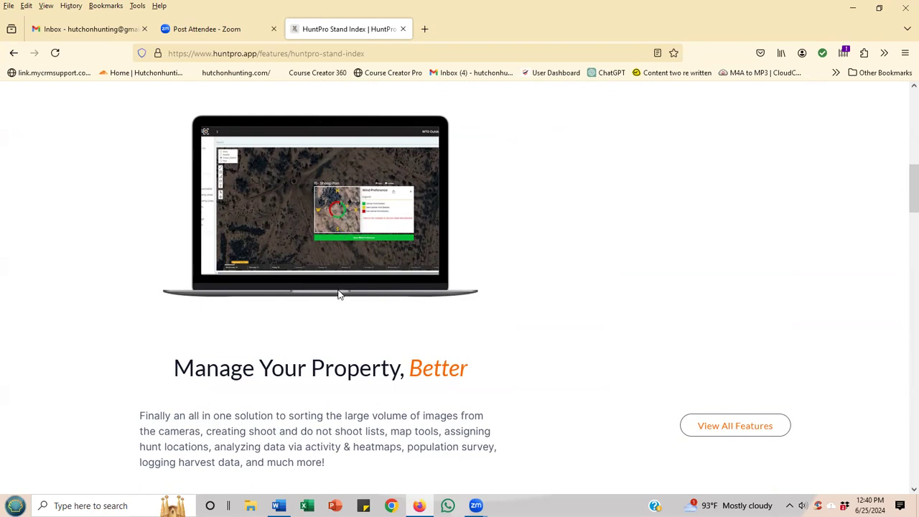
pyautogui.scroll(-3)
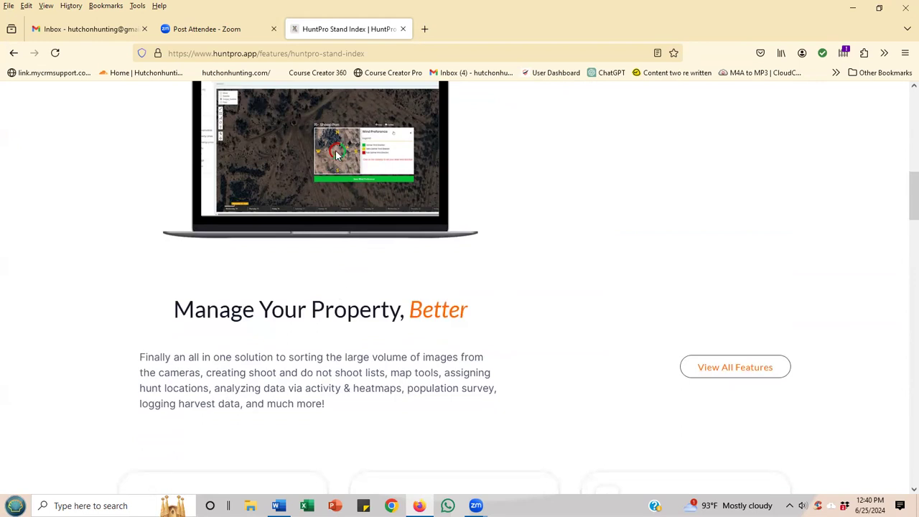
pyautogui.moveTo(339, 158)
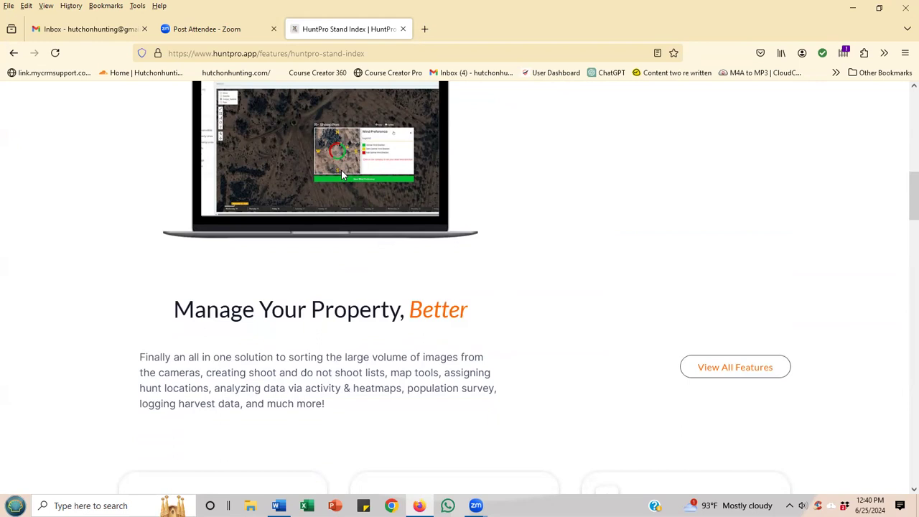
pyautogui.moveTo(337, 159)
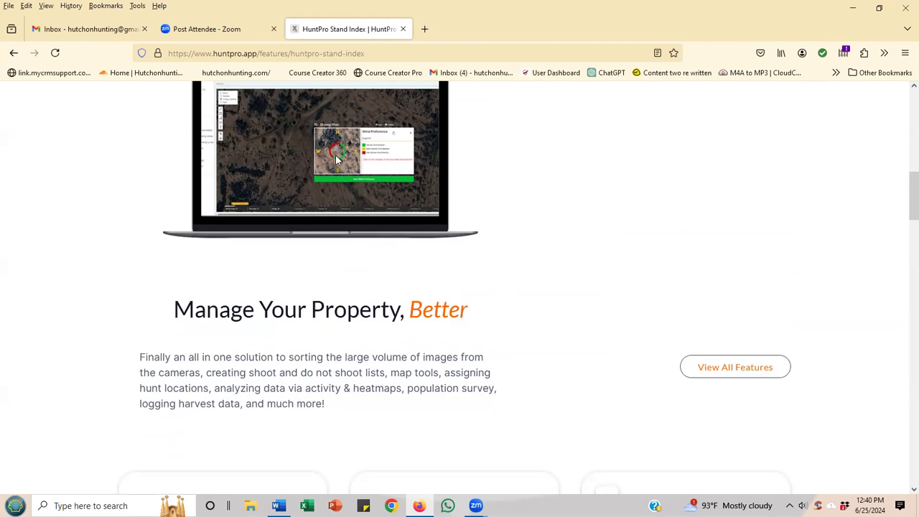
pyautogui.moveTo(347, 158)
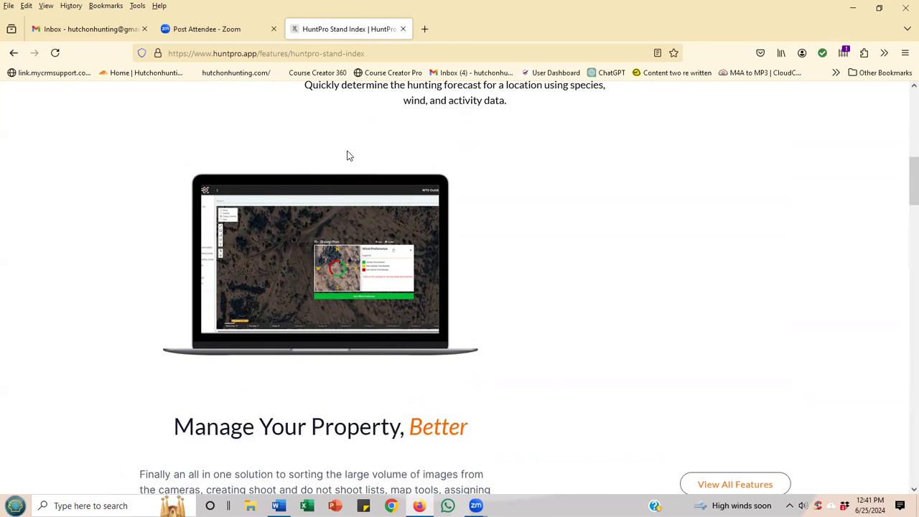
# Return to the Stand Index top and show the Features list, Speedloader through Harvest Logs.
pyautogui.scroll(3)
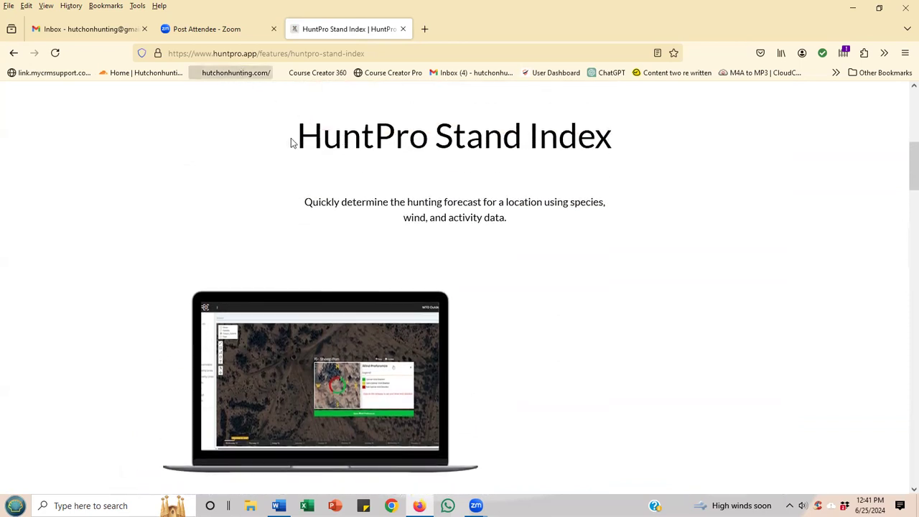
pyautogui.scroll(-3)
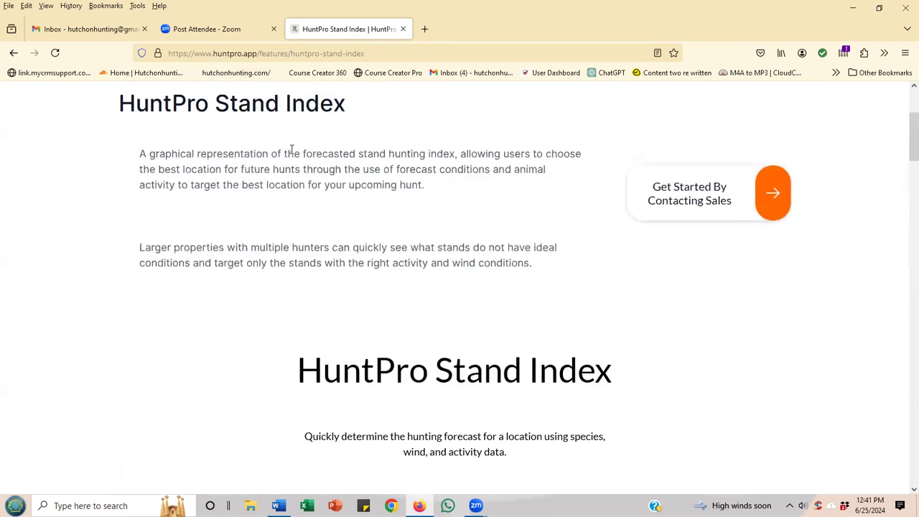
pyautogui.click(277, 109)
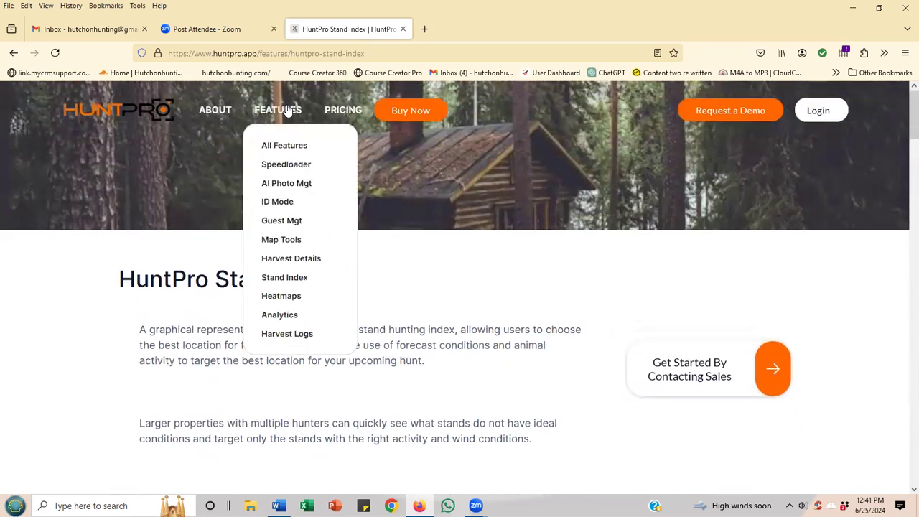
pyautogui.moveTo(293, 296)
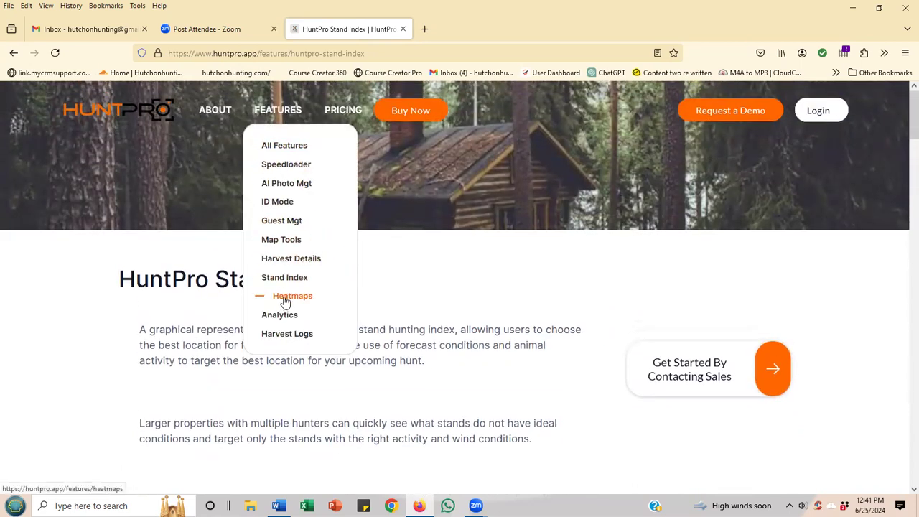
# Read through the Heatmaps feature page and return to its top.
pyautogui.click(293, 296)
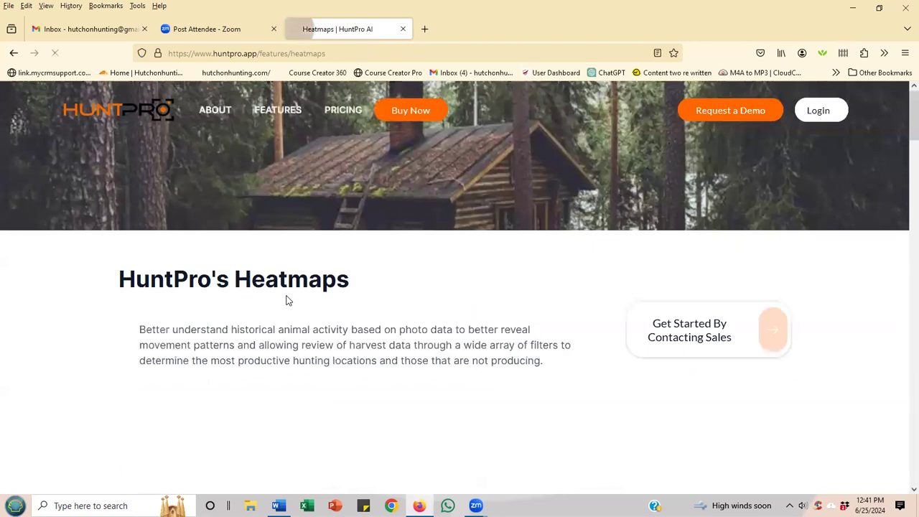
pyautogui.scroll(-3)
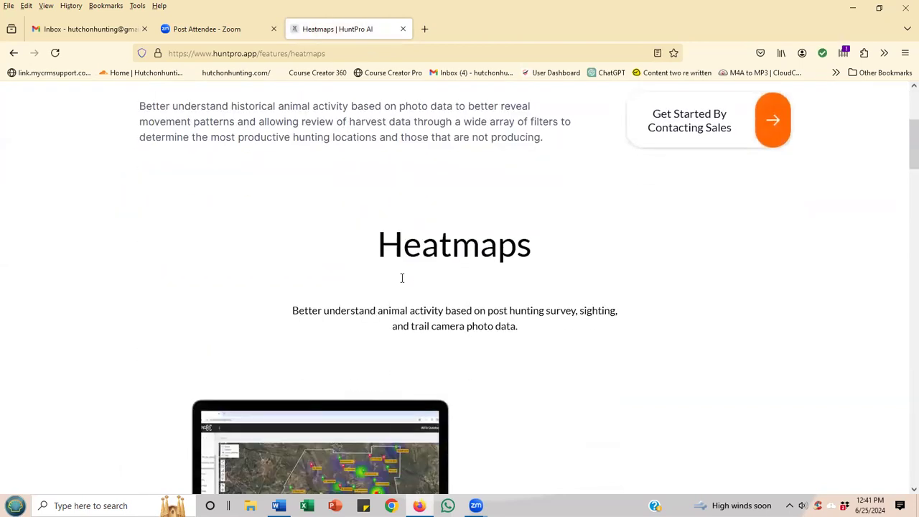
pyautogui.scroll(-3)
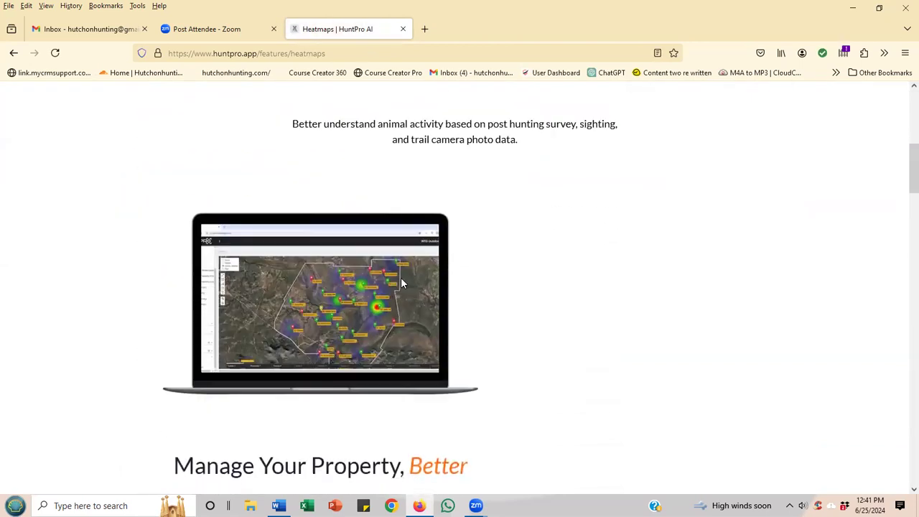
pyautogui.moveTo(480, 346)
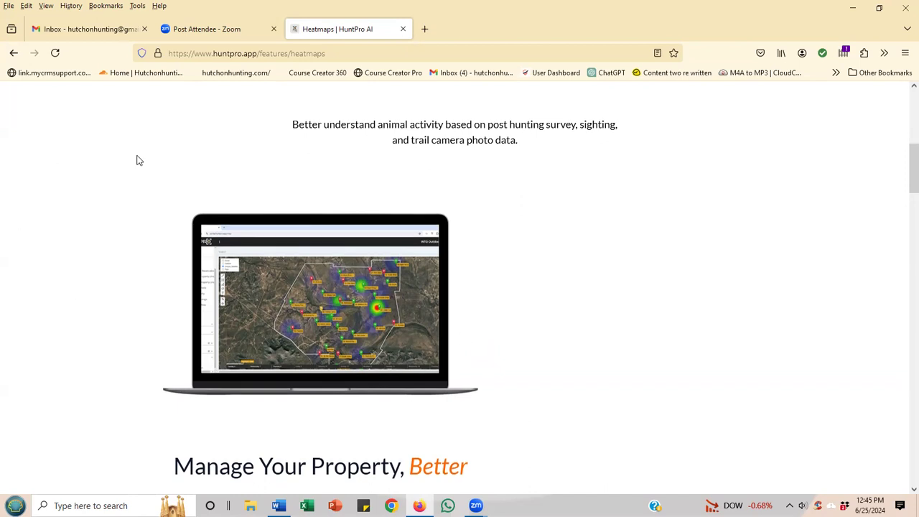
pyautogui.scroll(3)
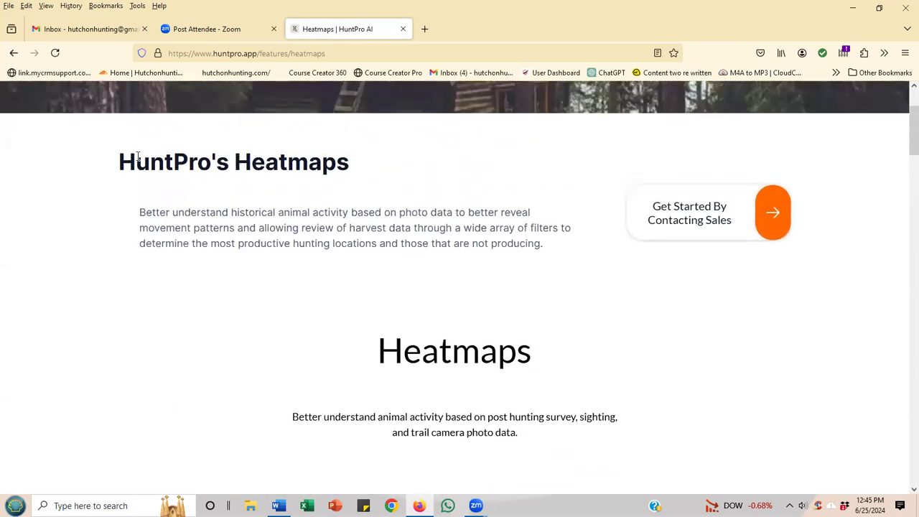
pyautogui.scroll(3)
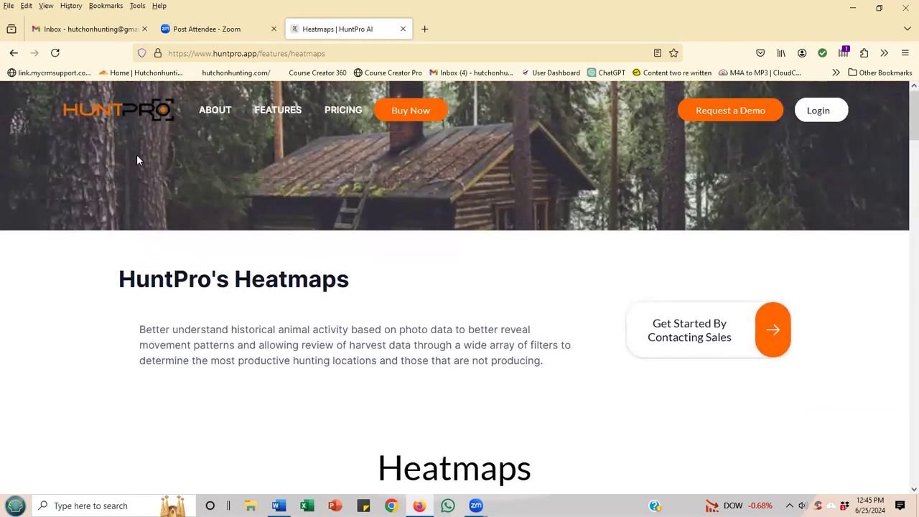
# Go to the Built-In Analytics feature page from the Features list.
pyautogui.click(279, 109)
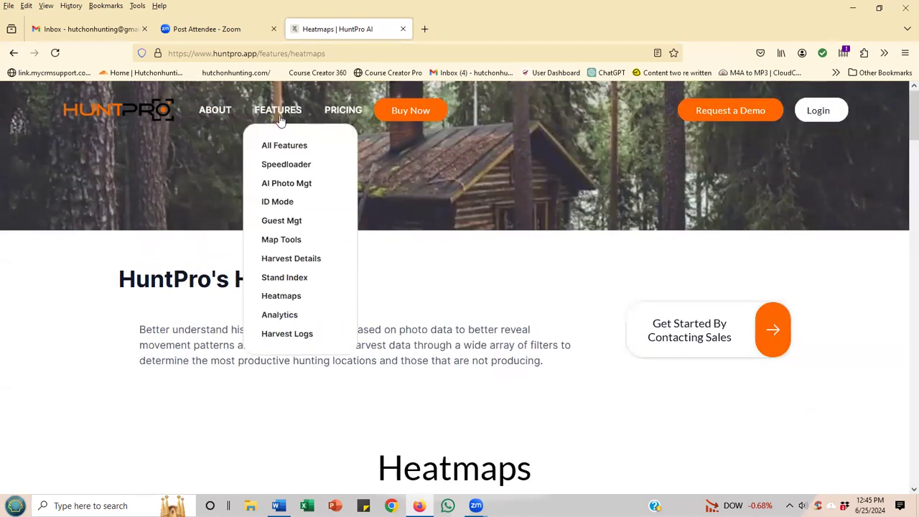
pyautogui.moveTo(264, 233)
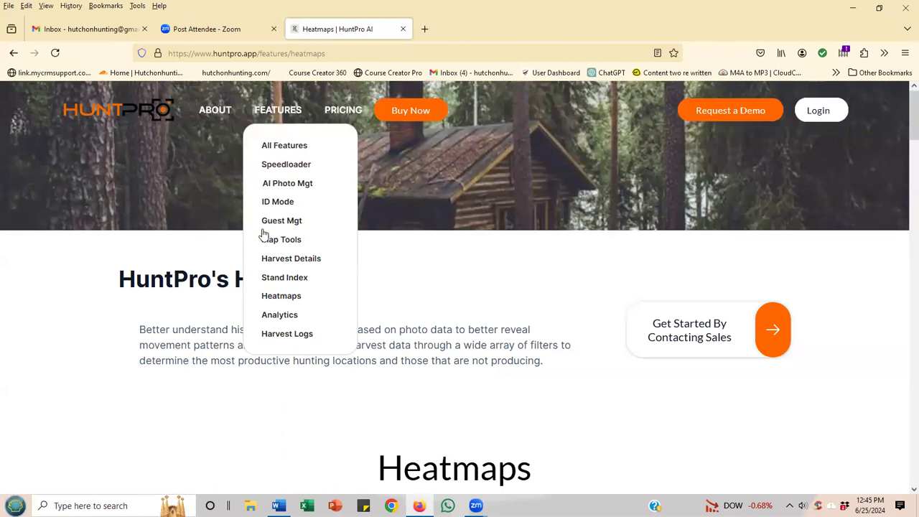
pyautogui.moveTo(290, 315)
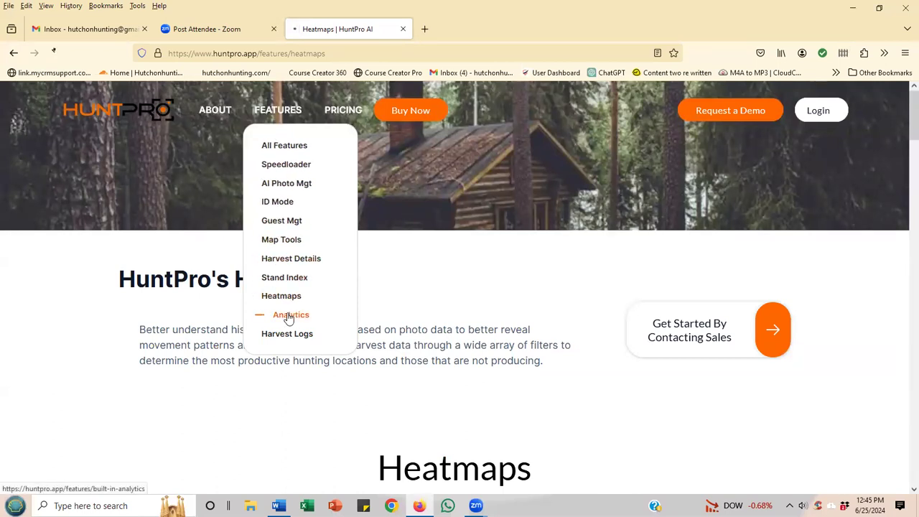
pyautogui.click(290, 315)
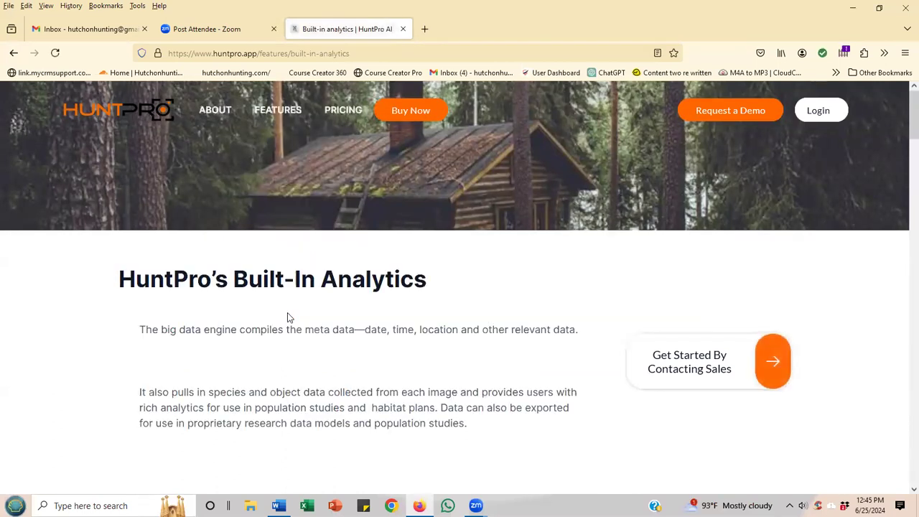
pyautogui.scroll(-3)
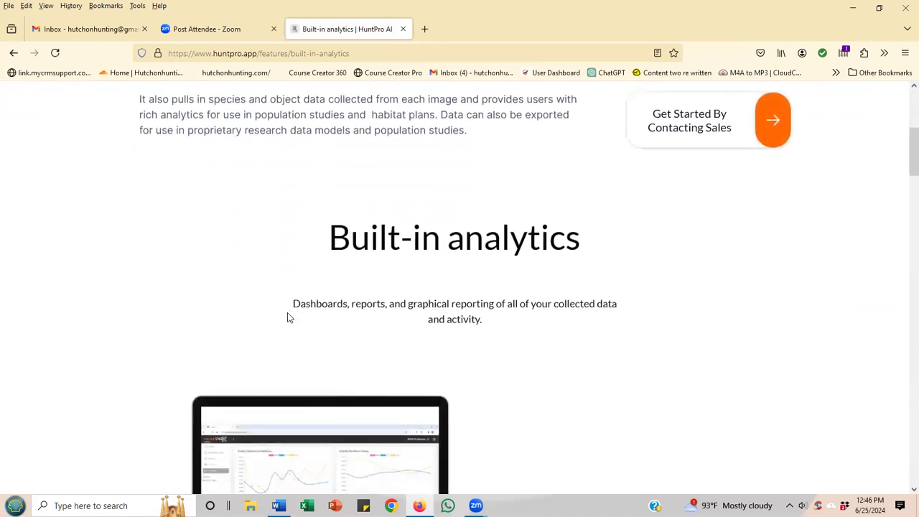
pyautogui.scroll(-3)
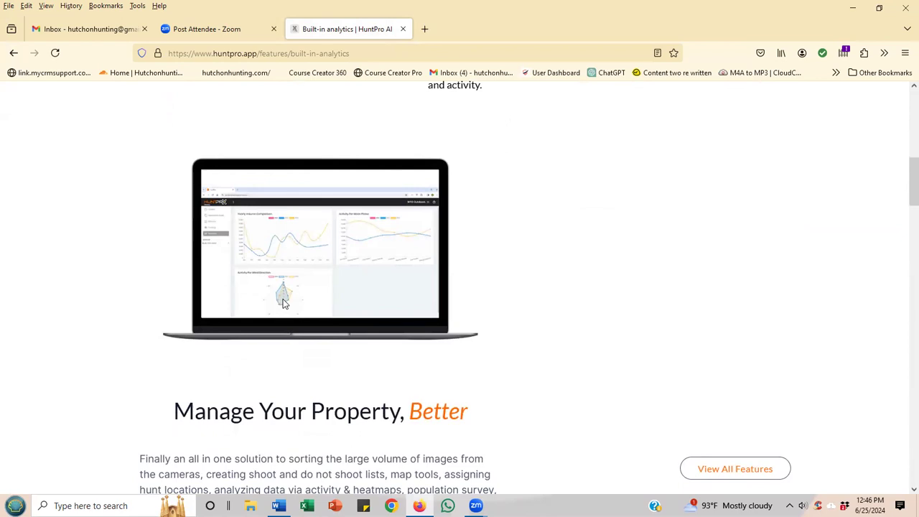
pyautogui.moveTo(351, 302)
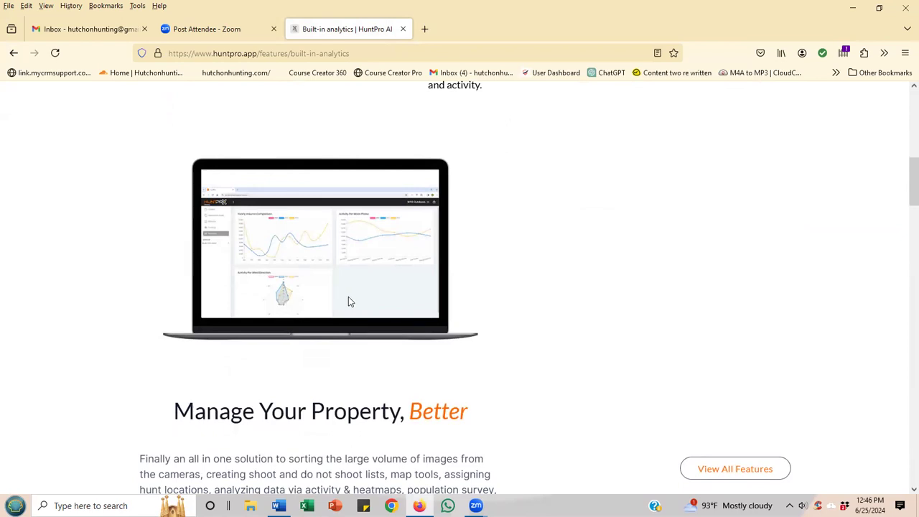
pyautogui.moveTo(339, 296)
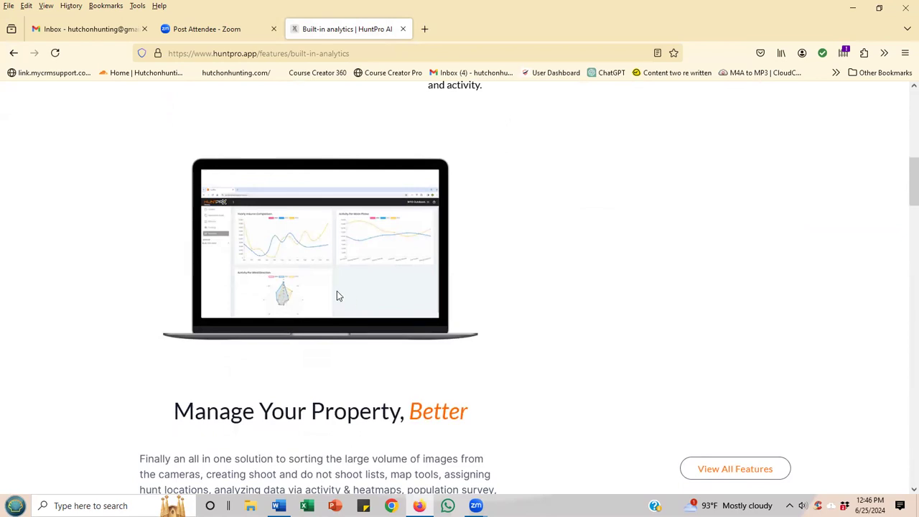
pyautogui.moveTo(338, 267)
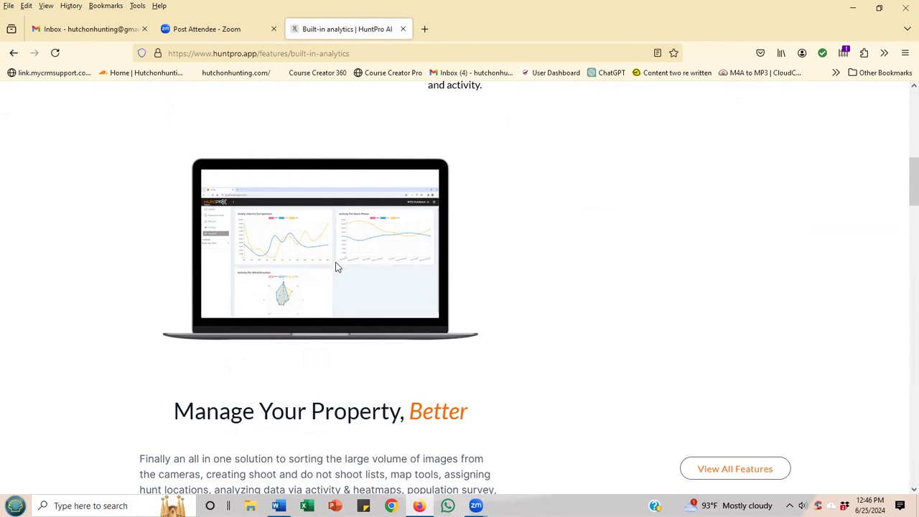
pyautogui.moveTo(358, 303)
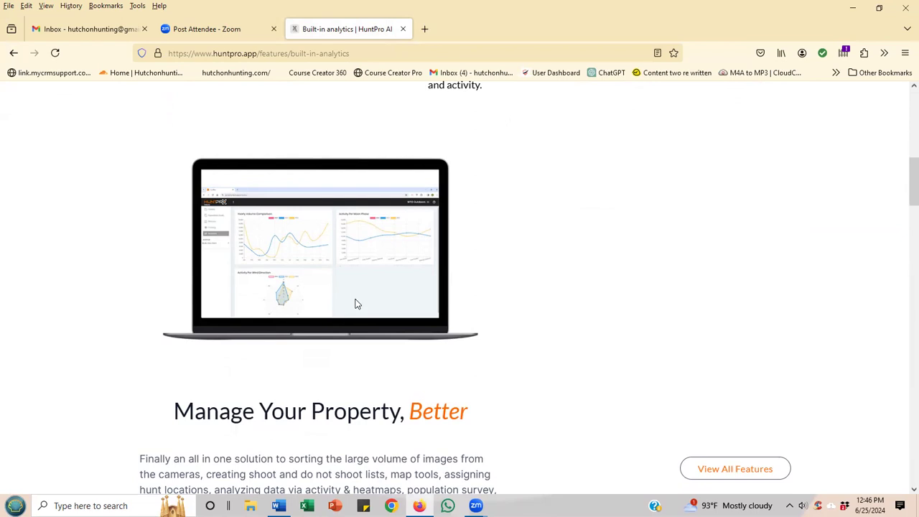
pyautogui.scroll(3)
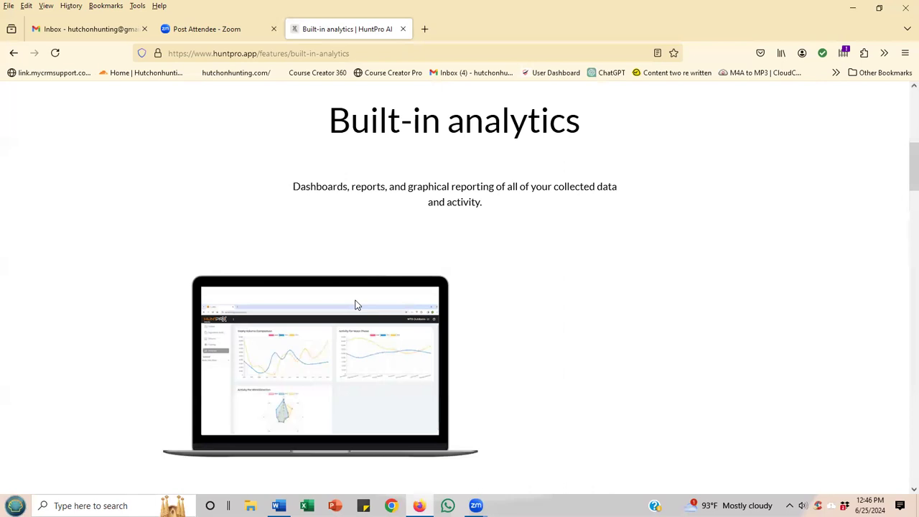
pyautogui.scroll(3)
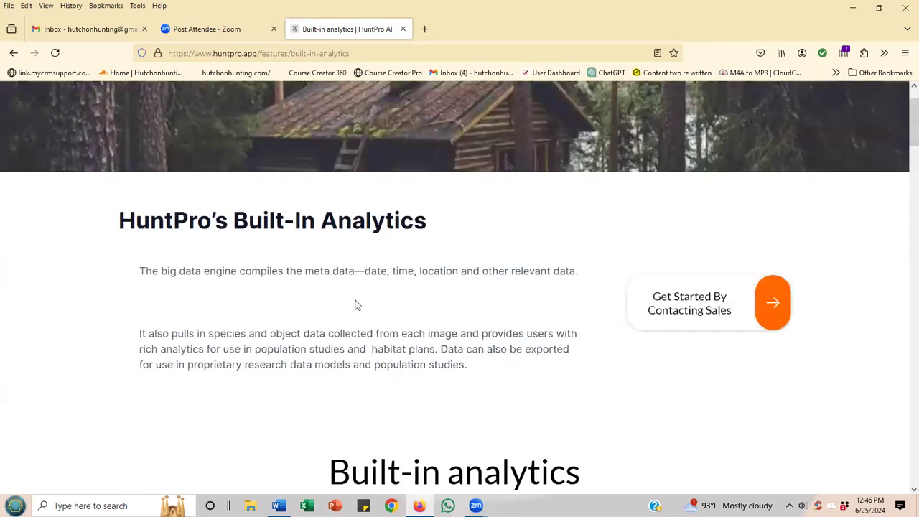
pyautogui.scroll(3)
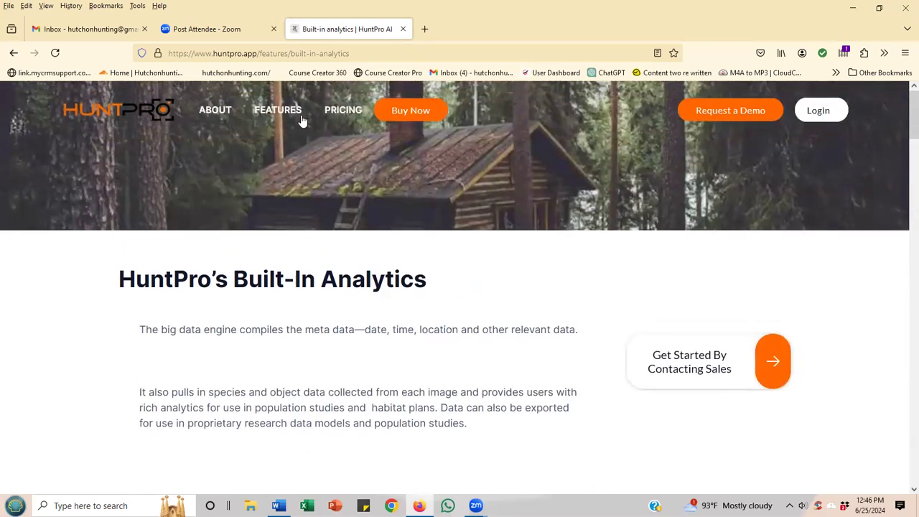
# Go to the Harvest and Action Lists page and read its opening sections.
pyautogui.click(277, 109)
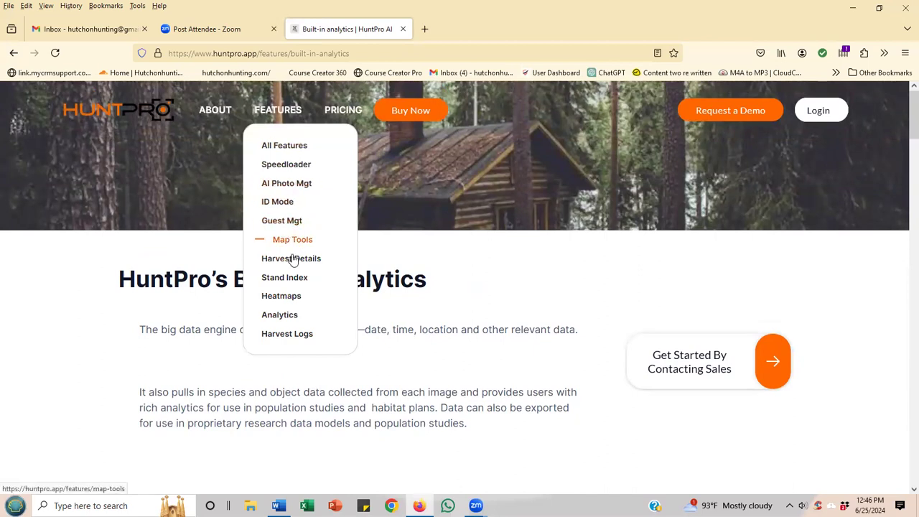
pyautogui.click(290, 258)
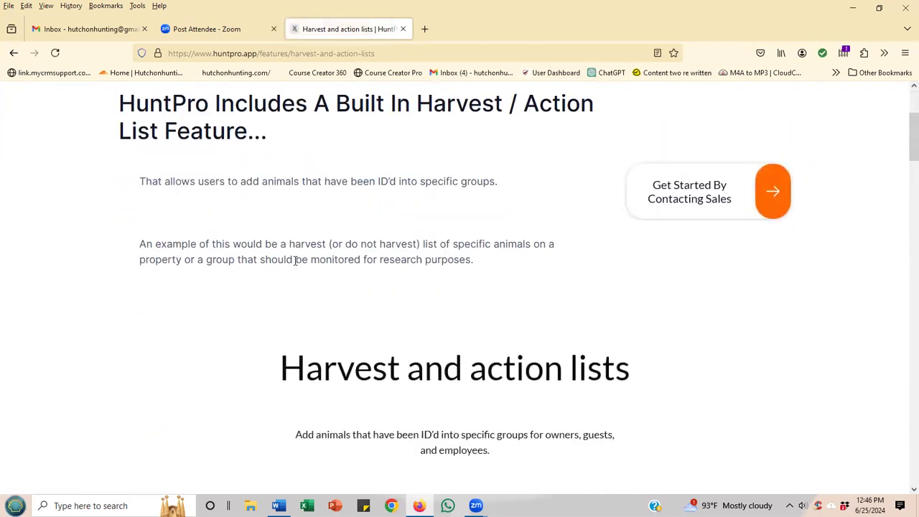
pyautogui.scroll(-3)
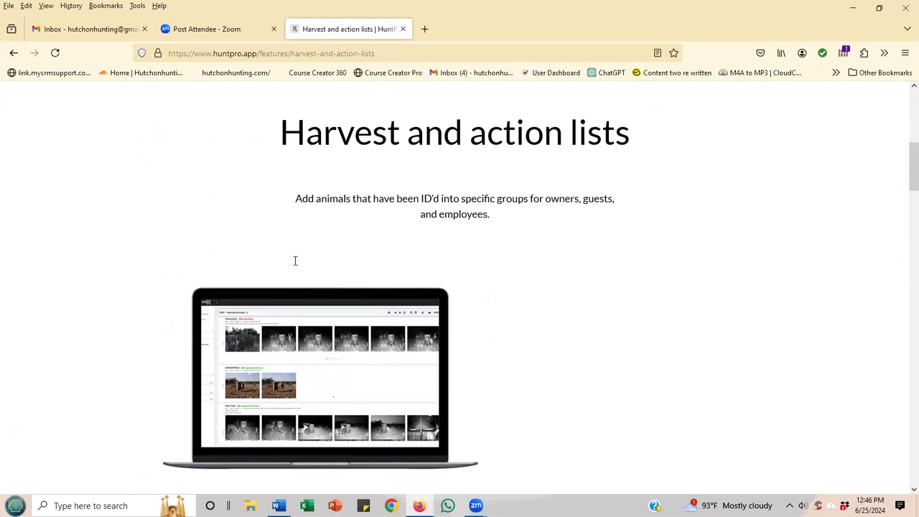
pyautogui.scroll(-3)
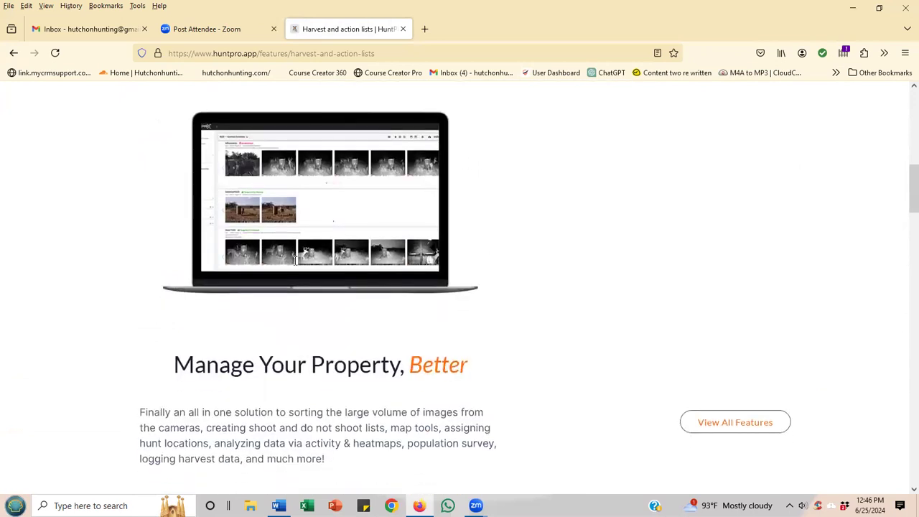
pyautogui.scroll(3)
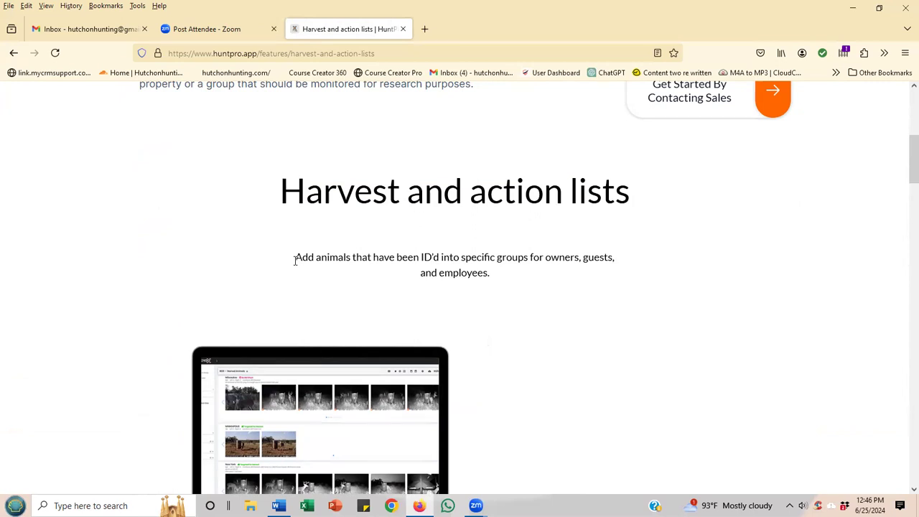
# Read down to Manage Your Property, Better, then return to the page top.
pyautogui.scroll(-3)
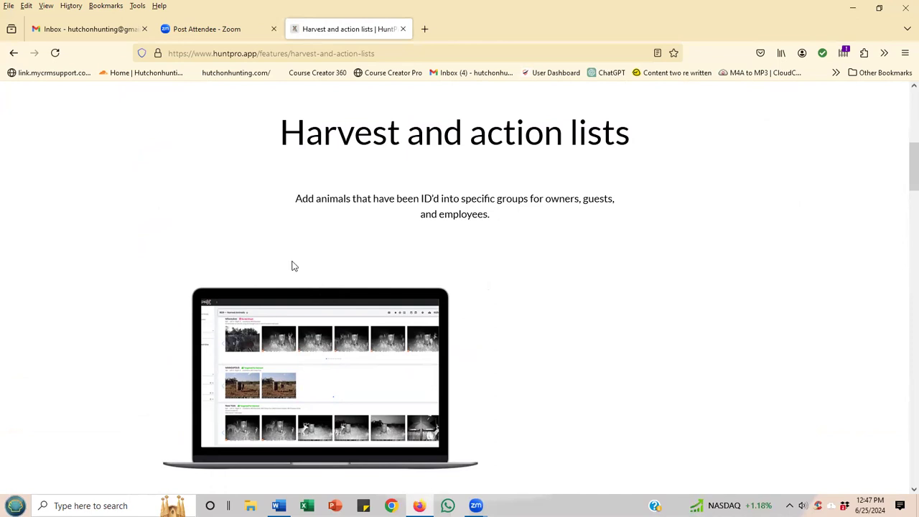
pyautogui.scroll(-3)
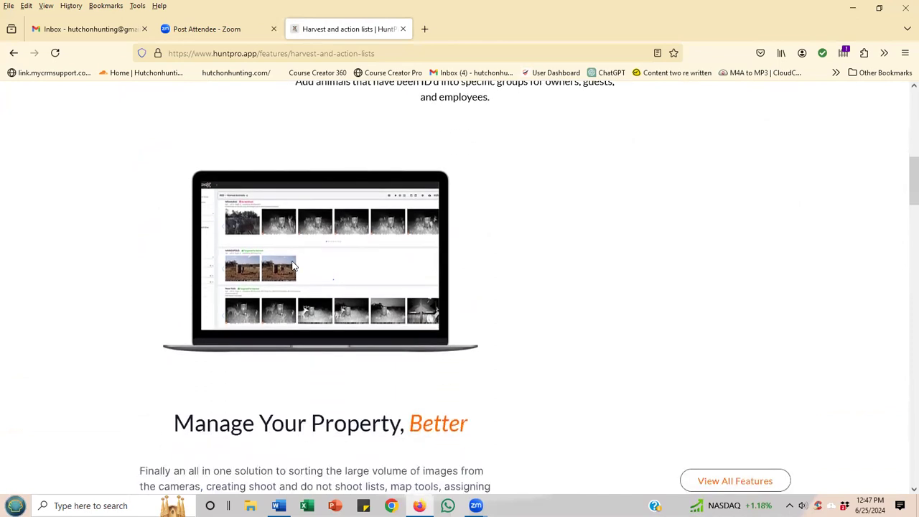
pyautogui.scroll(-3)
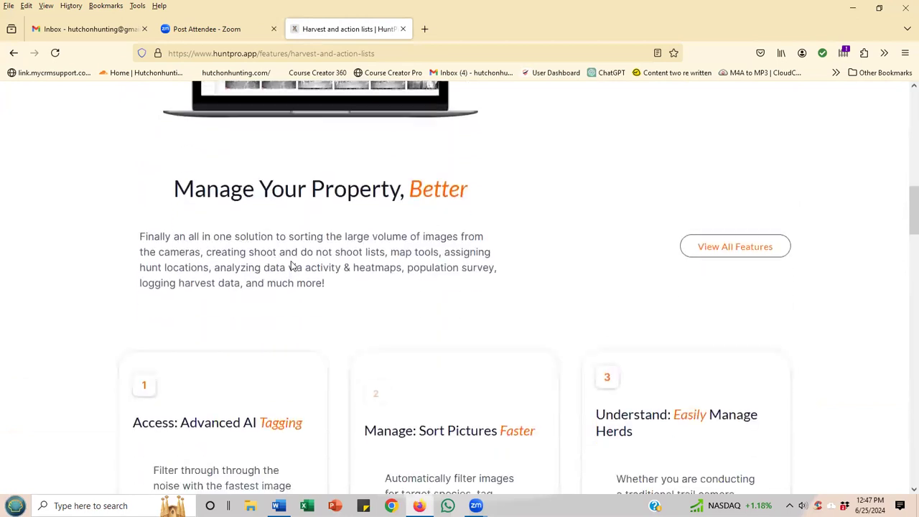
pyautogui.scroll(3)
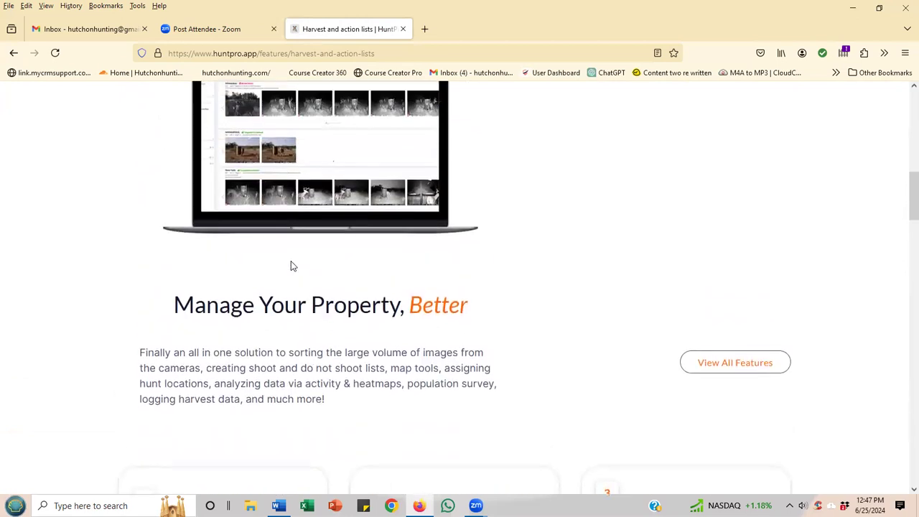
pyautogui.scroll(3)
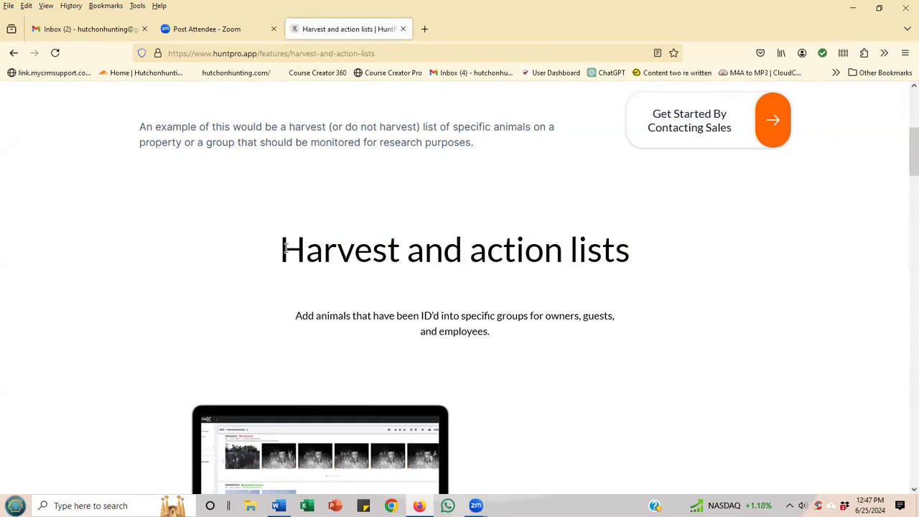
pyautogui.moveTo(283, 120)
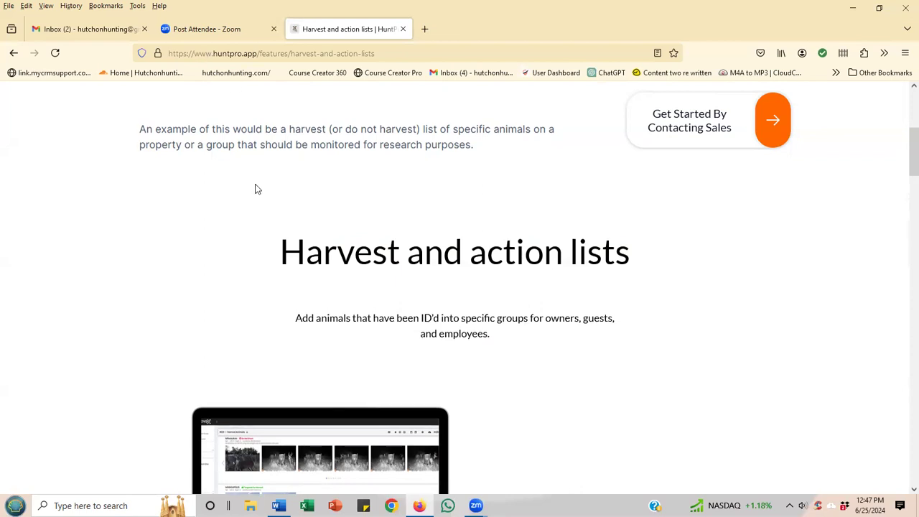
pyautogui.scroll(3)
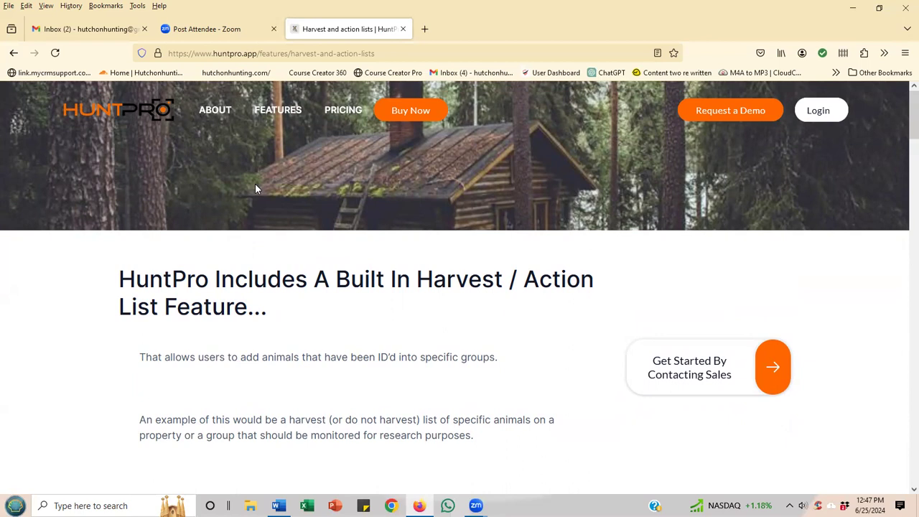
# Go to the Electronic Harvest Logs page and read its logs description and laptop preview.
pyautogui.click(279, 110)
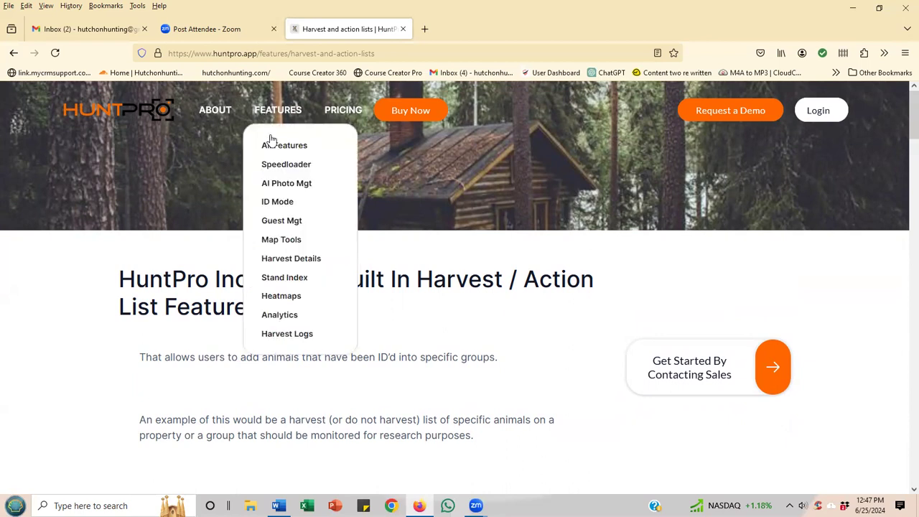
pyautogui.moveTo(297, 184)
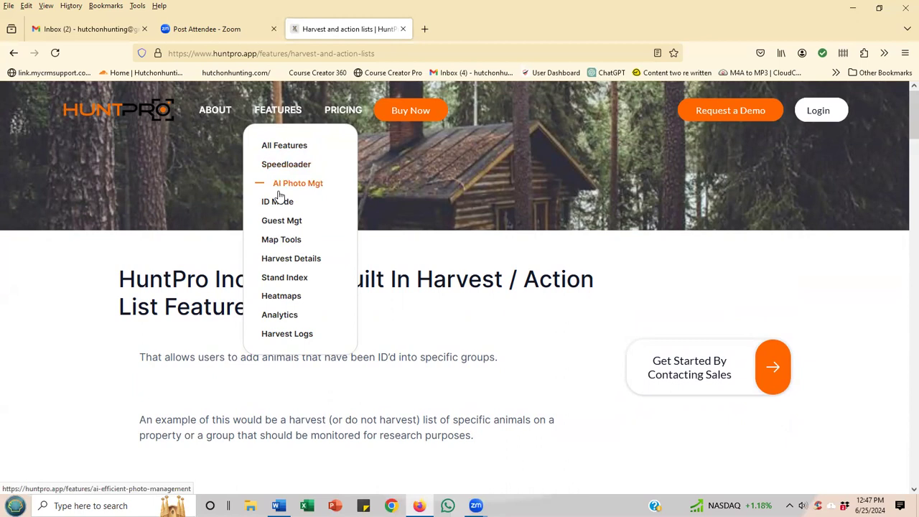
pyautogui.moveTo(296, 333)
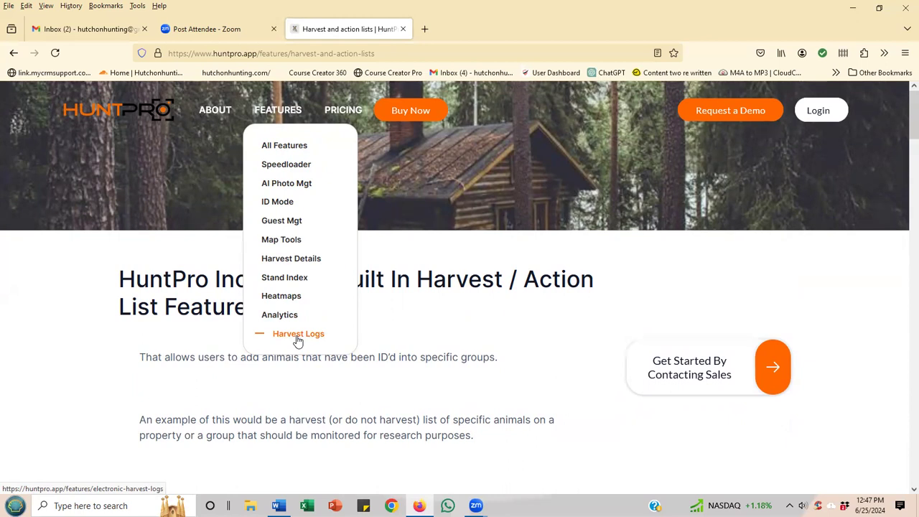
pyautogui.click(299, 333)
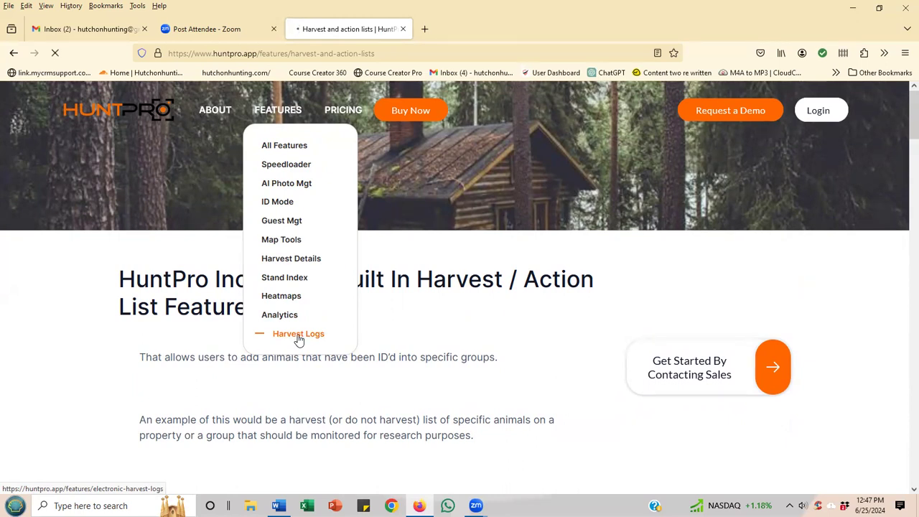
pyautogui.click(299, 334)
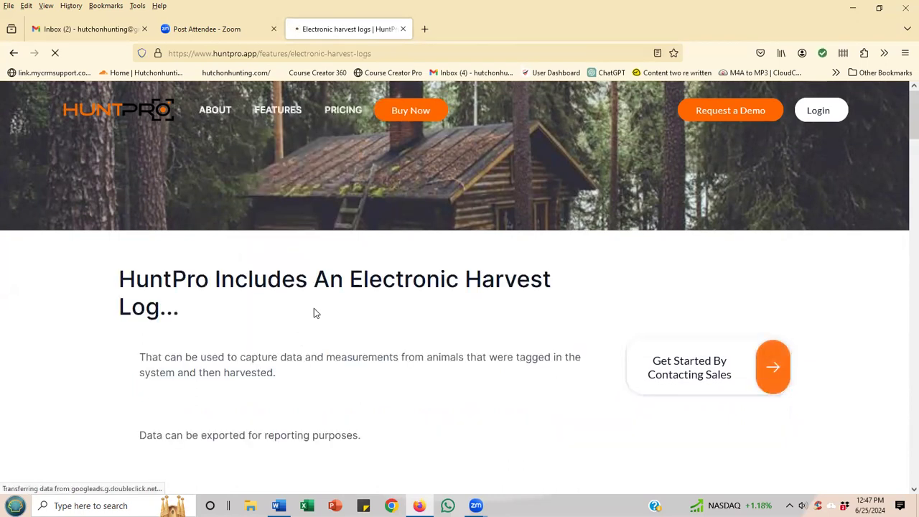
pyautogui.scroll(-3)
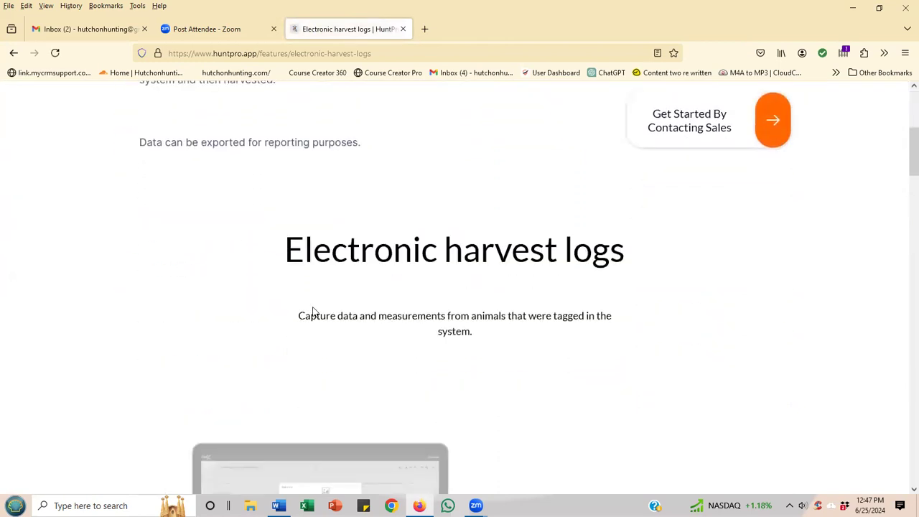
pyautogui.scroll(-3)
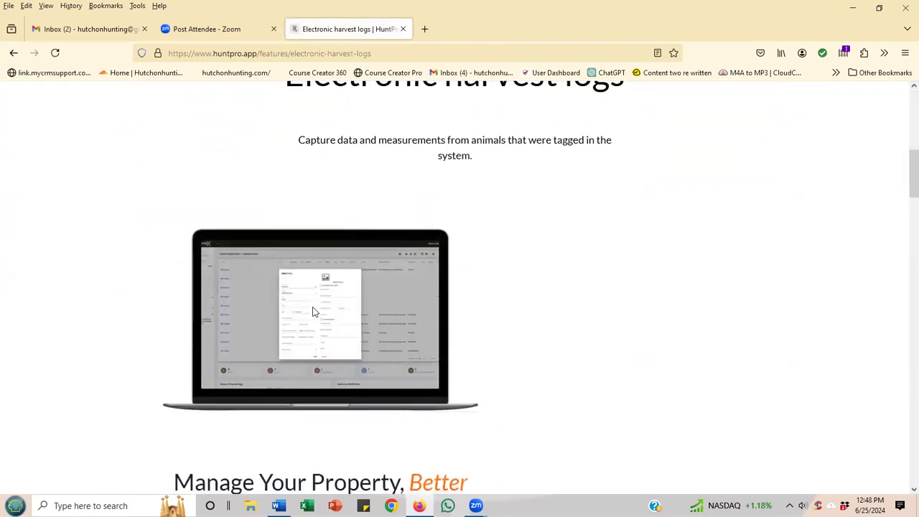
pyautogui.scroll(3)
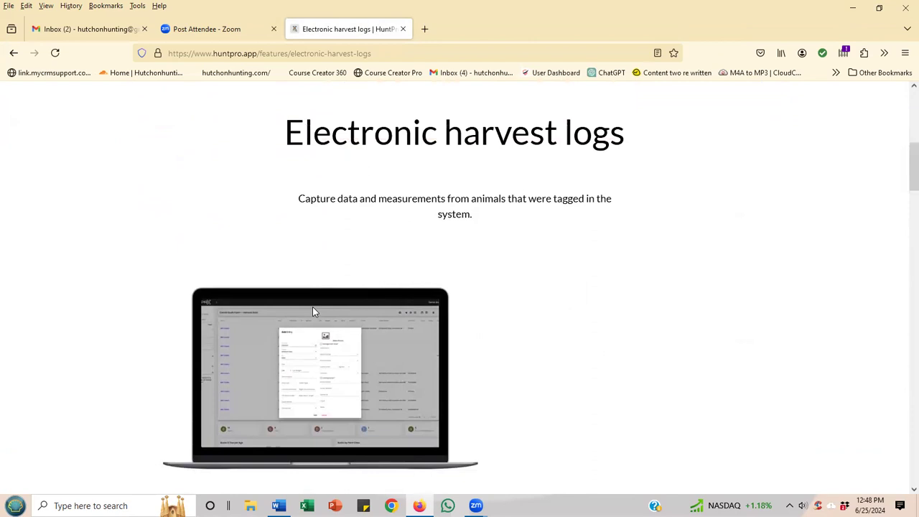
pyautogui.moveTo(311, 307)
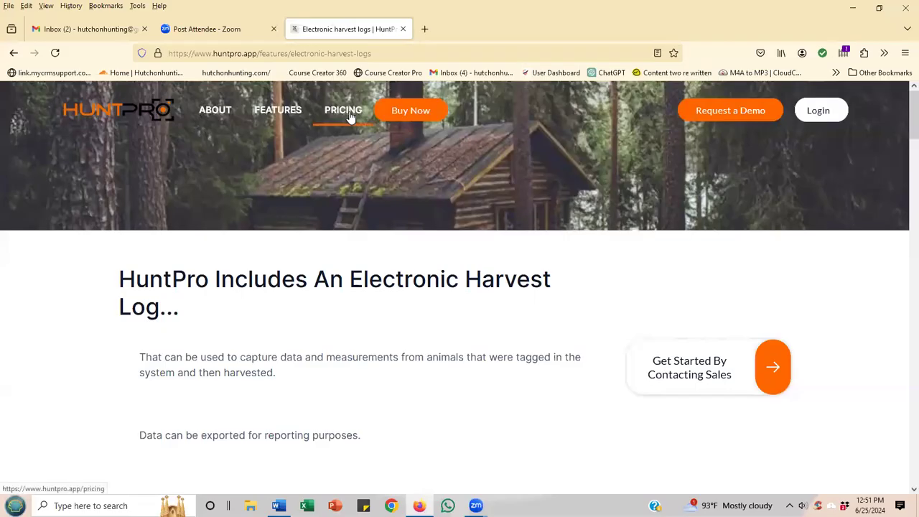
# Review monthly plans: Hunter $29, Ranch $208, Research custom, with their feature lists.
pyautogui.click(342, 109)
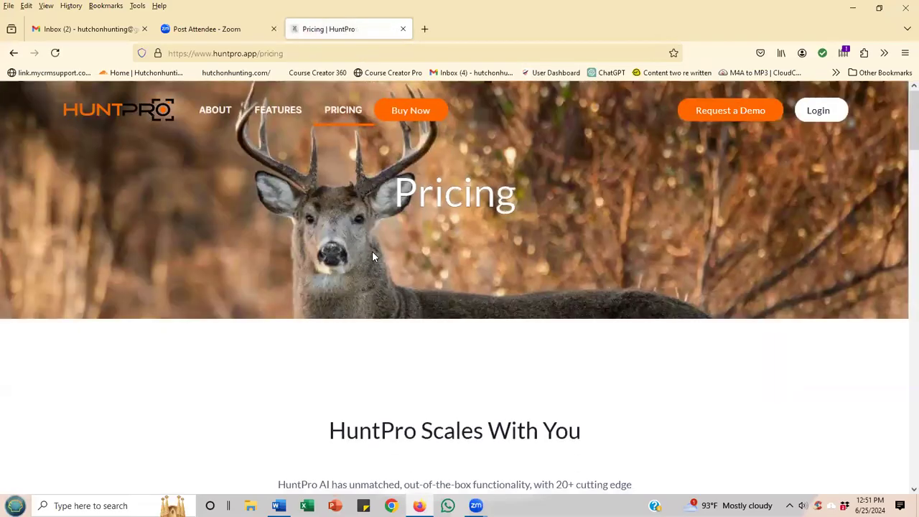
pyautogui.scroll(-3)
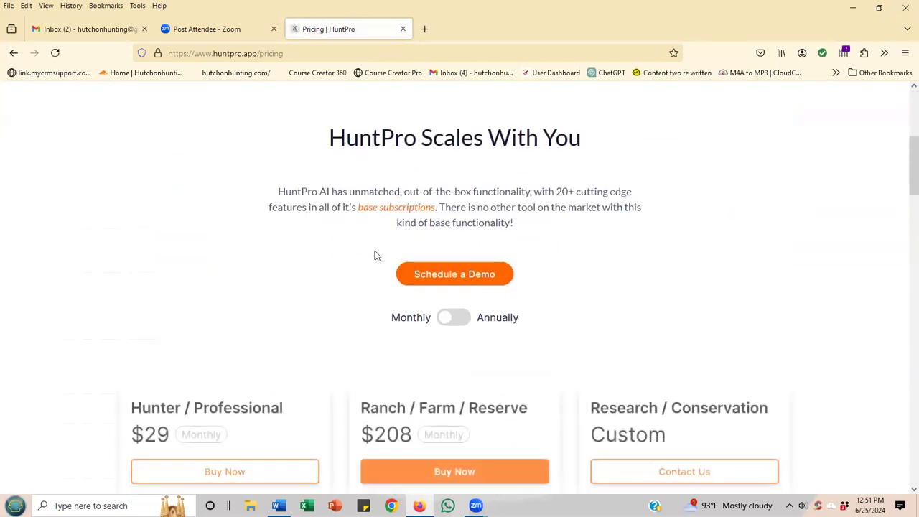
pyautogui.scroll(-3)
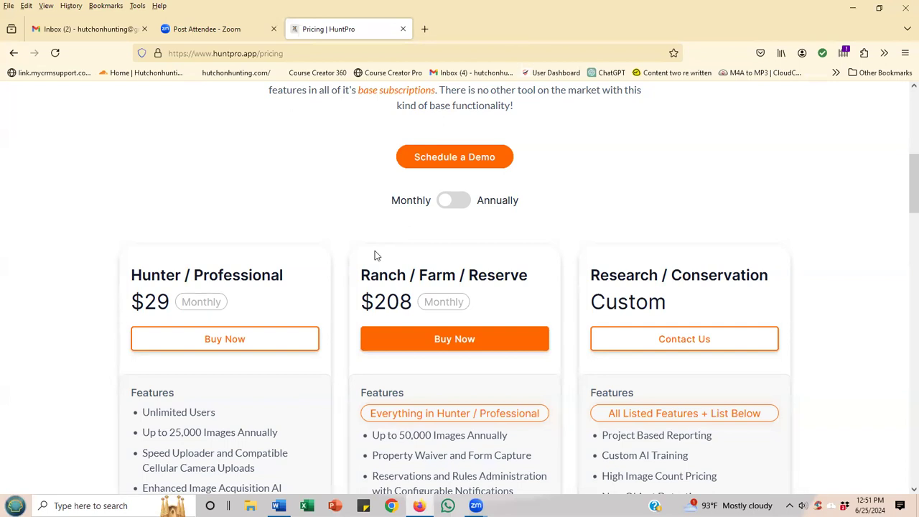
pyautogui.scroll(-3)
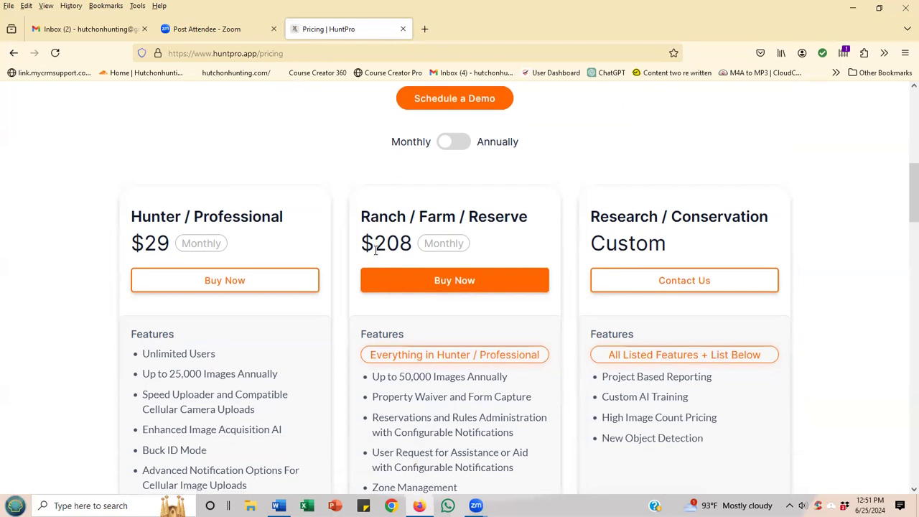
pyautogui.scroll(-3)
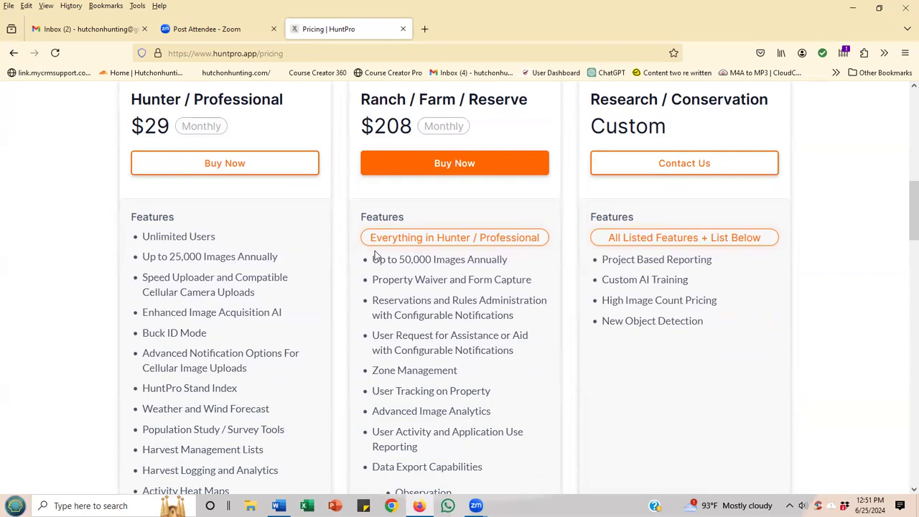
pyautogui.scroll(3)
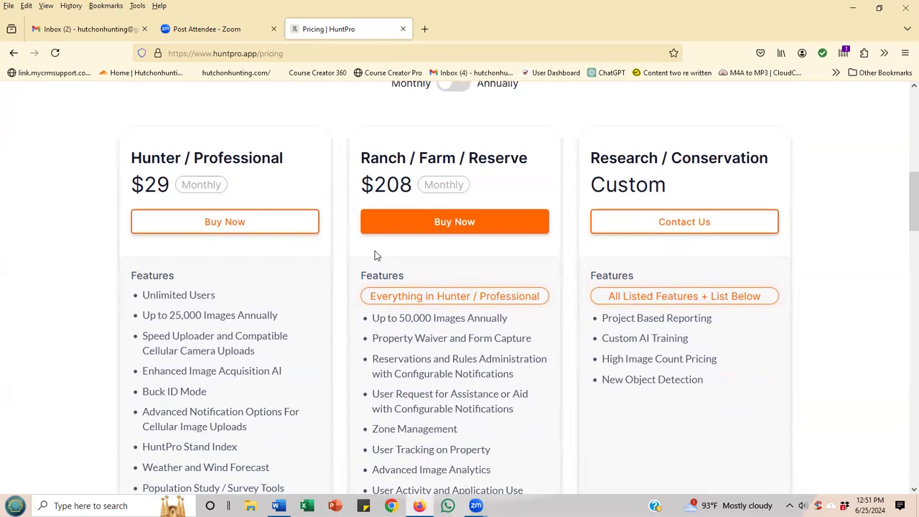
pyautogui.scroll(3)
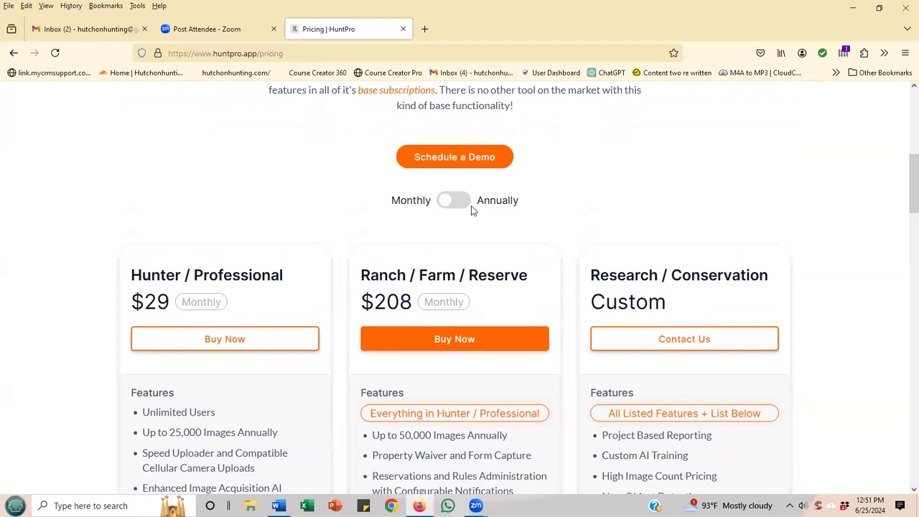
# Switch to annual billing (Hunter $315, Ranch $2,250) and read through the plan feature lists.
pyautogui.click(454, 201)
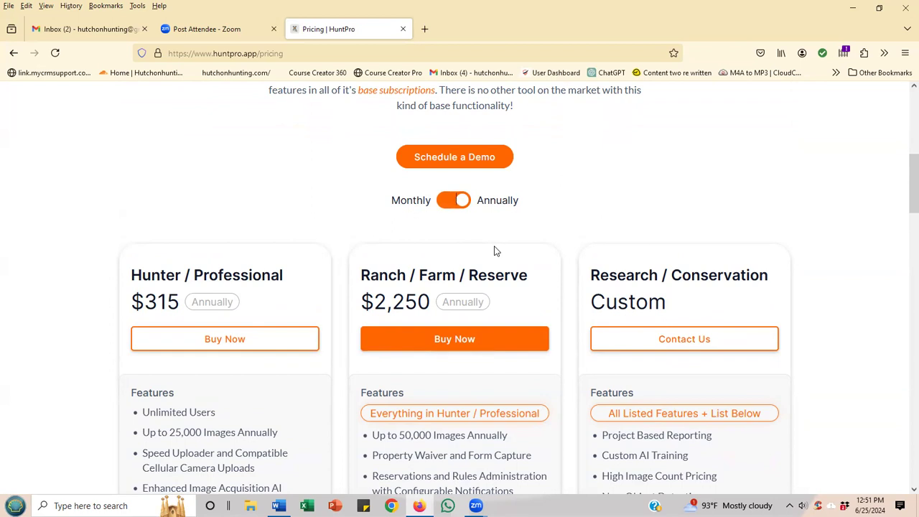
pyautogui.scroll(-3)
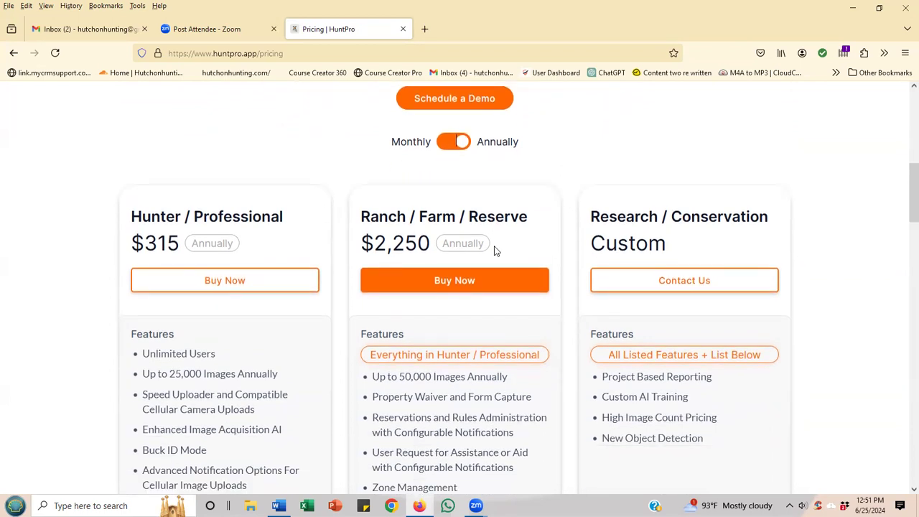
pyautogui.scroll(-3)
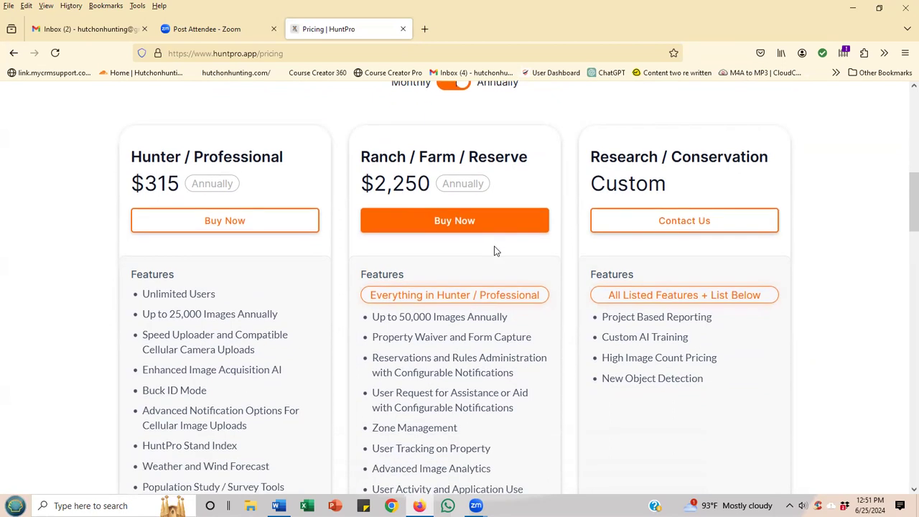
pyautogui.scroll(-3)
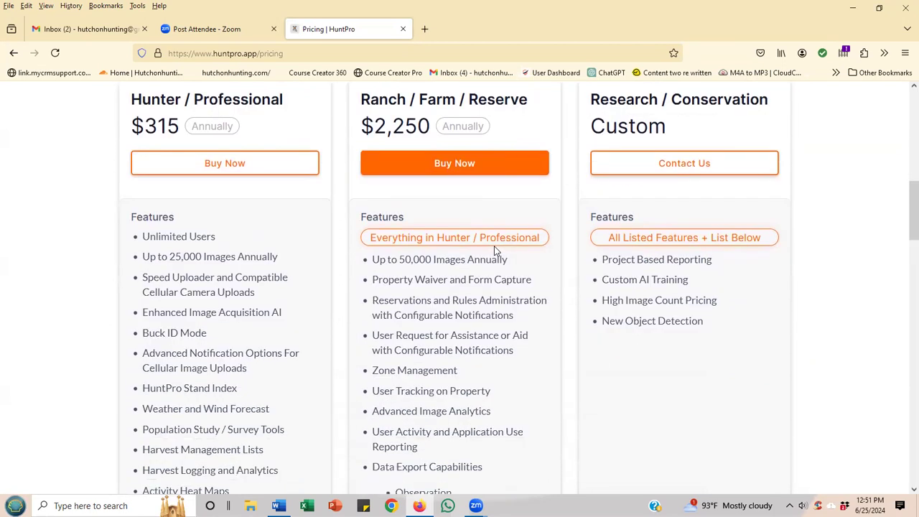
pyautogui.scroll(-3)
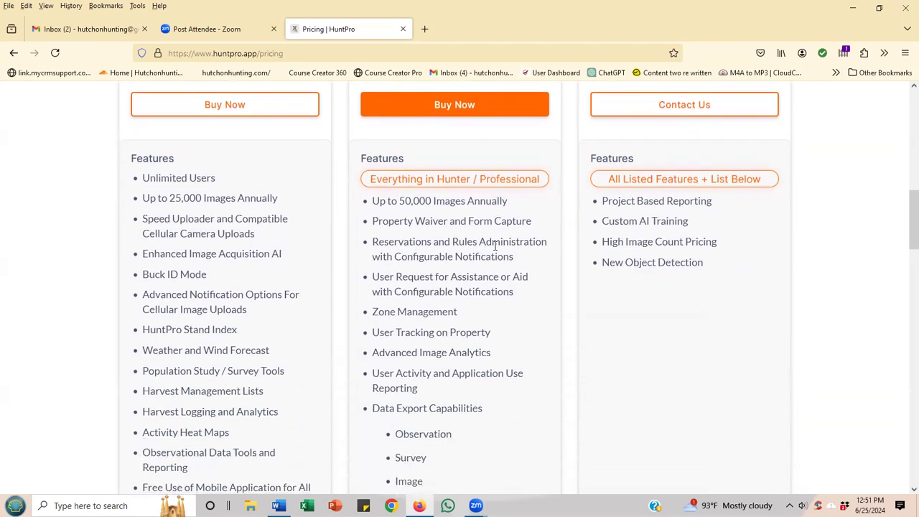
pyautogui.scroll(-3)
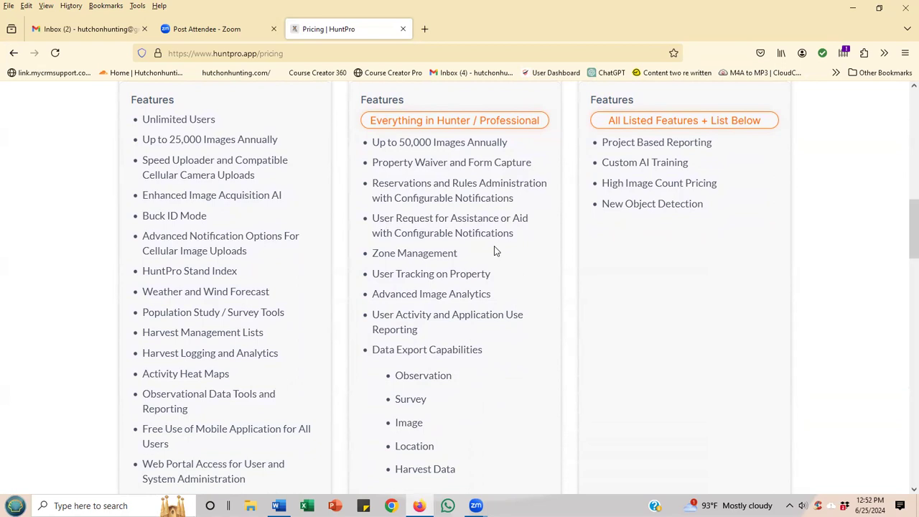
pyautogui.scroll(-3)
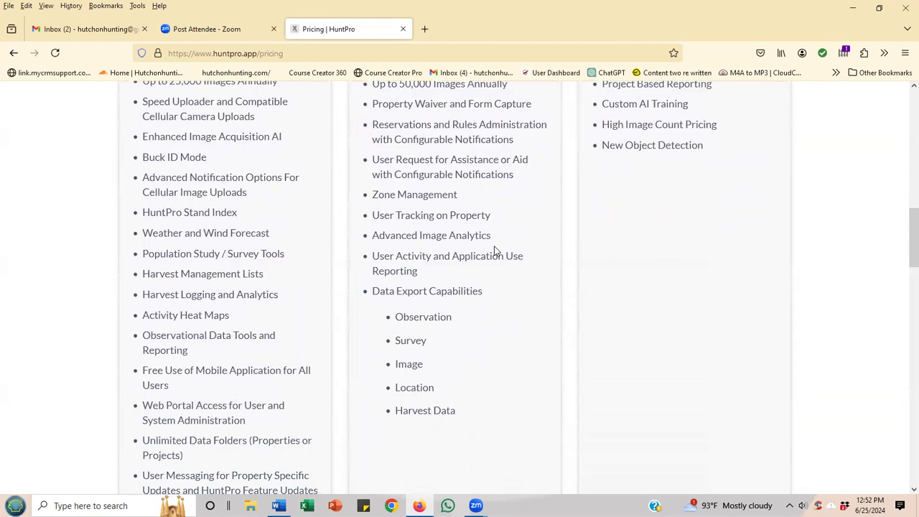
pyautogui.scroll(-3)
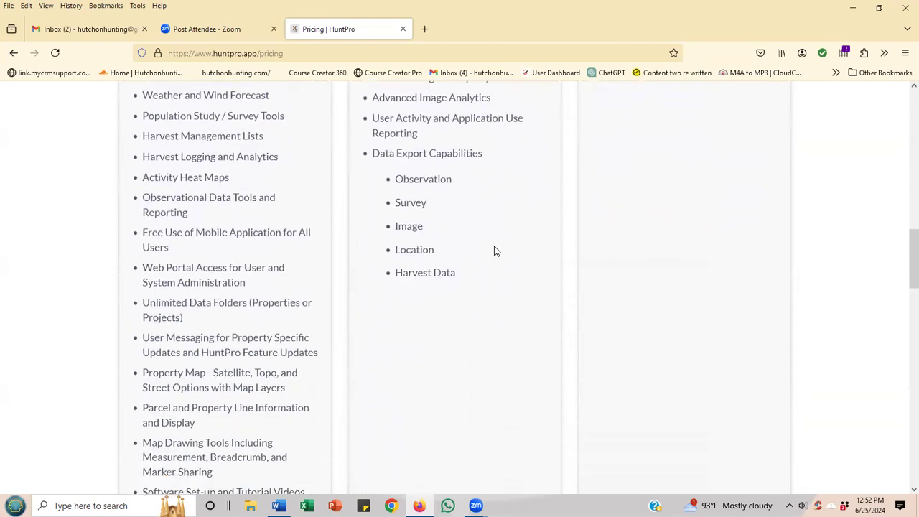
pyautogui.scroll(3)
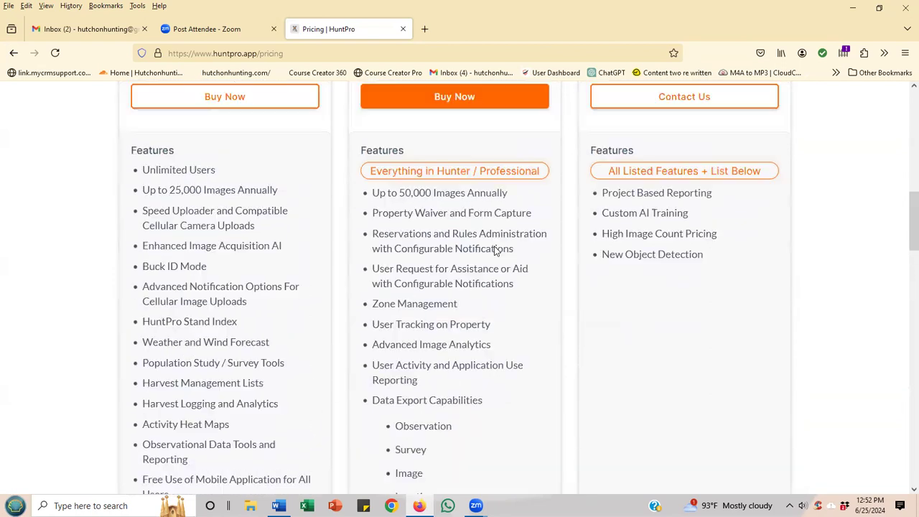
pyautogui.scroll(3)
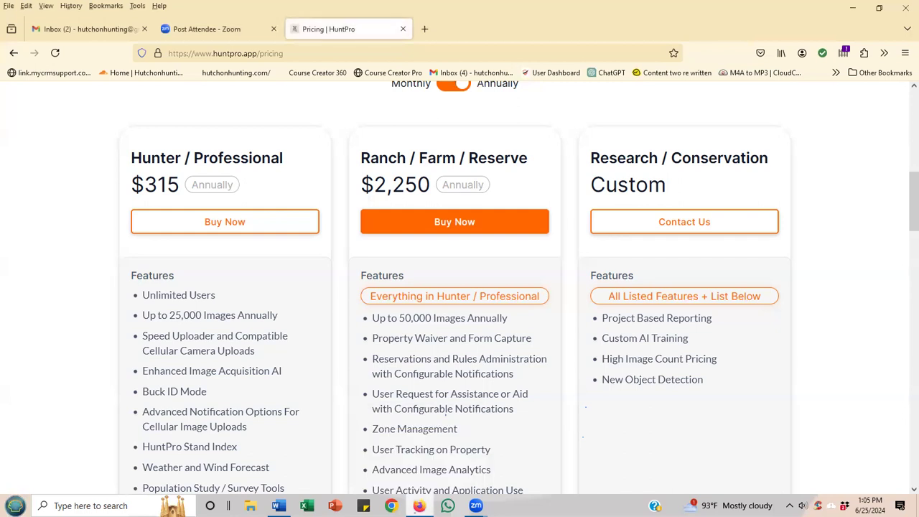
pyautogui.scroll(3)
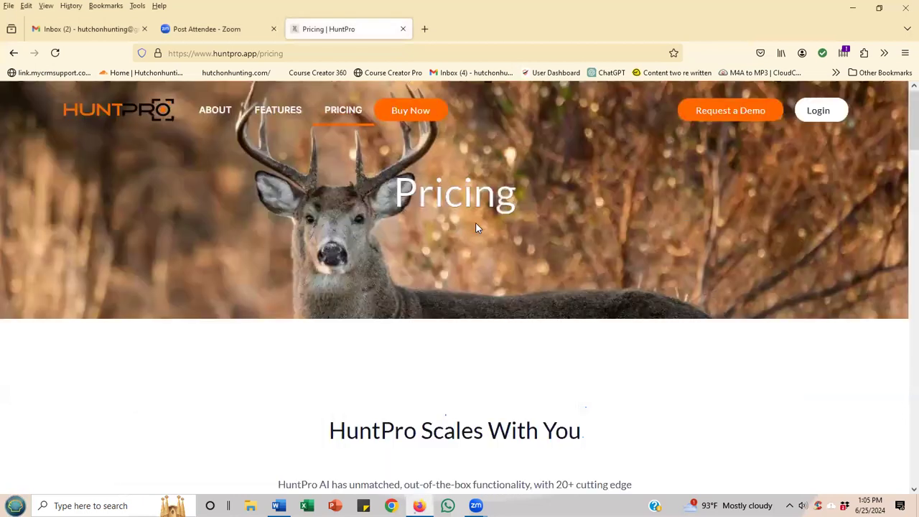
pyautogui.click(101, 110)
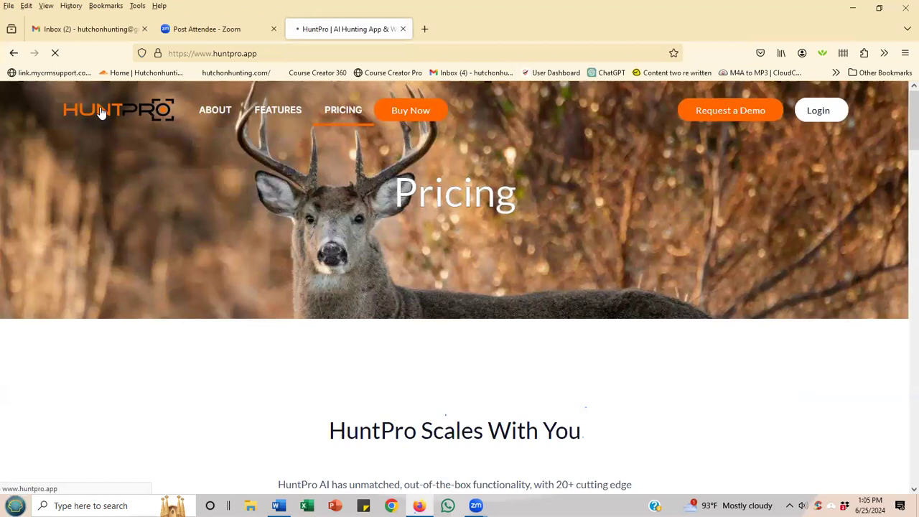
pyautogui.click(100, 109)
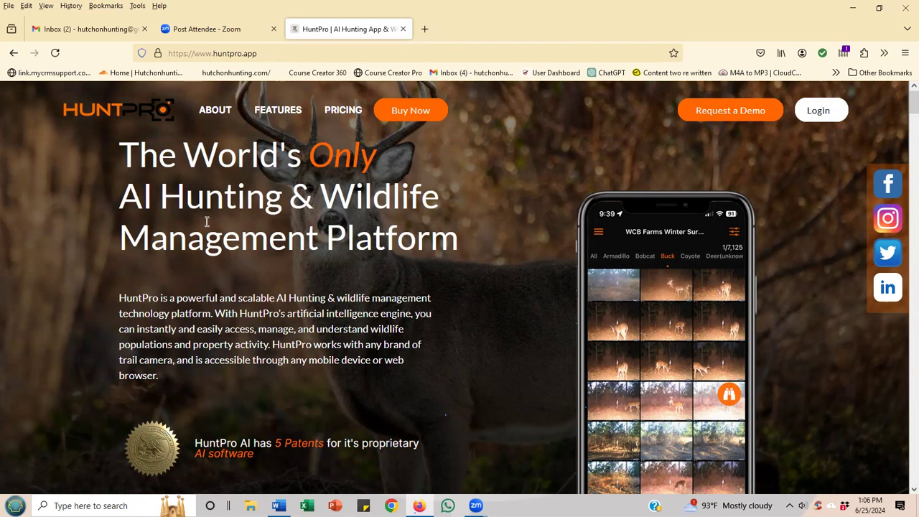
pyautogui.moveTo(41, 321)
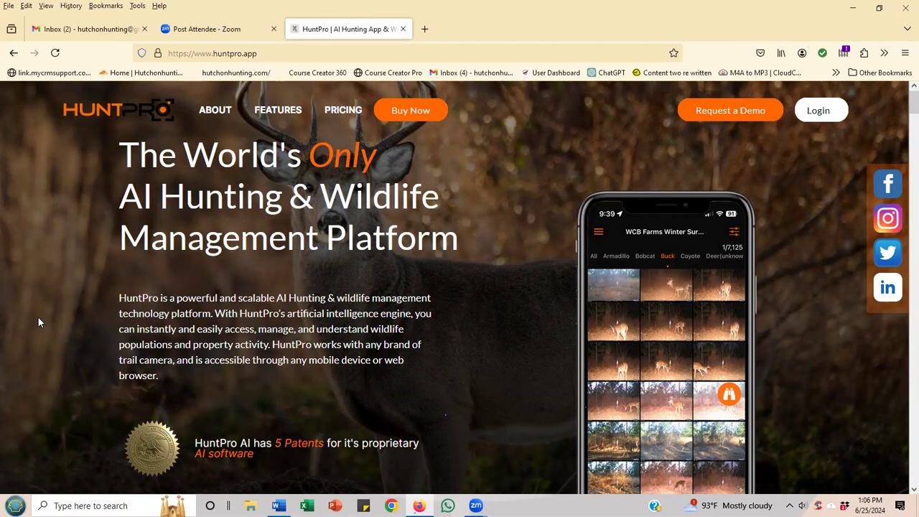
pyautogui.click(216, 109)
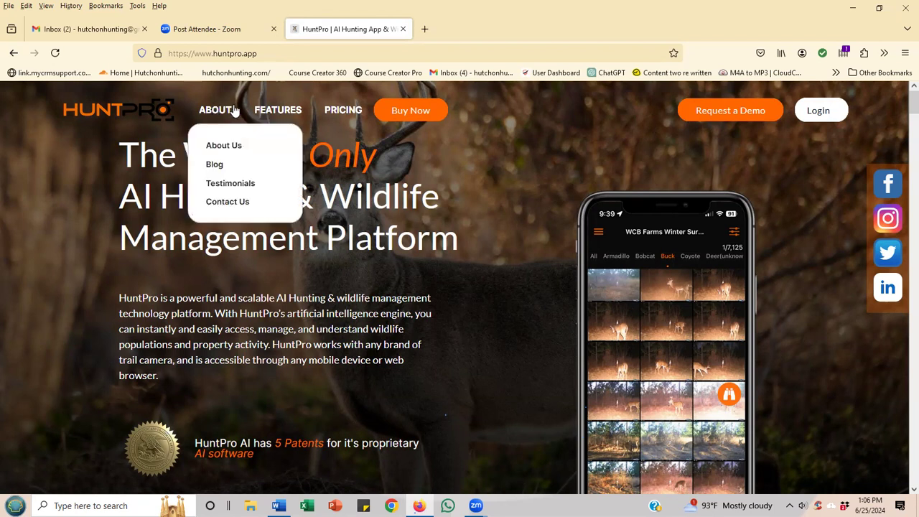
pyautogui.click(411, 110)
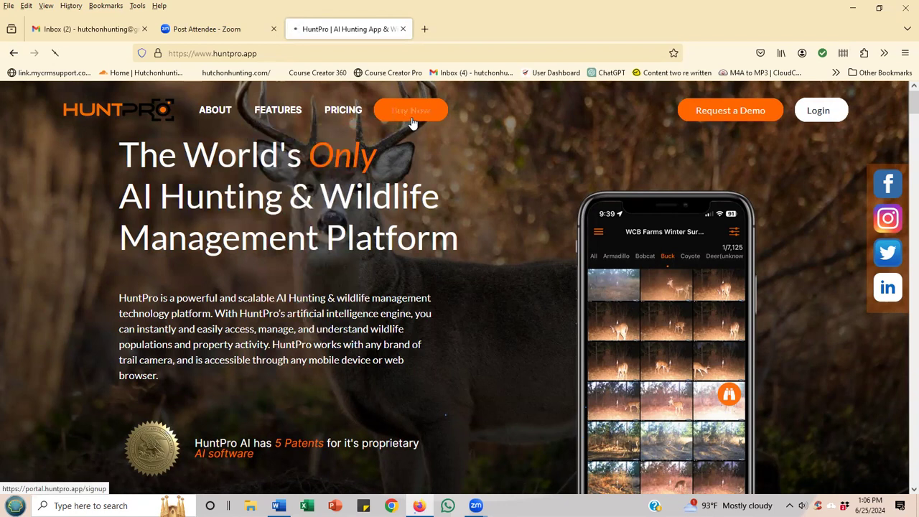
# On the New Subscription page, select the Ranch/Farm/Reserve $208/month plan, revealing PayPal/card payment.
pyautogui.click(411, 109)
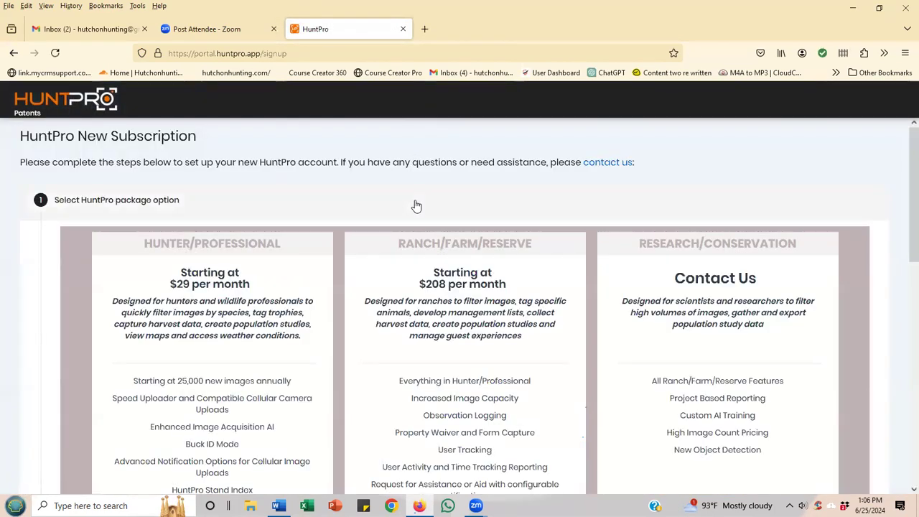
pyautogui.scroll(-3)
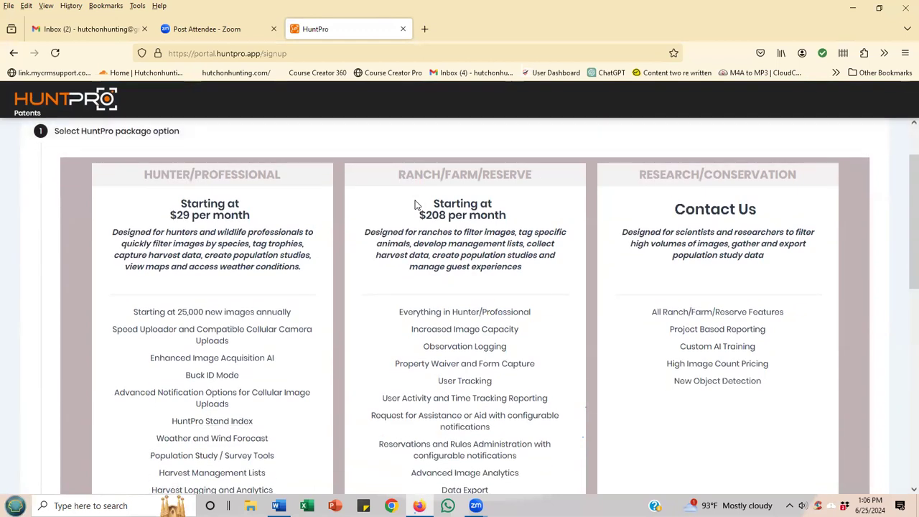
pyautogui.scroll(-3)
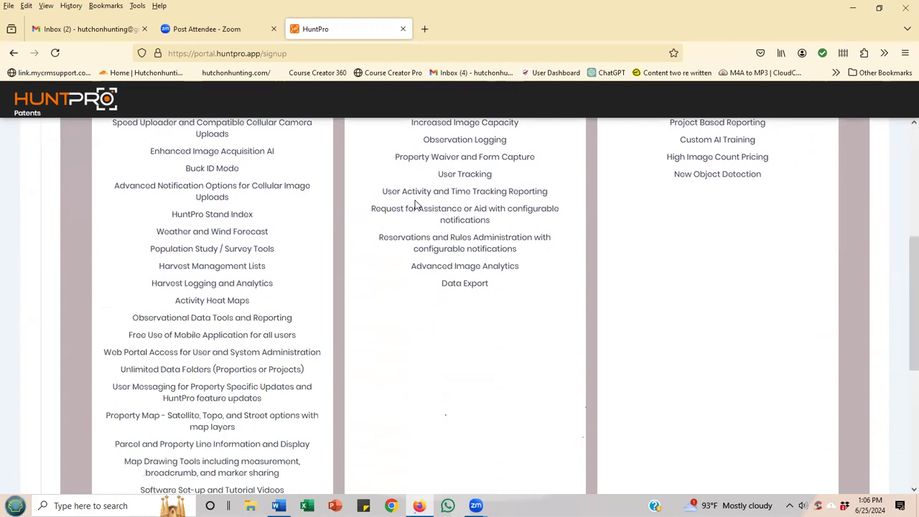
pyautogui.scroll(-3)
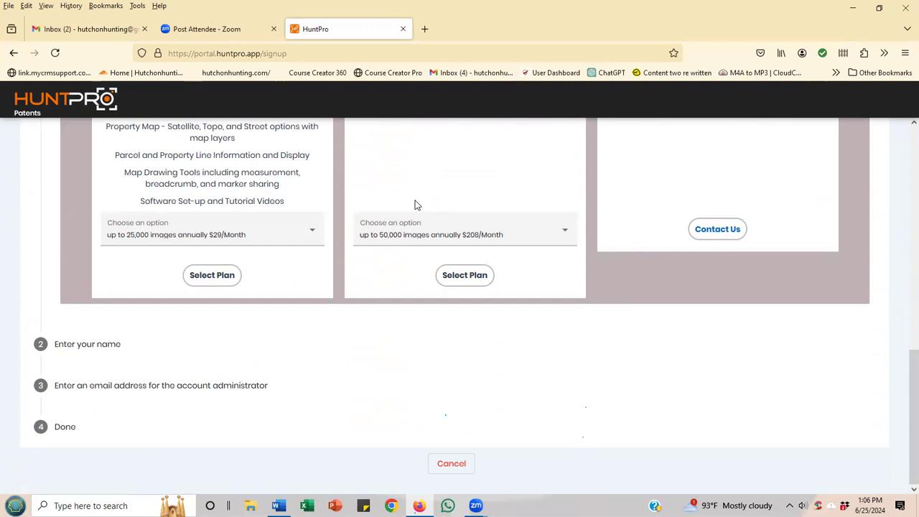
pyautogui.click(465, 276)
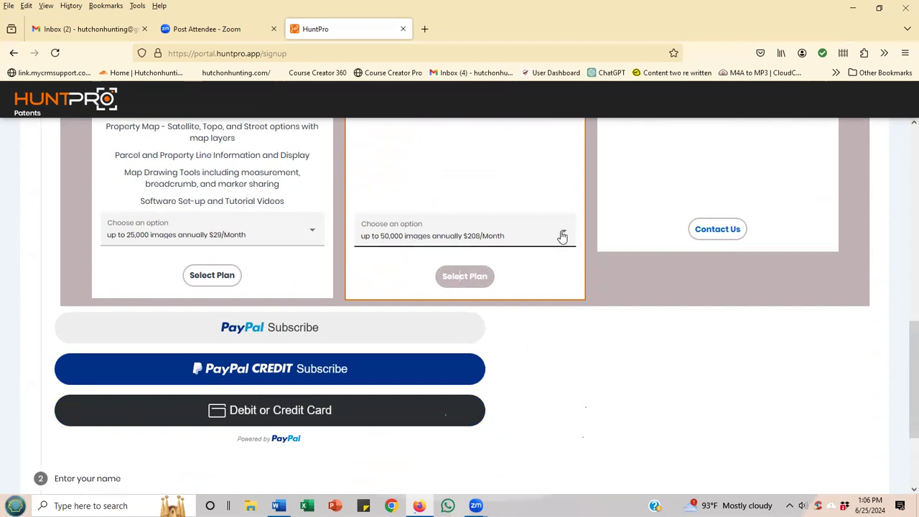
# Set the Ranch plan to 100,000 images annually at $5,000/Year, after trying the 500,000 option.
pyautogui.click(563, 236)
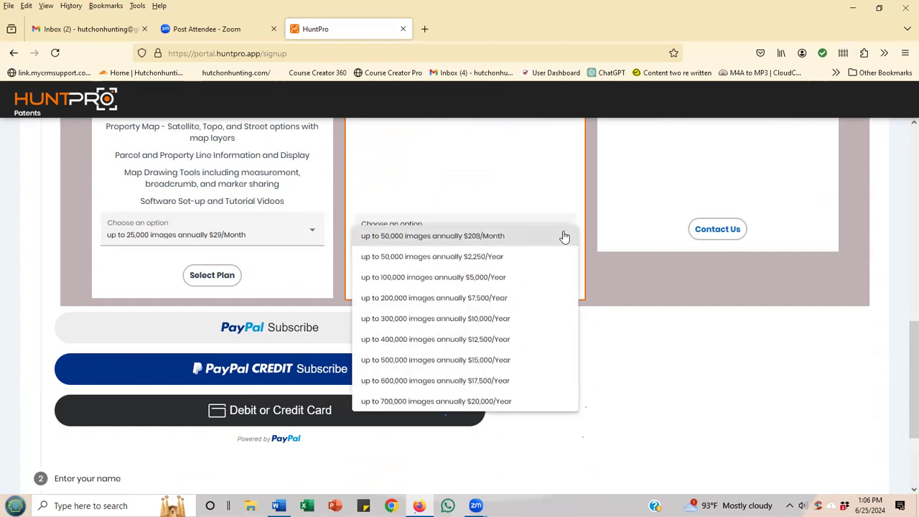
pyautogui.moveTo(501, 365)
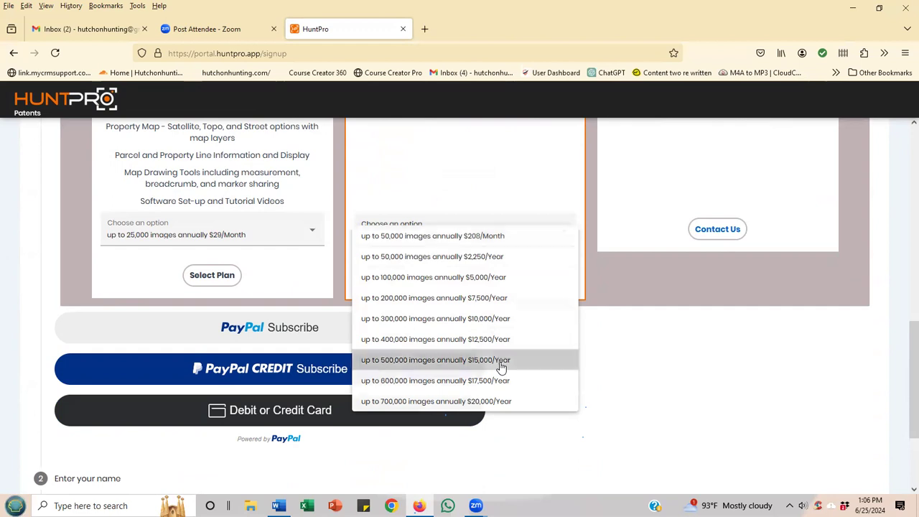
pyautogui.click(435, 359)
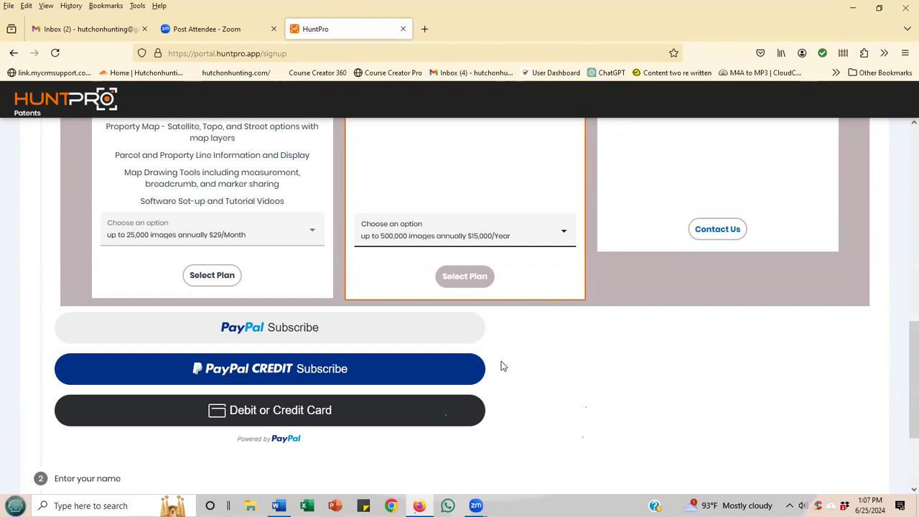
pyautogui.moveTo(531, 339)
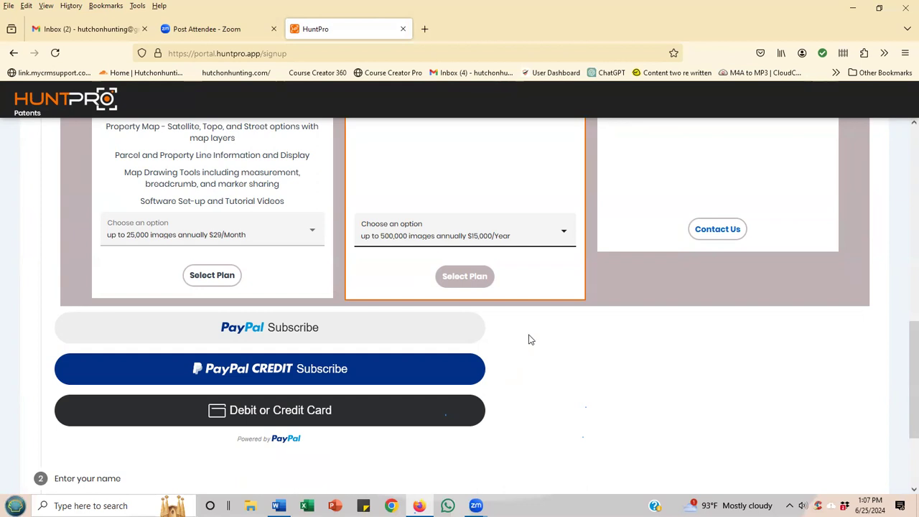
pyautogui.moveTo(569, 248)
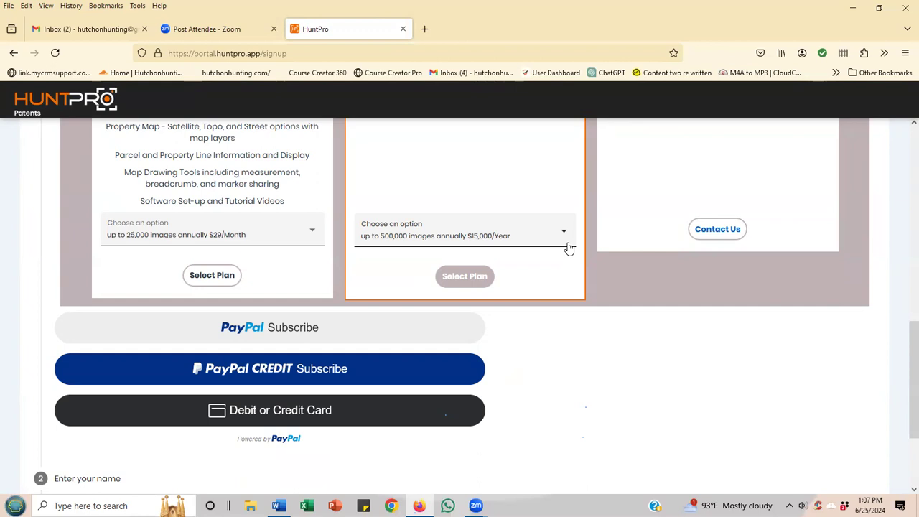
pyautogui.moveTo(566, 238)
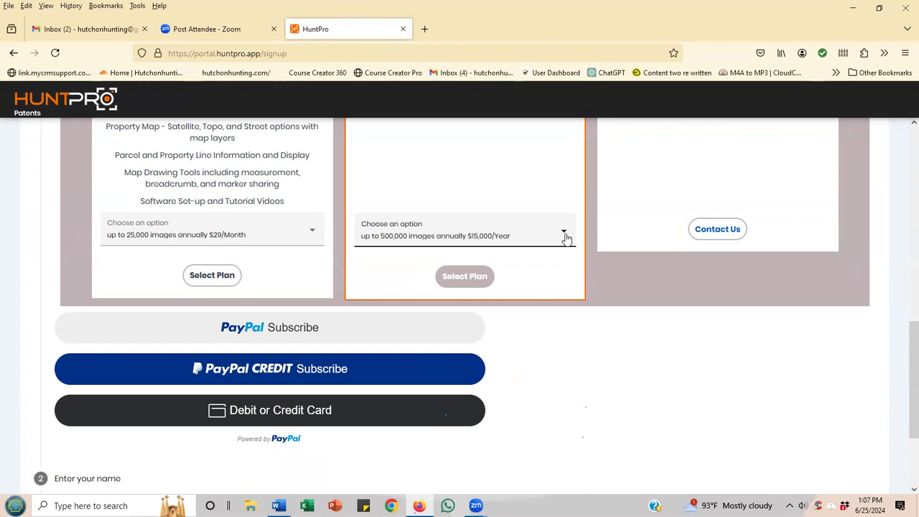
pyautogui.moveTo(563, 236)
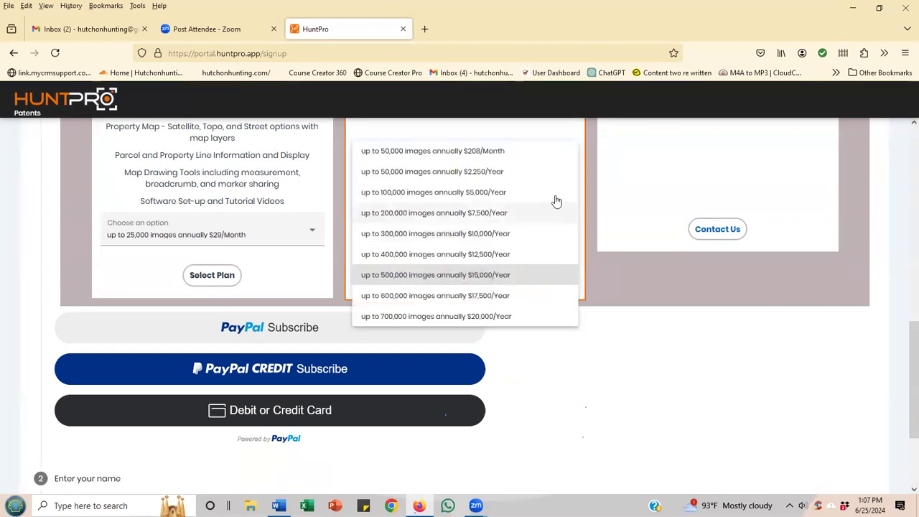
pyautogui.click(434, 193)
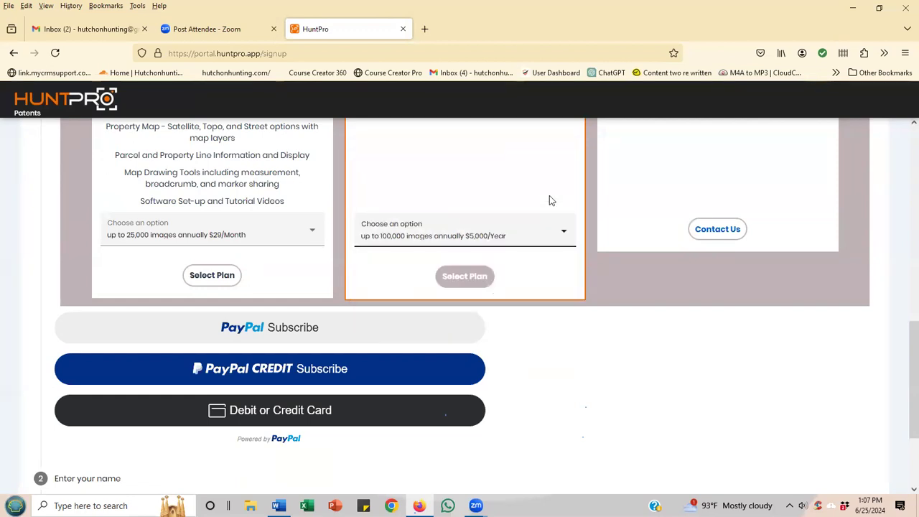
pyautogui.moveTo(391, 271)
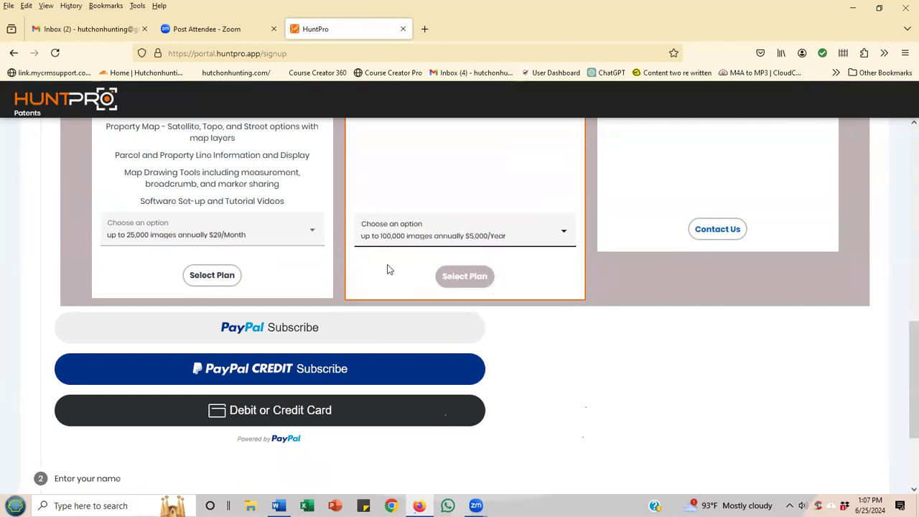
pyautogui.moveTo(393, 280)
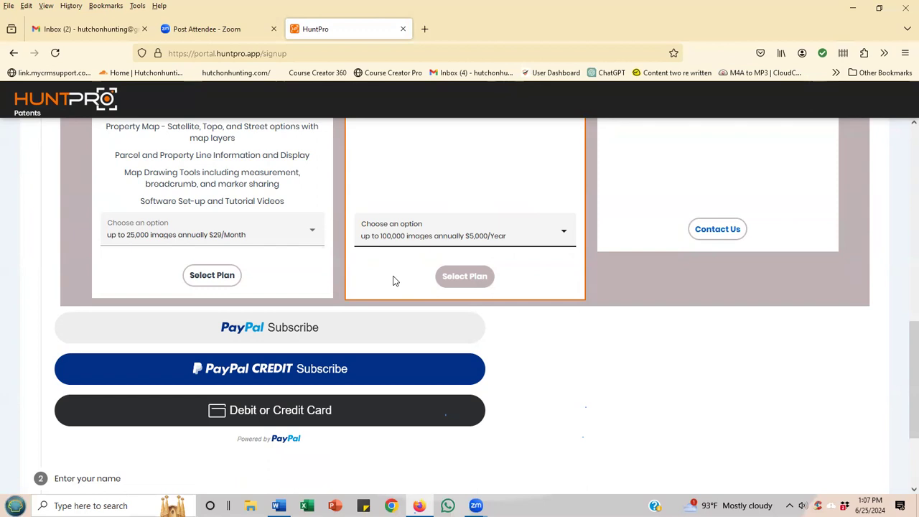
# Set the Hunter plan to 100,000 images at $1,400/Year.
pyautogui.click(312, 230)
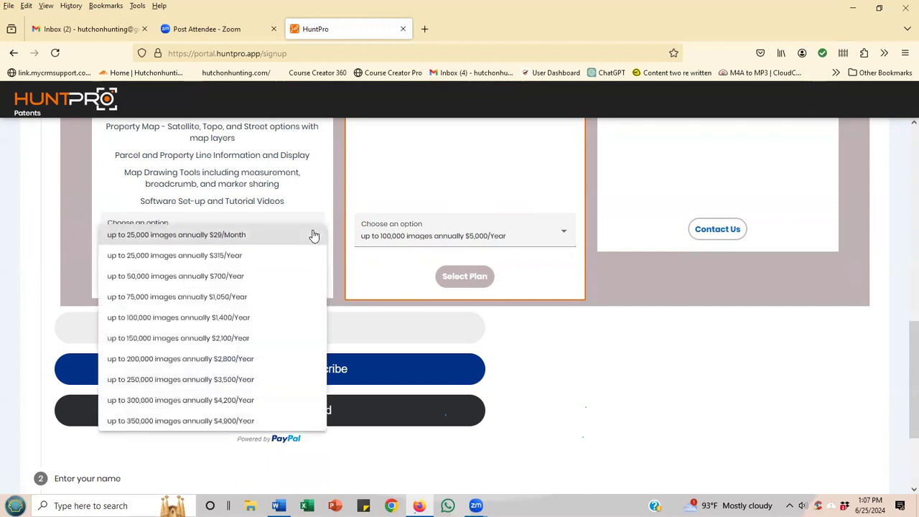
pyautogui.moveTo(280, 337)
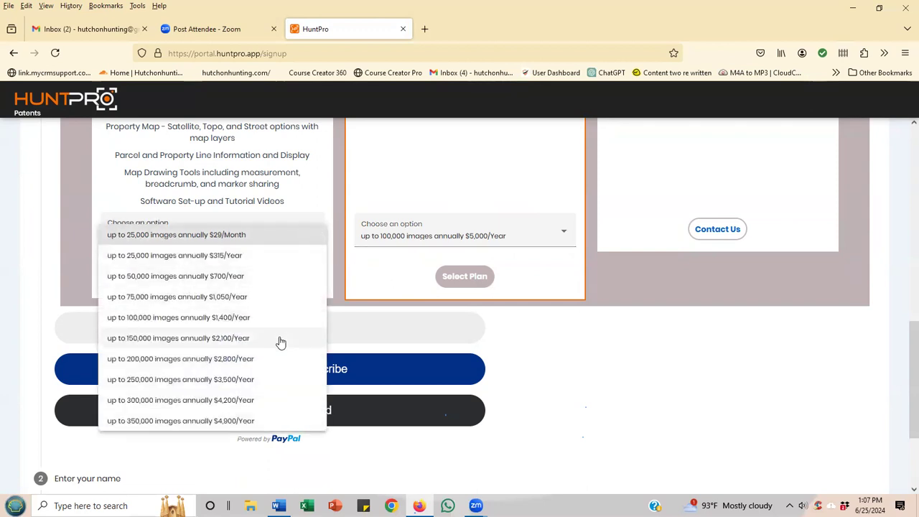
pyautogui.moveTo(280, 318)
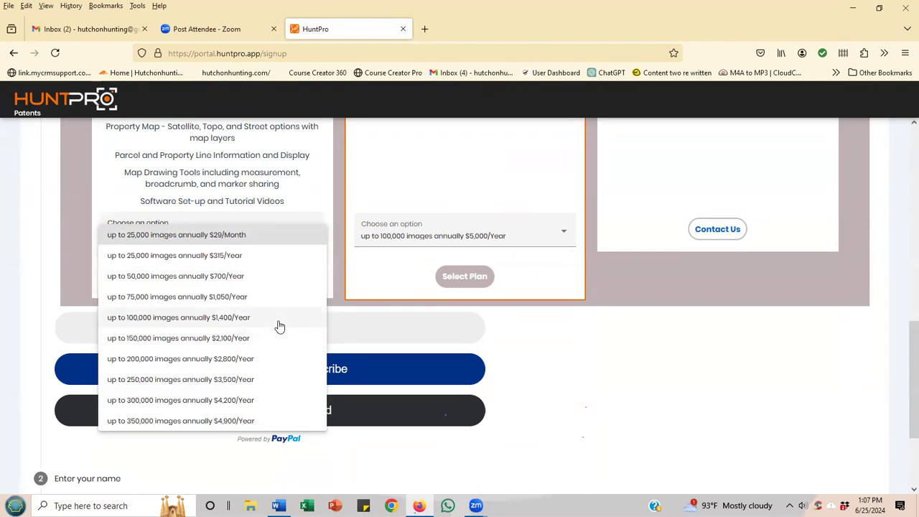
pyautogui.click(178, 317)
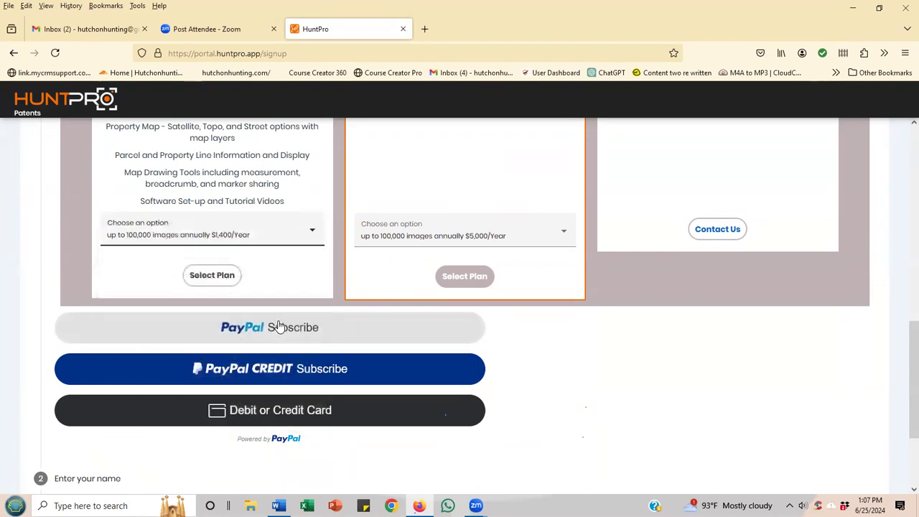
pyautogui.moveTo(441, 368)
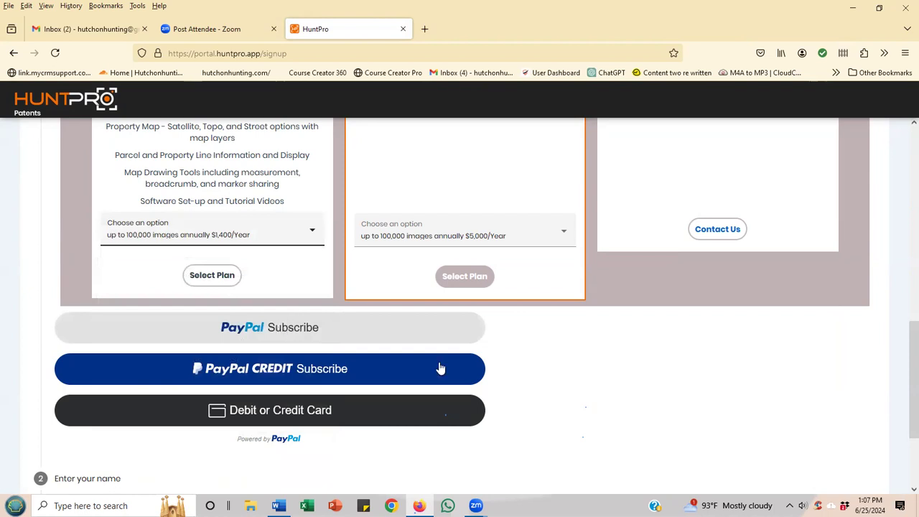
# Close the HuntPro signup tab, leaving Zoom's post-attendee page in the browser.
pyautogui.scroll(3)
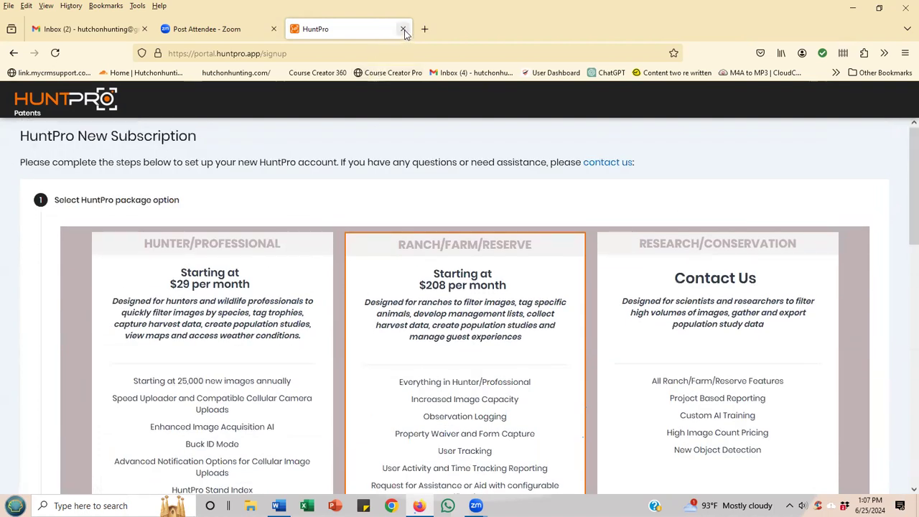
pyautogui.moveTo(404, 29)
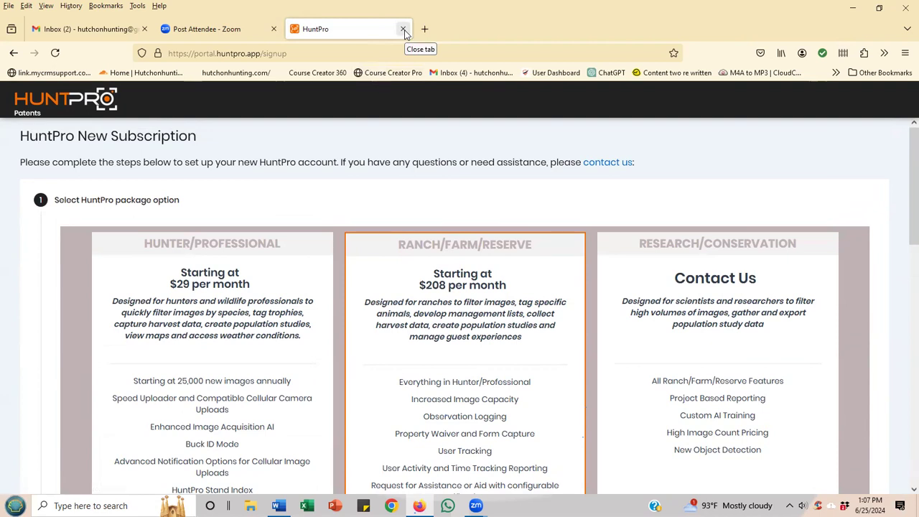
pyautogui.click(404, 29)
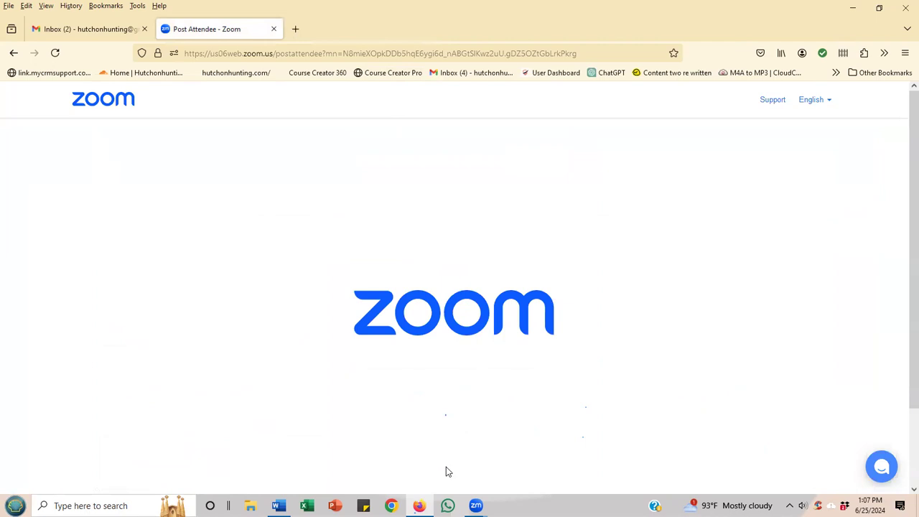